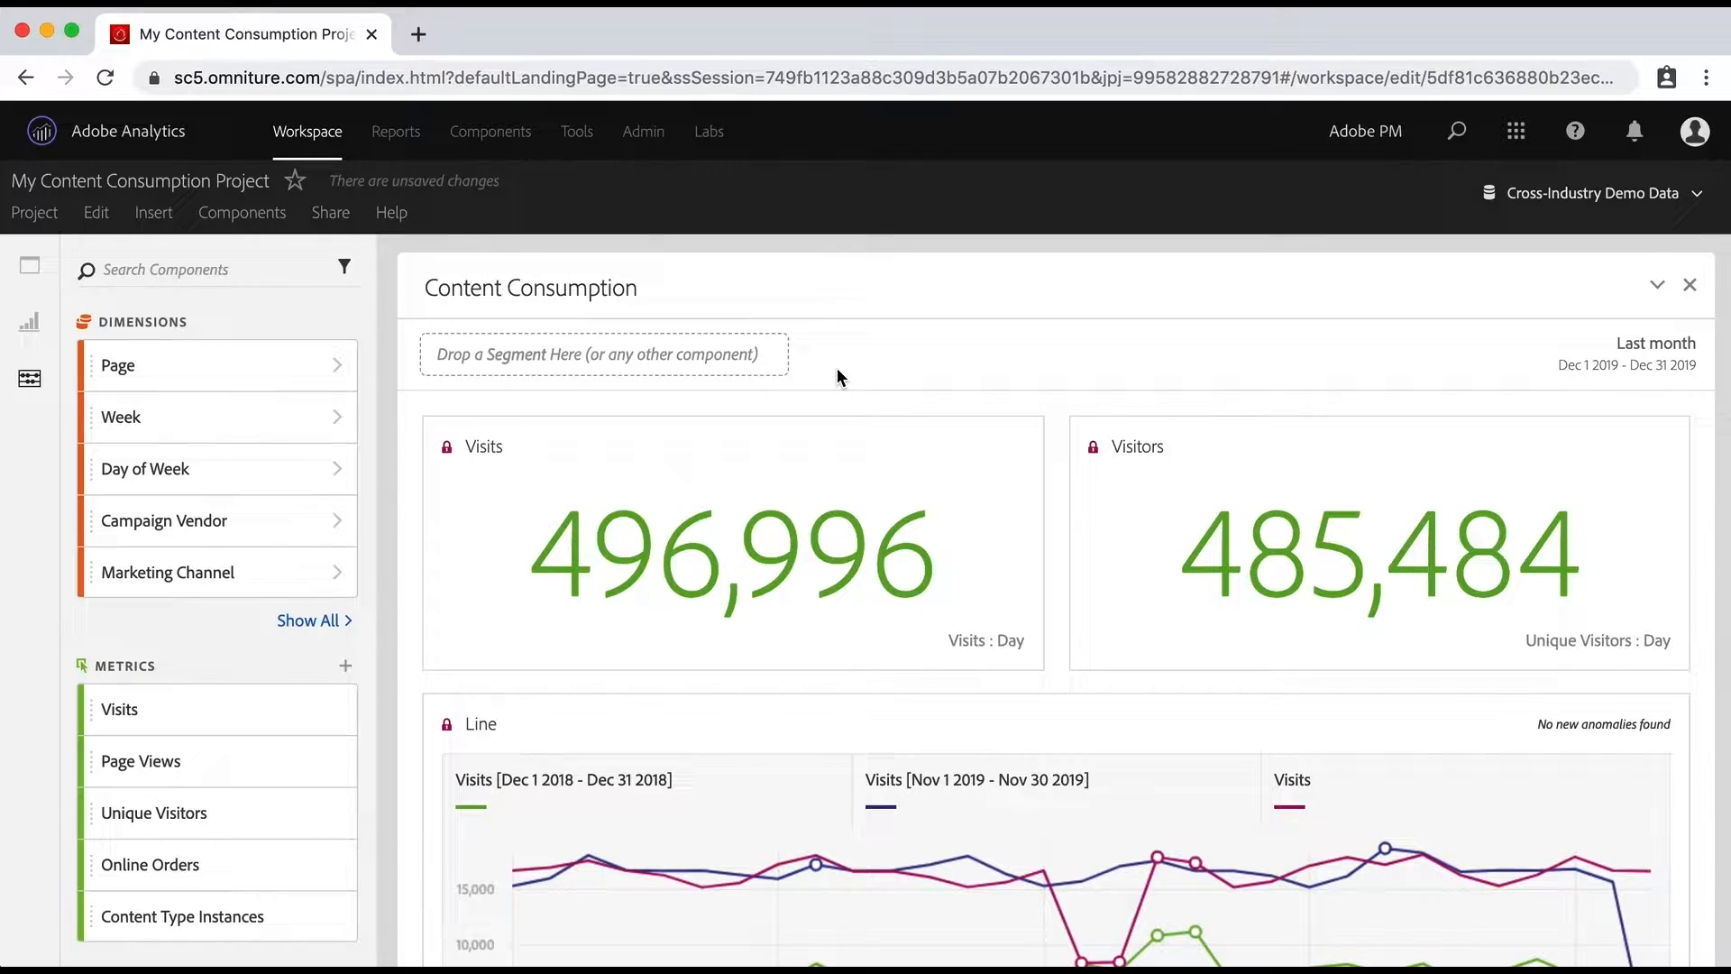
{"action": "mouse_move", "coordinate": [1151, 468]}
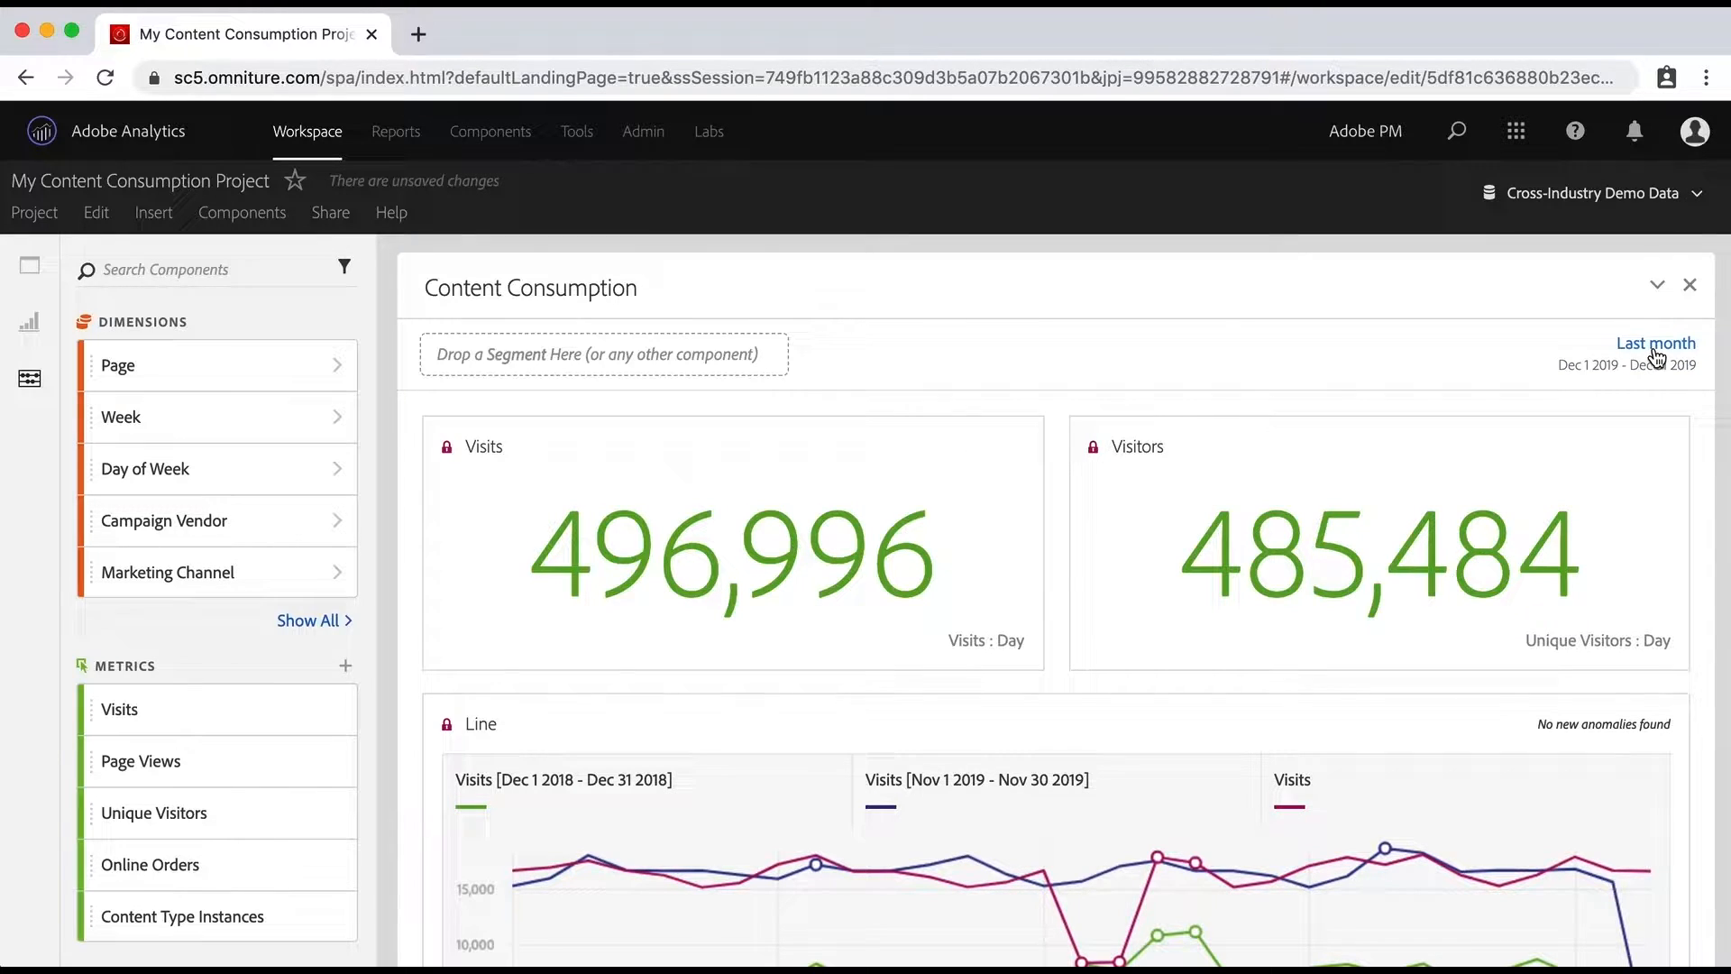
{"action": "mouse_move", "coordinate": [1128, 637]}
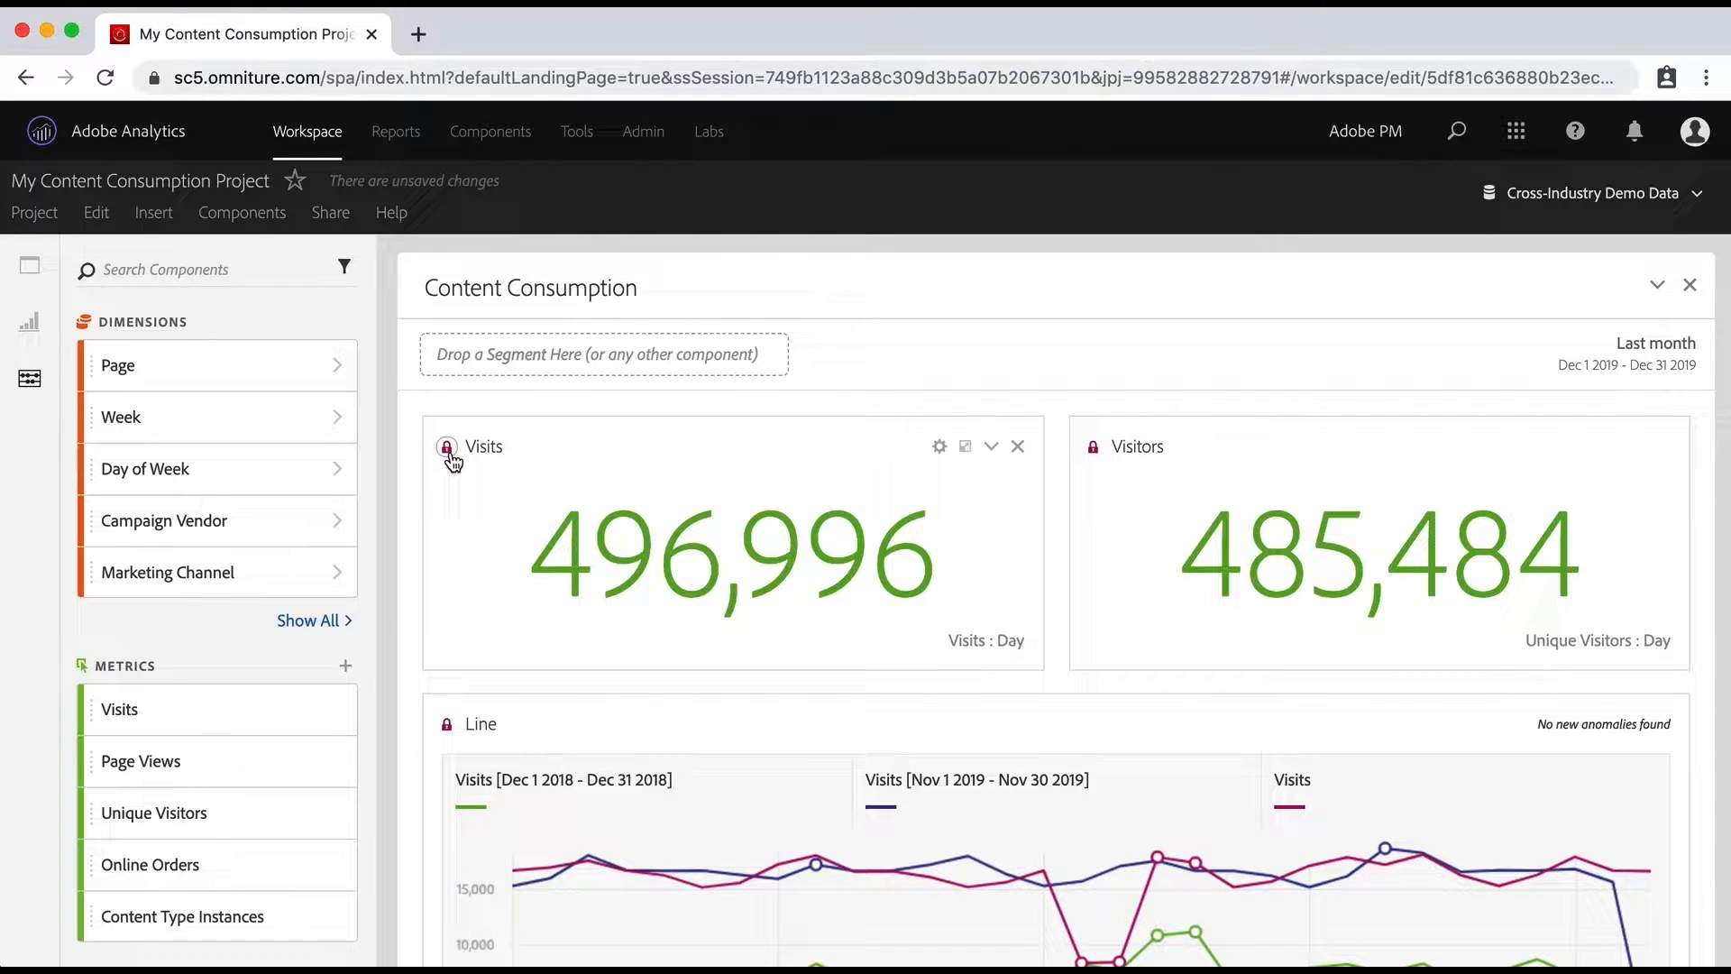
{"action": "mouse_move", "coordinate": [519, 545]}
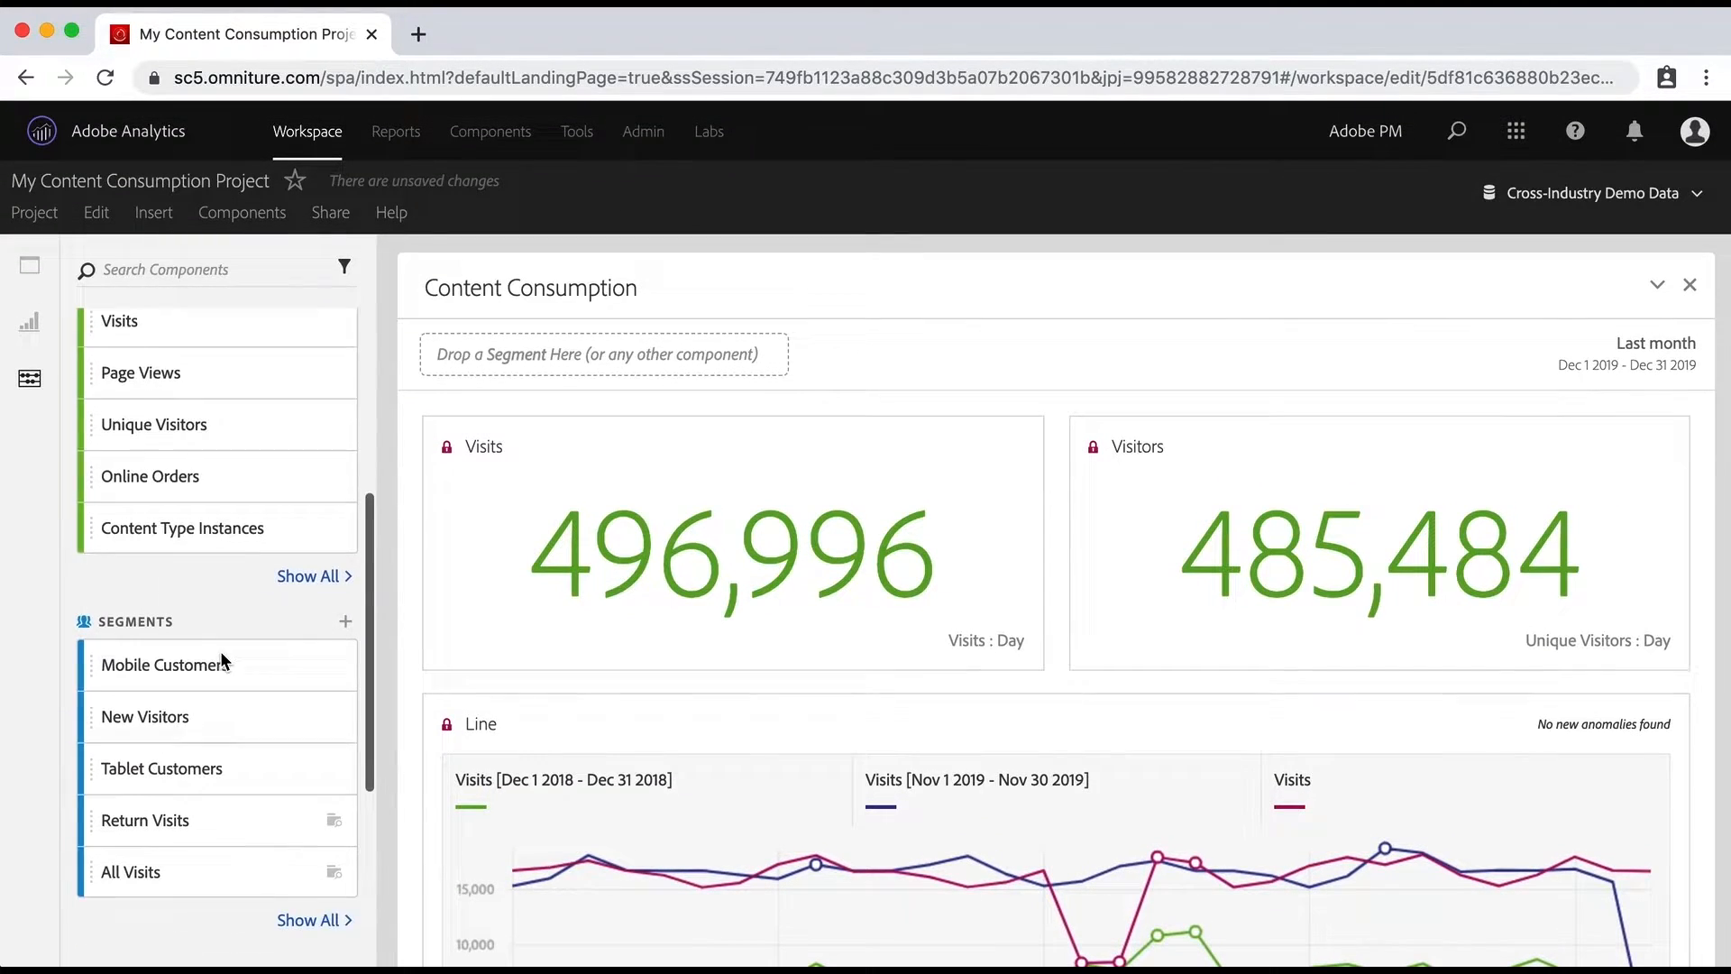
{"action": "scroll", "scroll_direction": "down", "scroll_amount": 3}
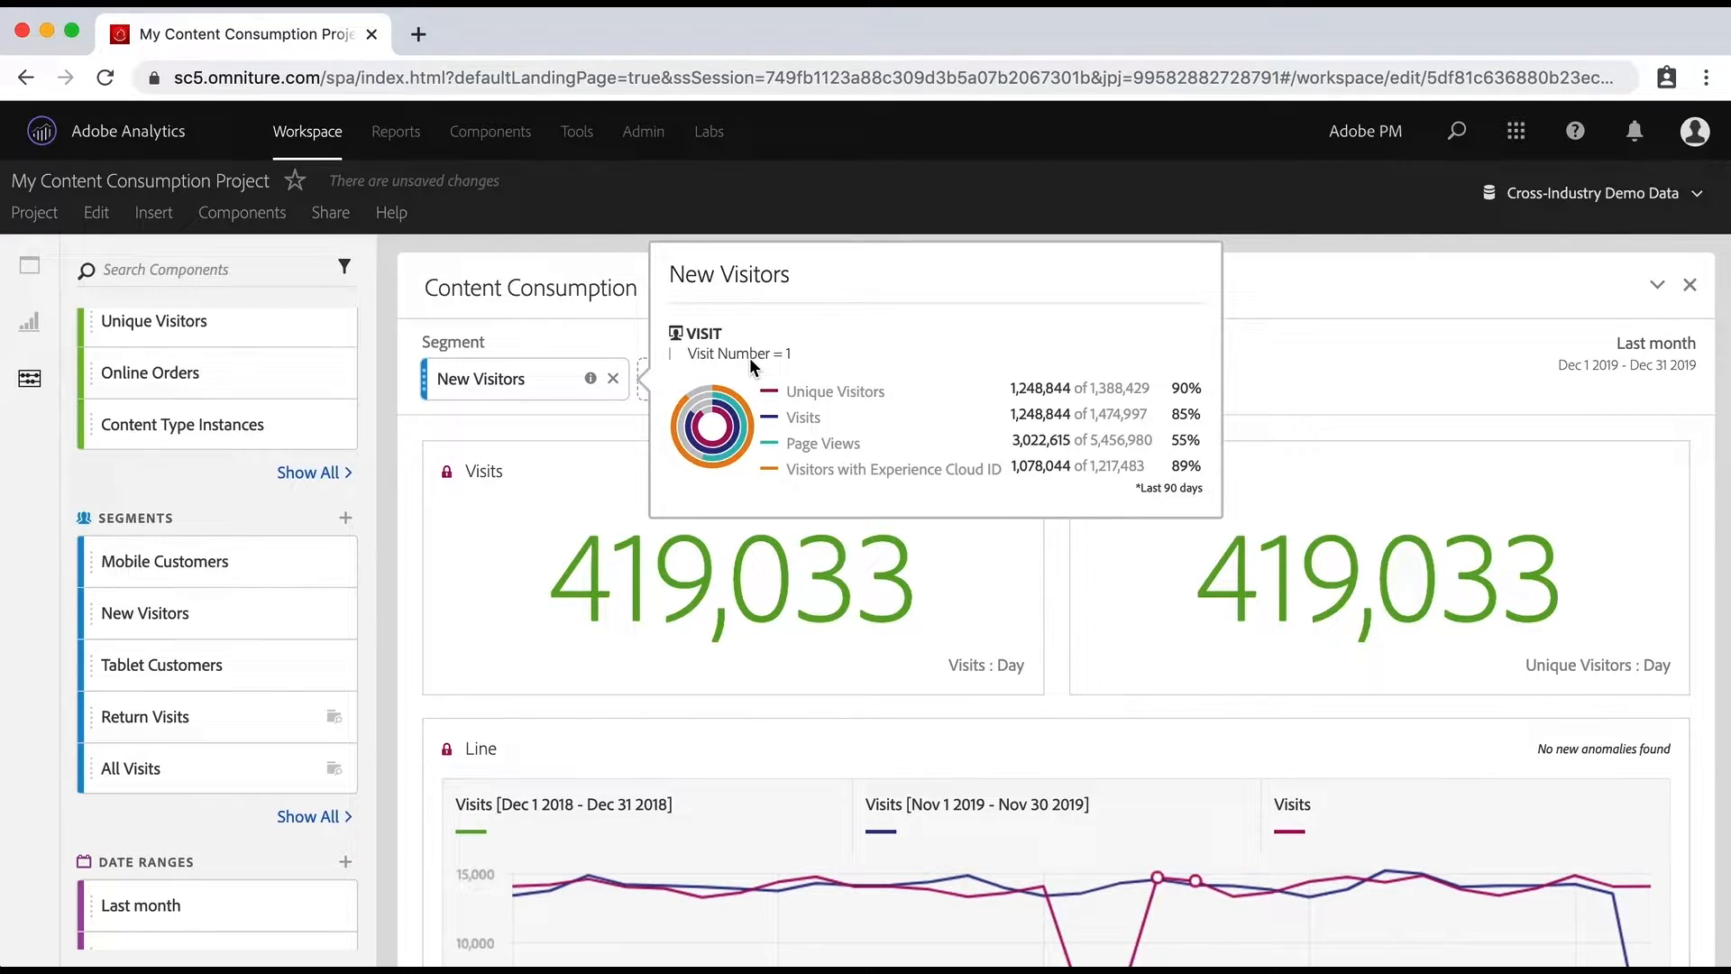
{"action": "mouse_move", "coordinate": [919, 428]}
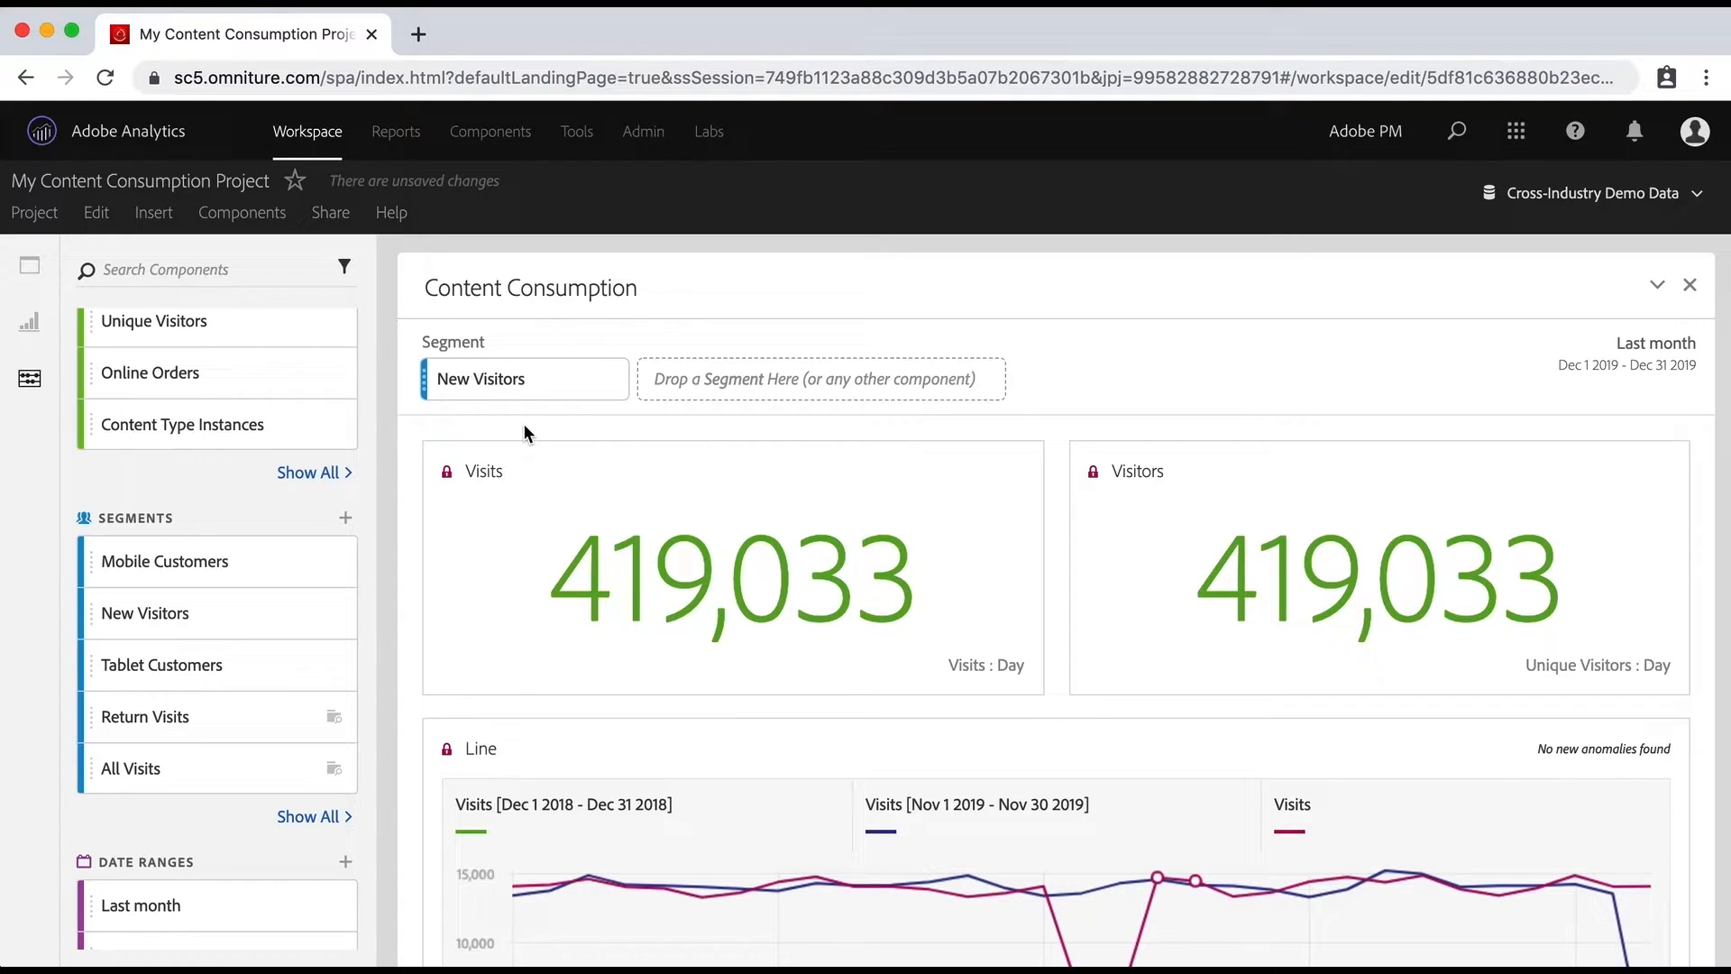
{"action": "mouse_move", "coordinate": [615, 387]}
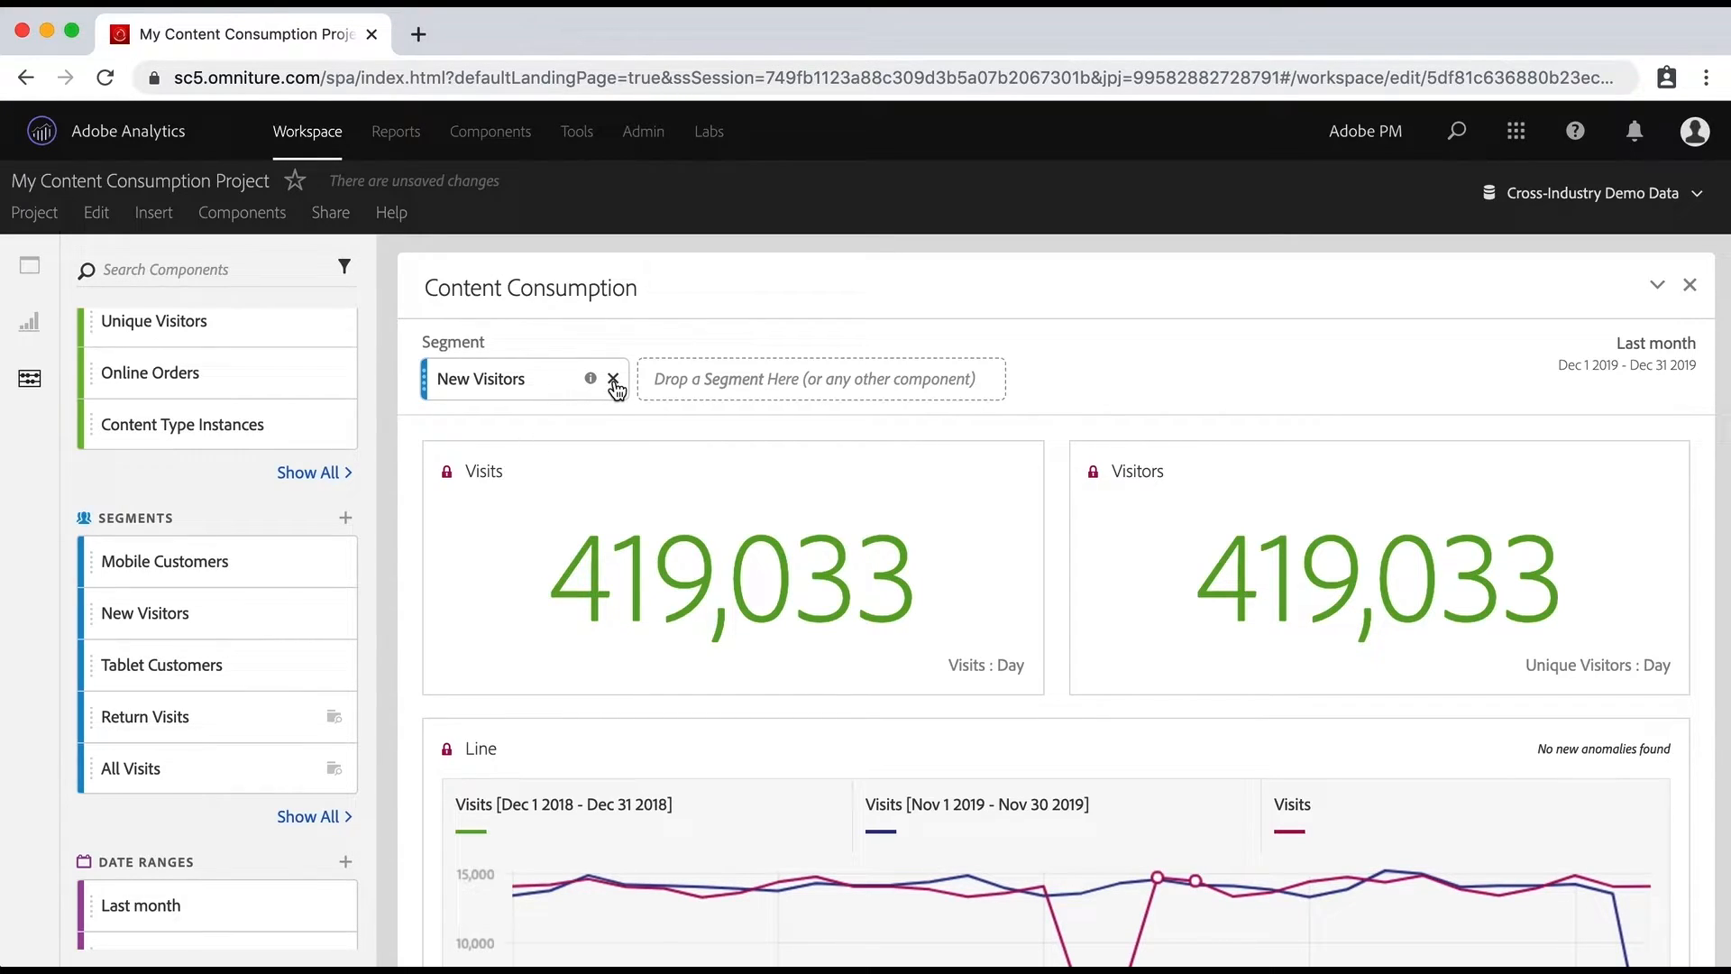
Remove the New Visitors segment chip so the panel shows 496,996 visits and 485,484 visitors.
{"action": "left_click", "coordinate": [616, 389]}
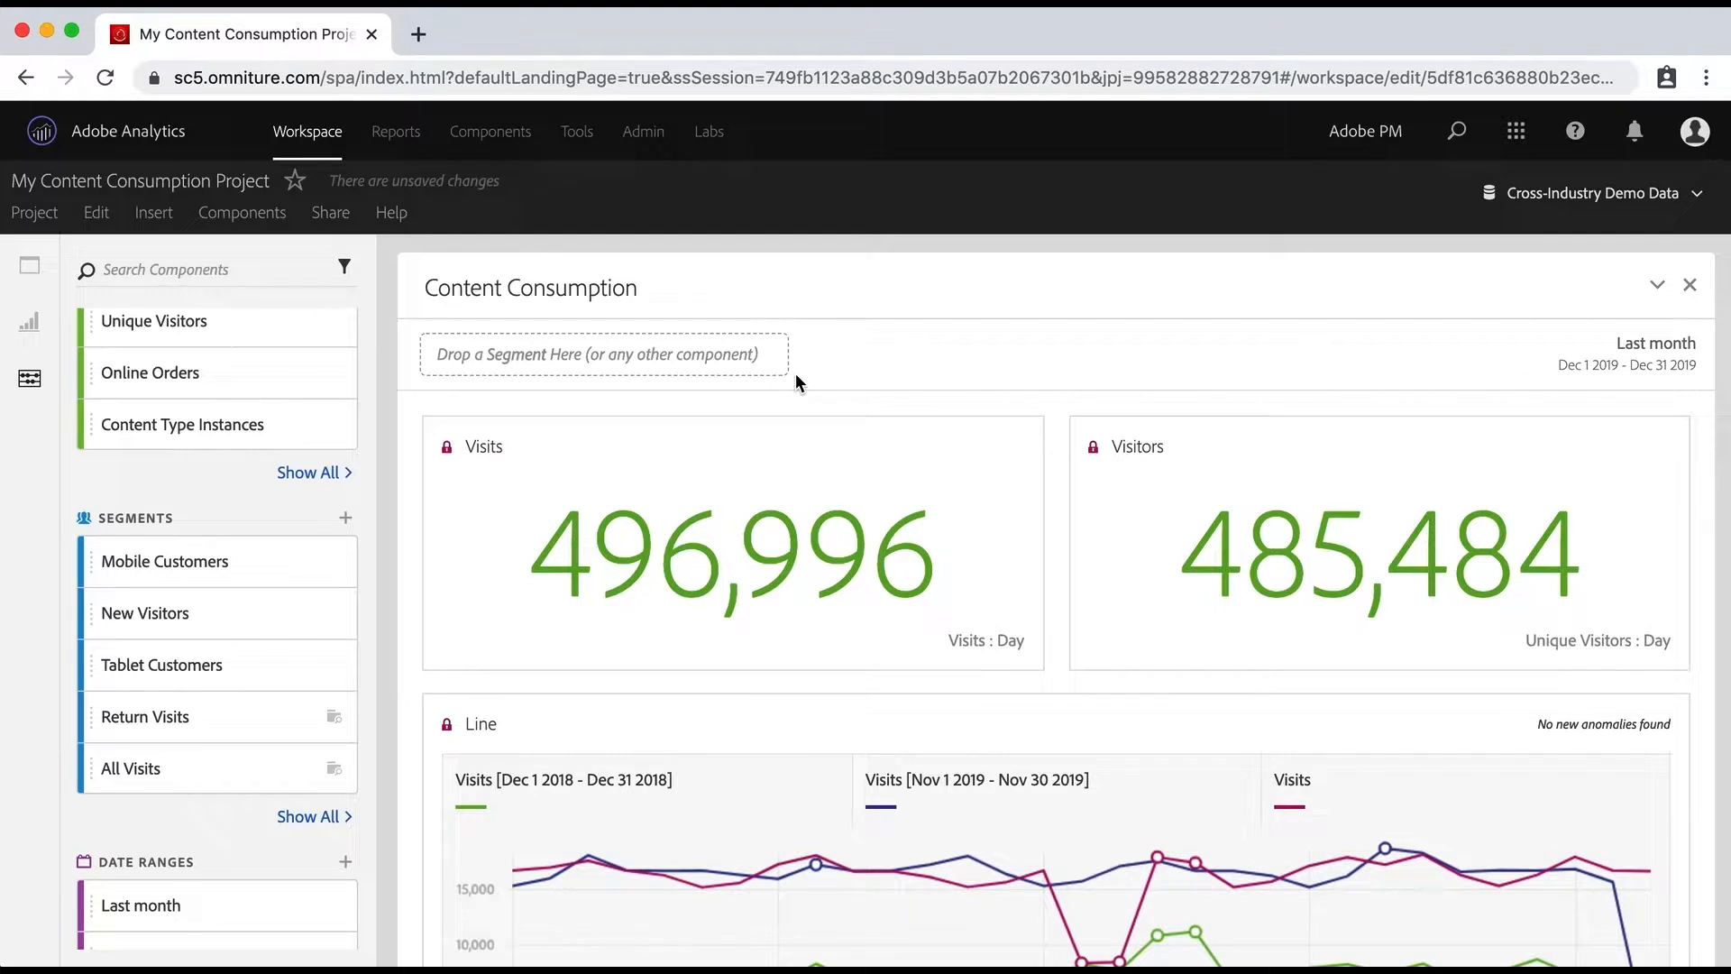
{"action": "mouse_move", "coordinate": [696, 395]}
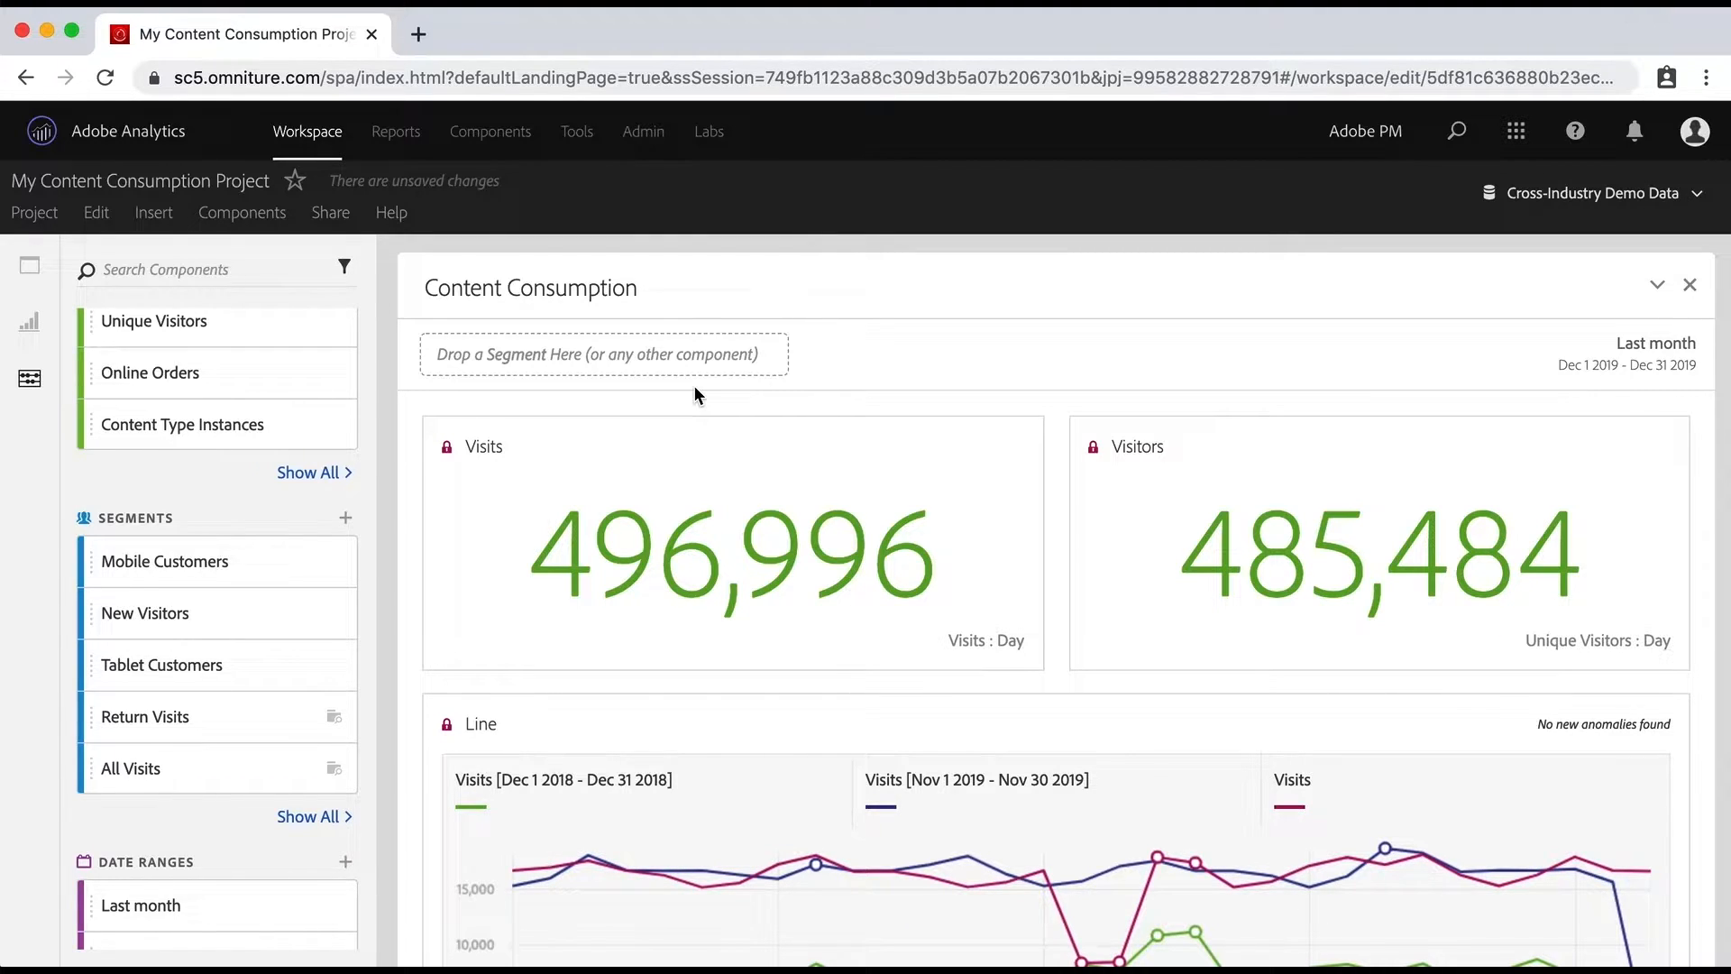
{"action": "mouse_move", "coordinate": [555, 437]}
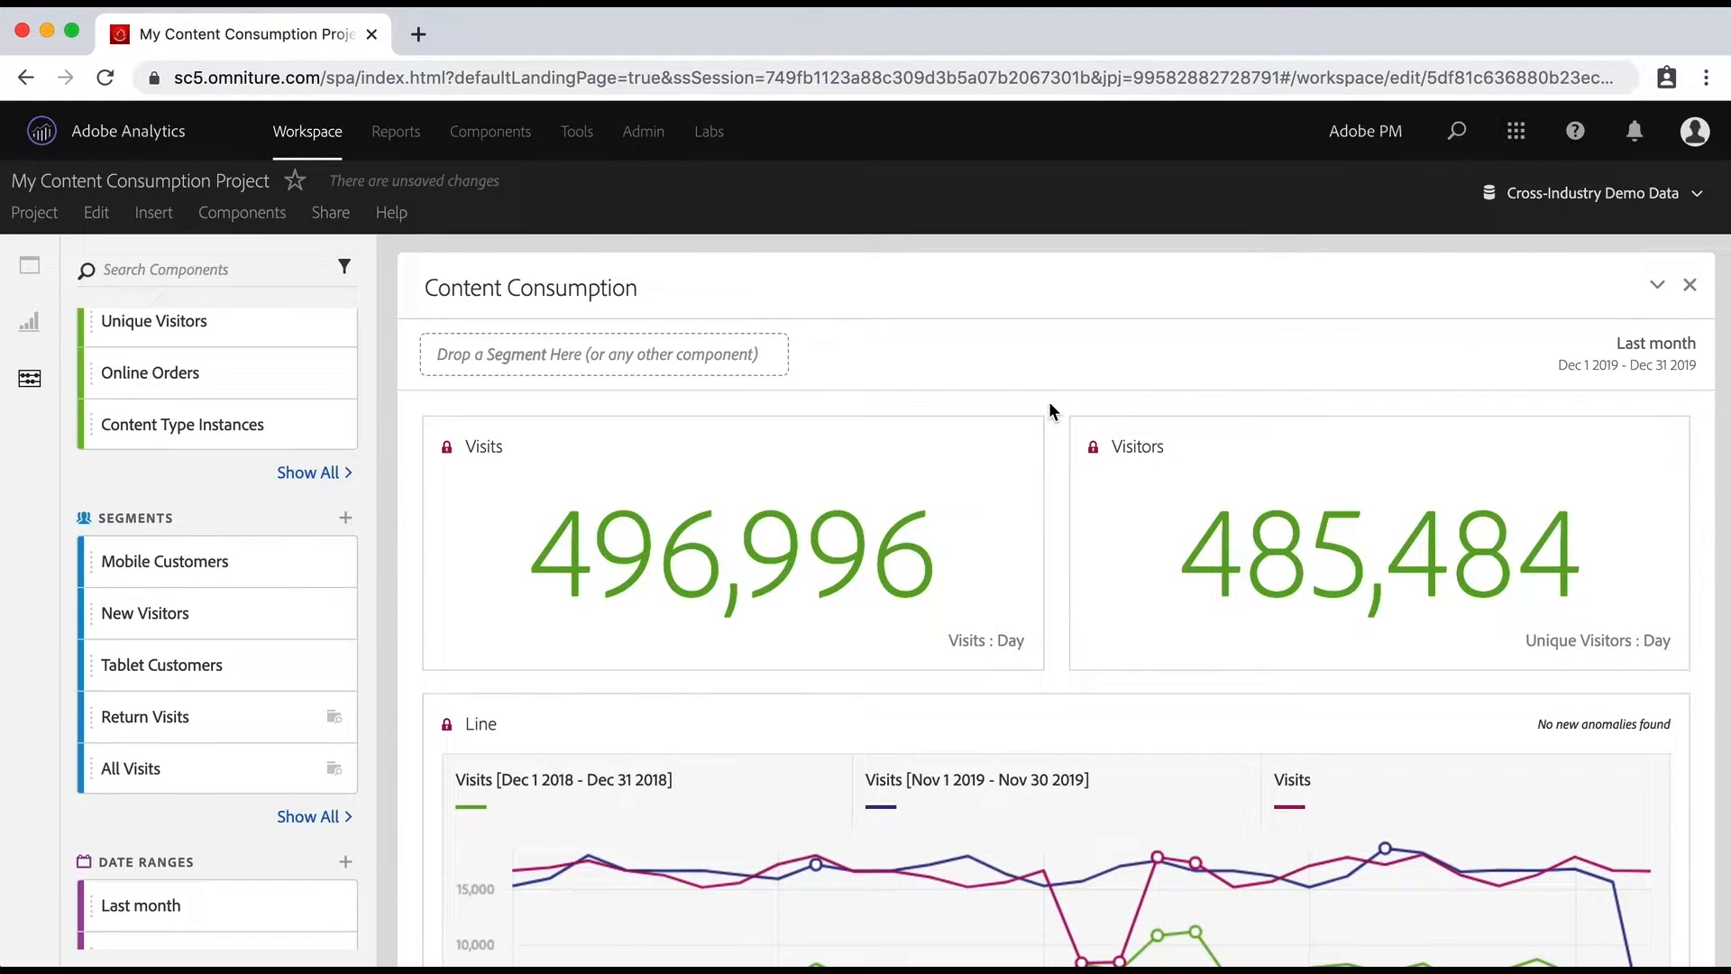
{"action": "mouse_move", "coordinate": [395, 471]}
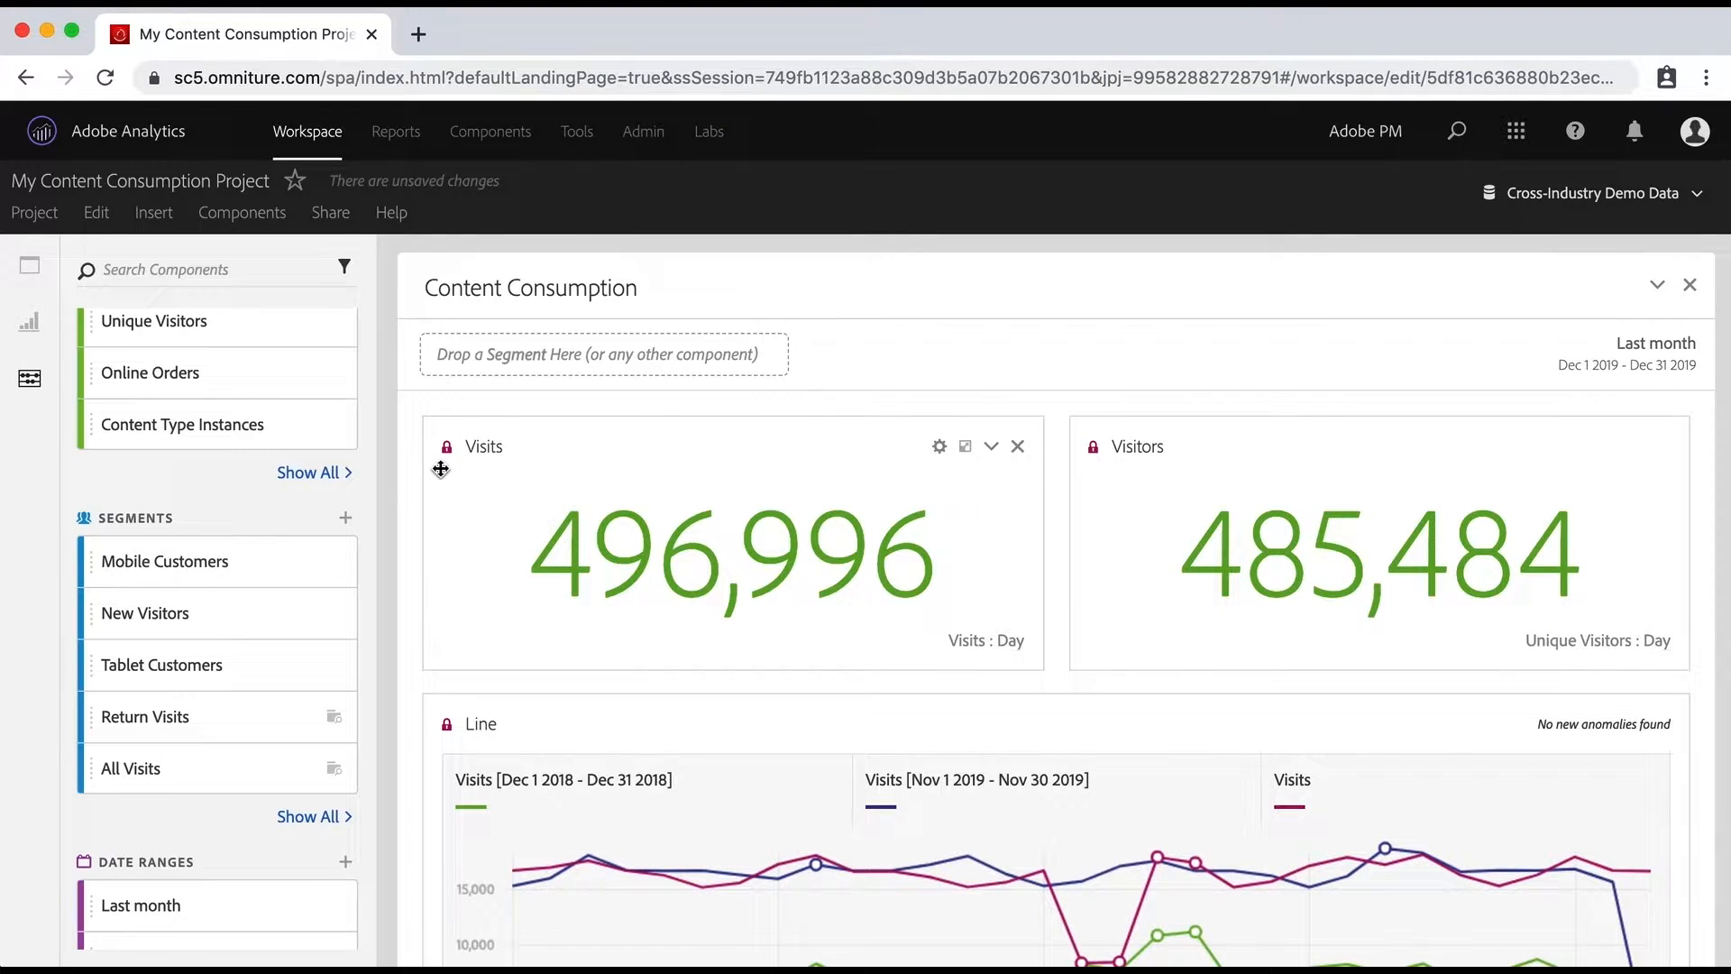
{"action": "mouse_move", "coordinate": [299, 768]}
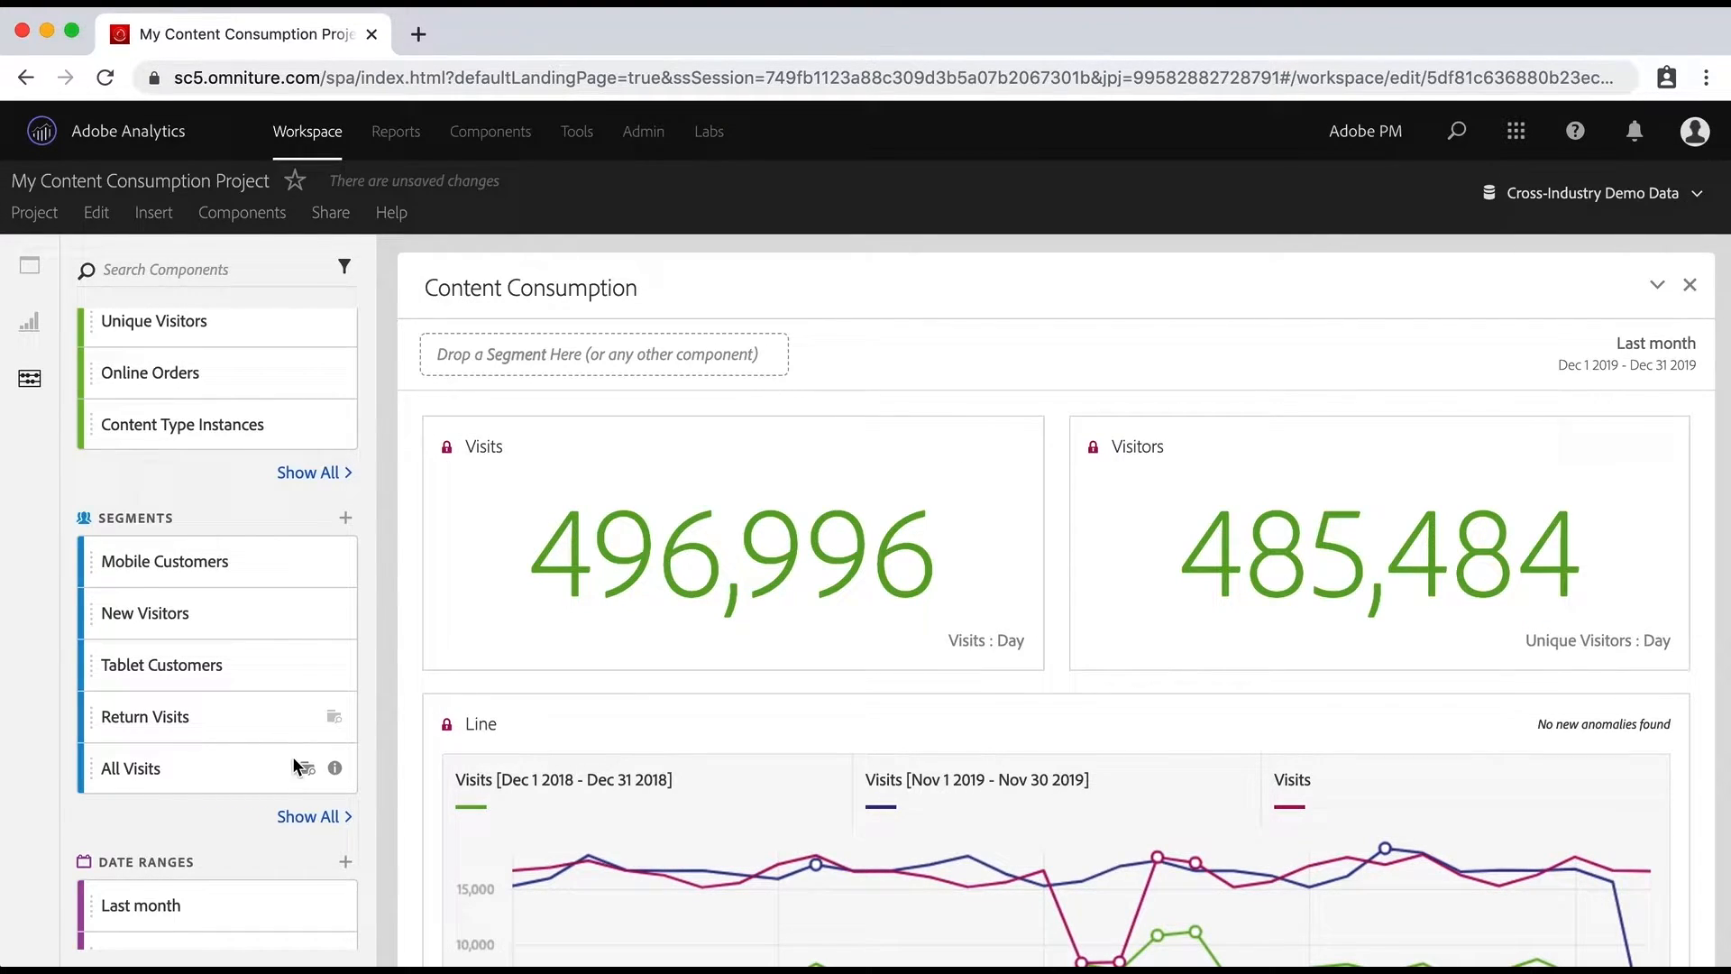
Expand the full segment list and multi-select Visits from Tablets, Phones and Mobile Devices.
{"action": "left_click", "coordinate": [308, 817]}
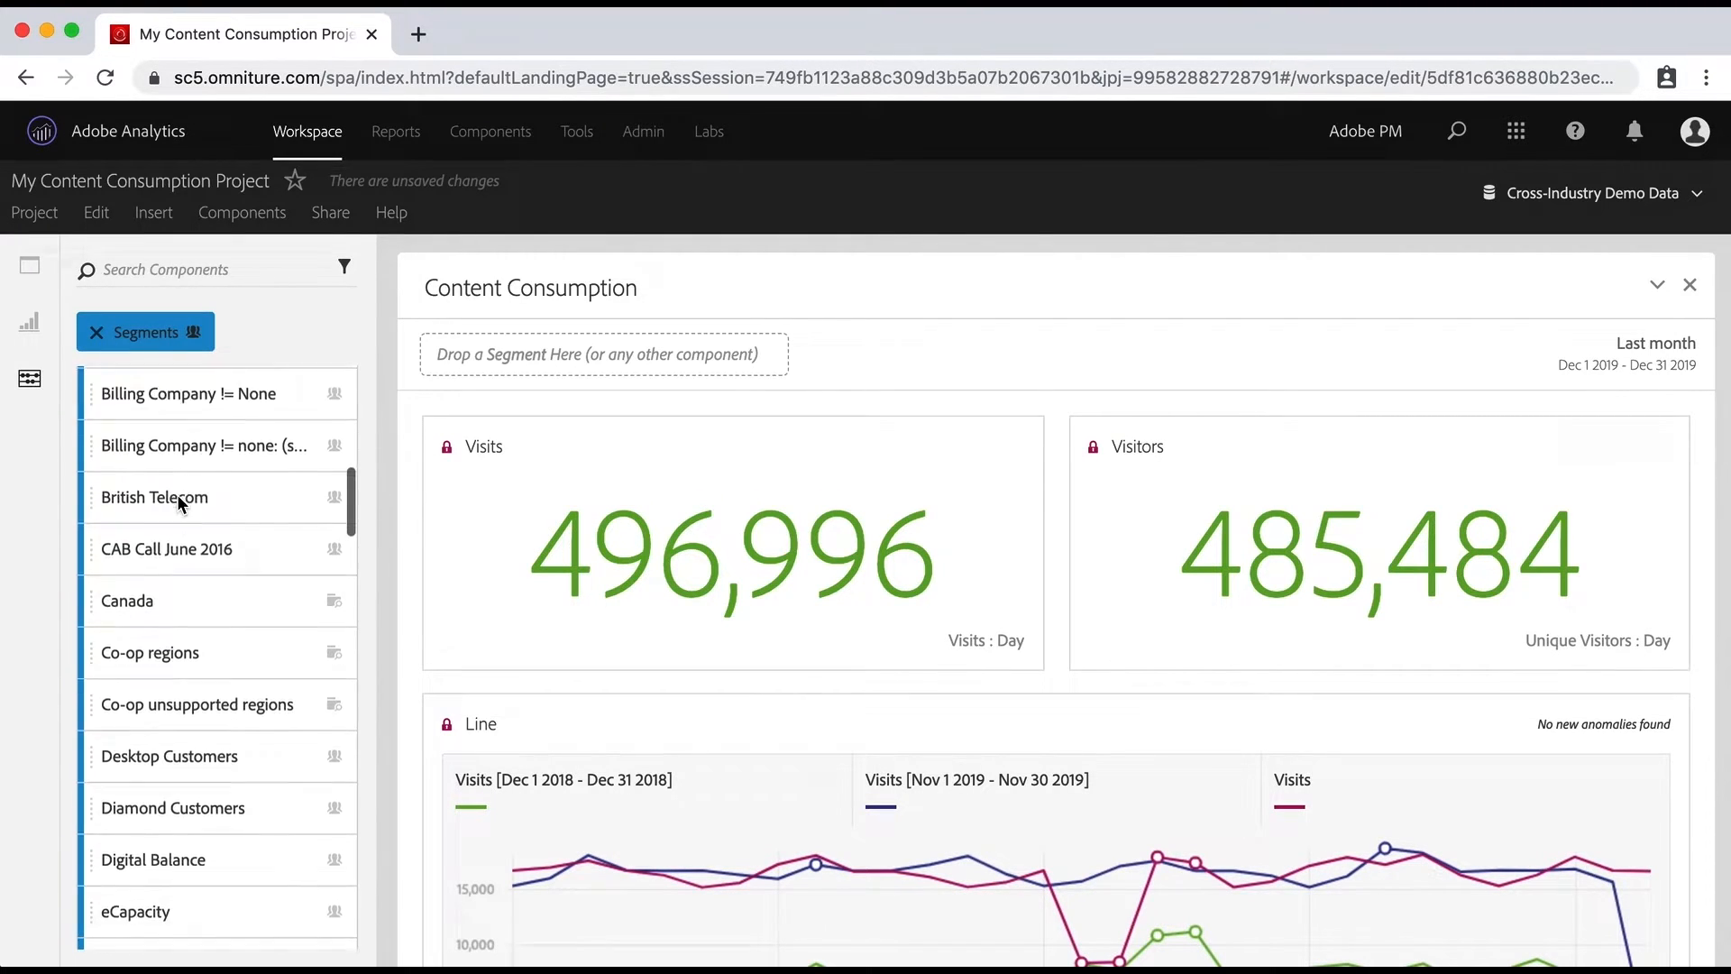
{"action": "scroll", "scroll_direction": "down", "scroll_amount": 3}
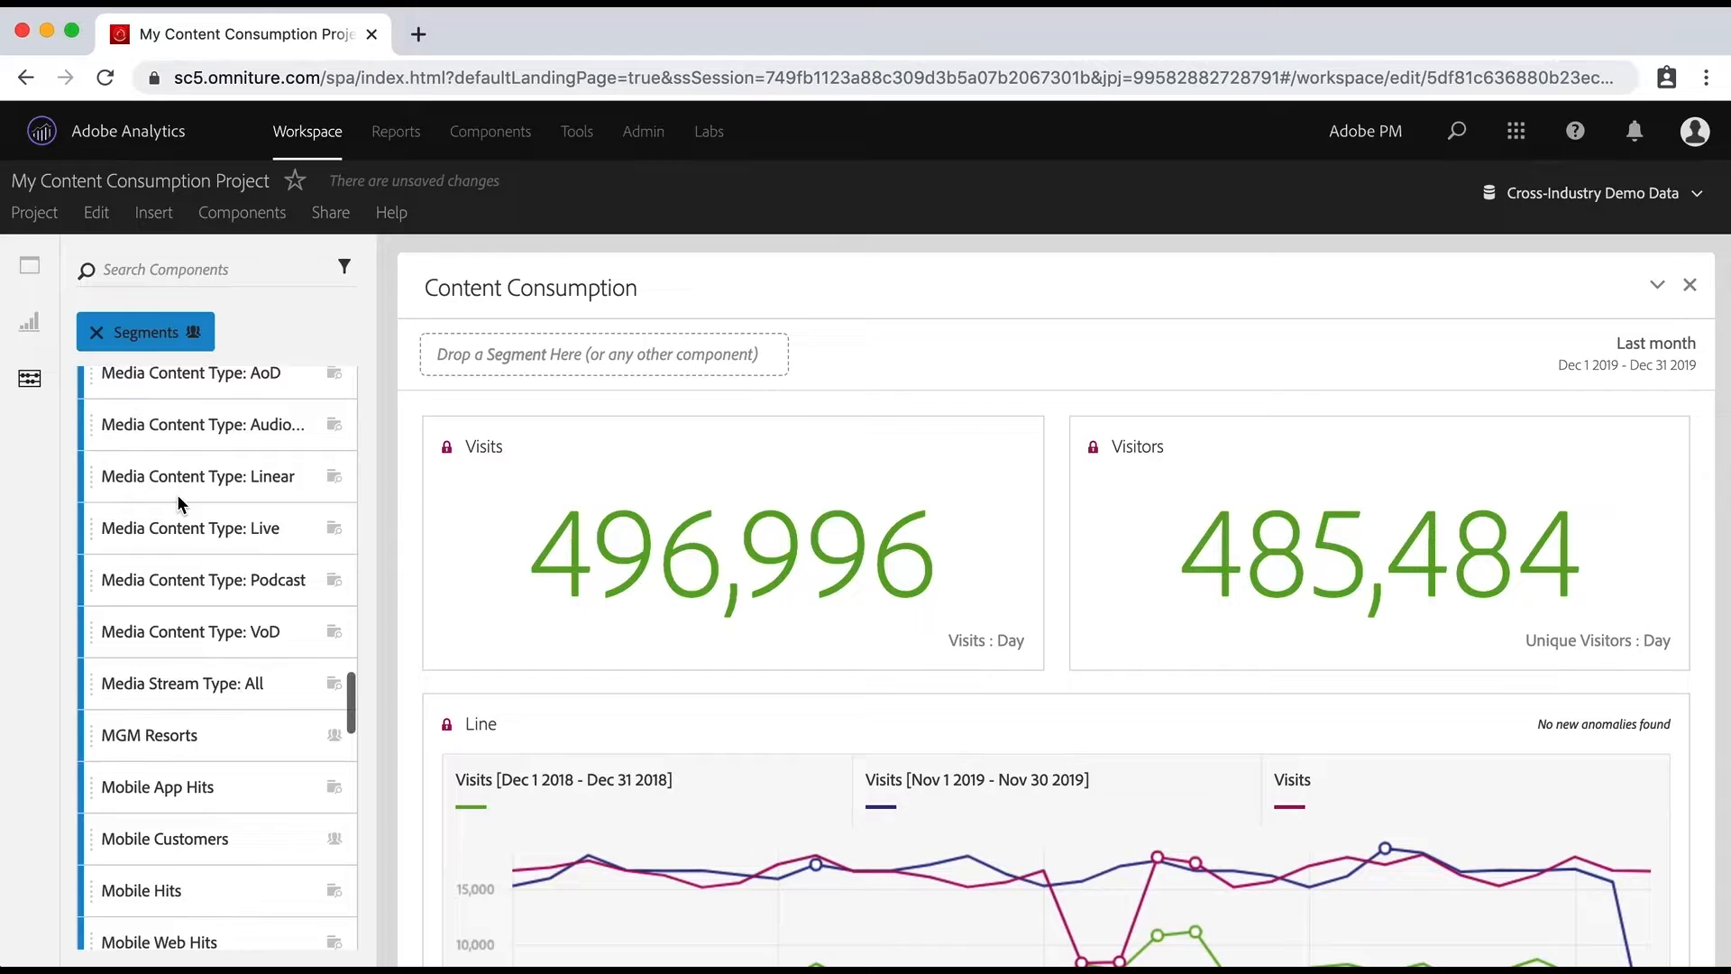
{"action": "scroll", "scroll_direction": "down", "scroll_amount": 3}
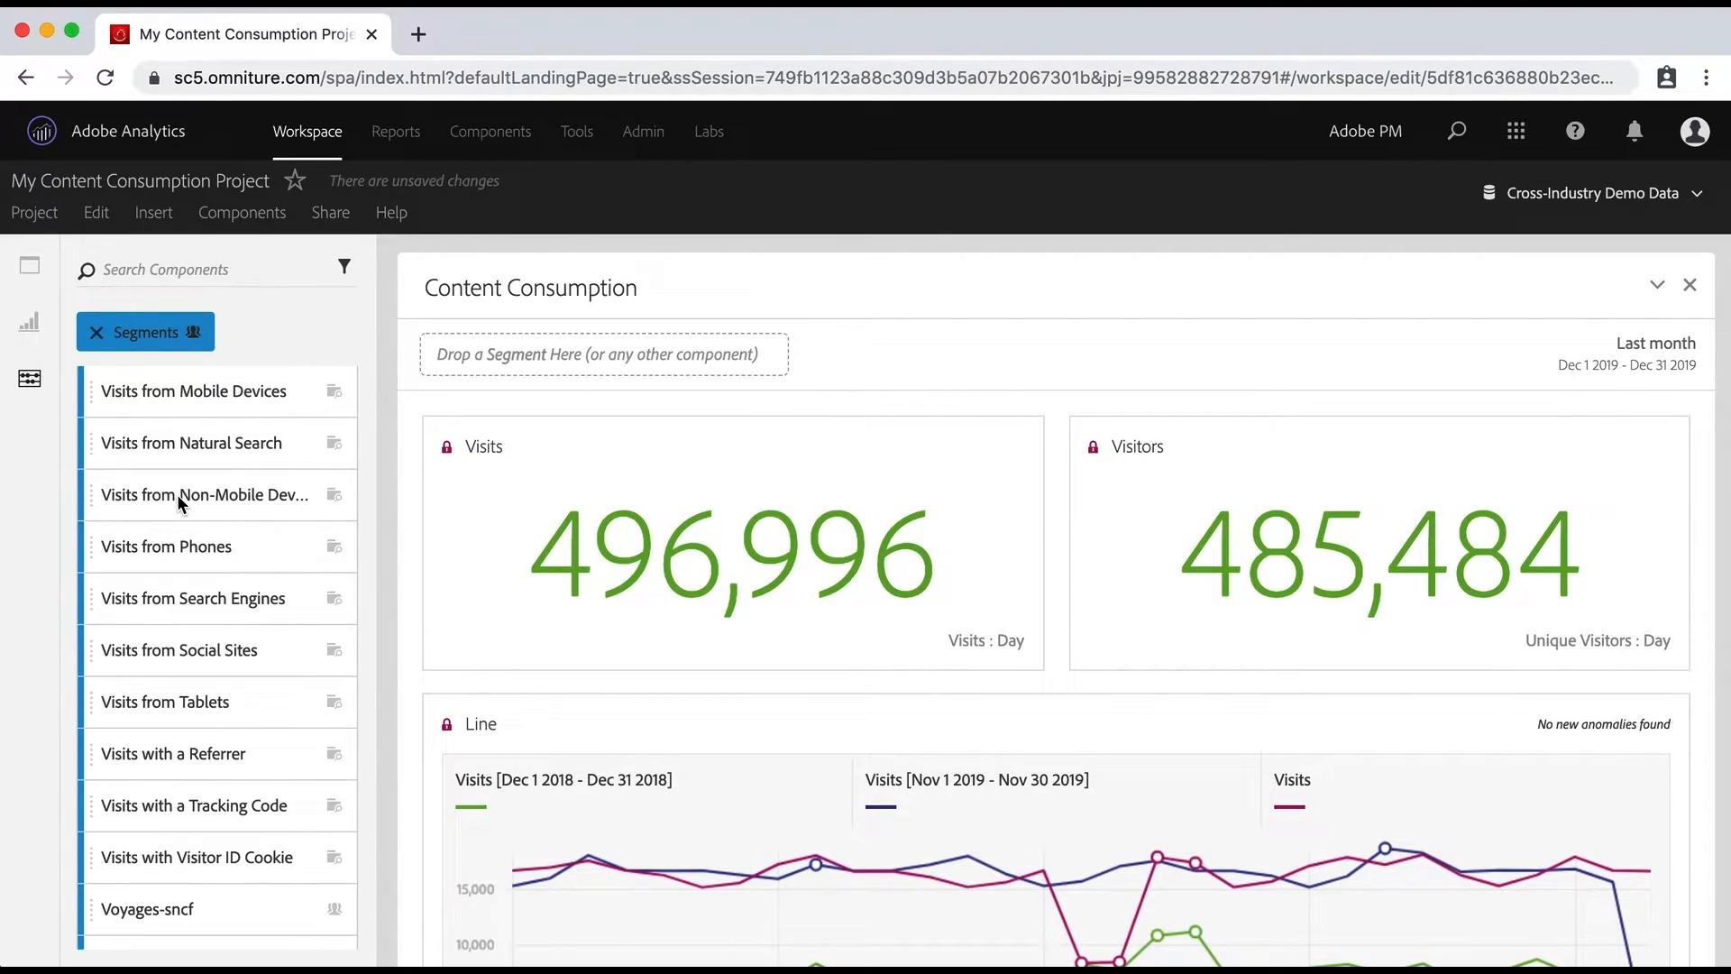
{"action": "mouse_move", "coordinate": [197, 702]}
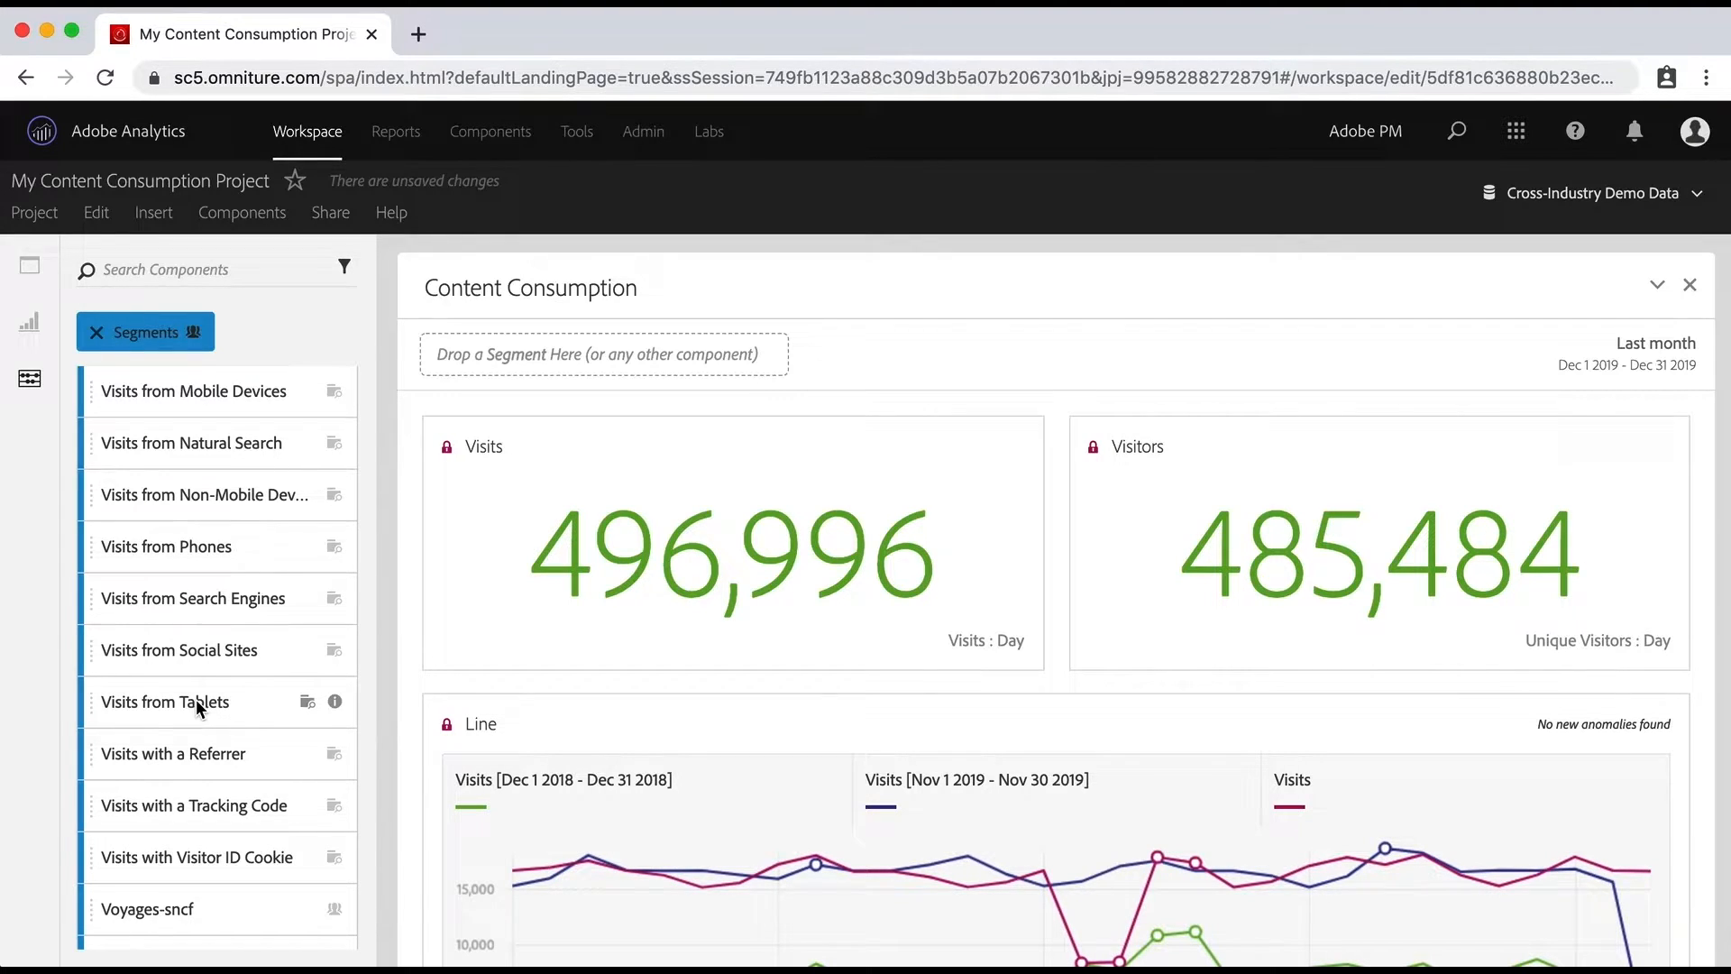
{"action": "left_click", "coordinate": [166, 703]}
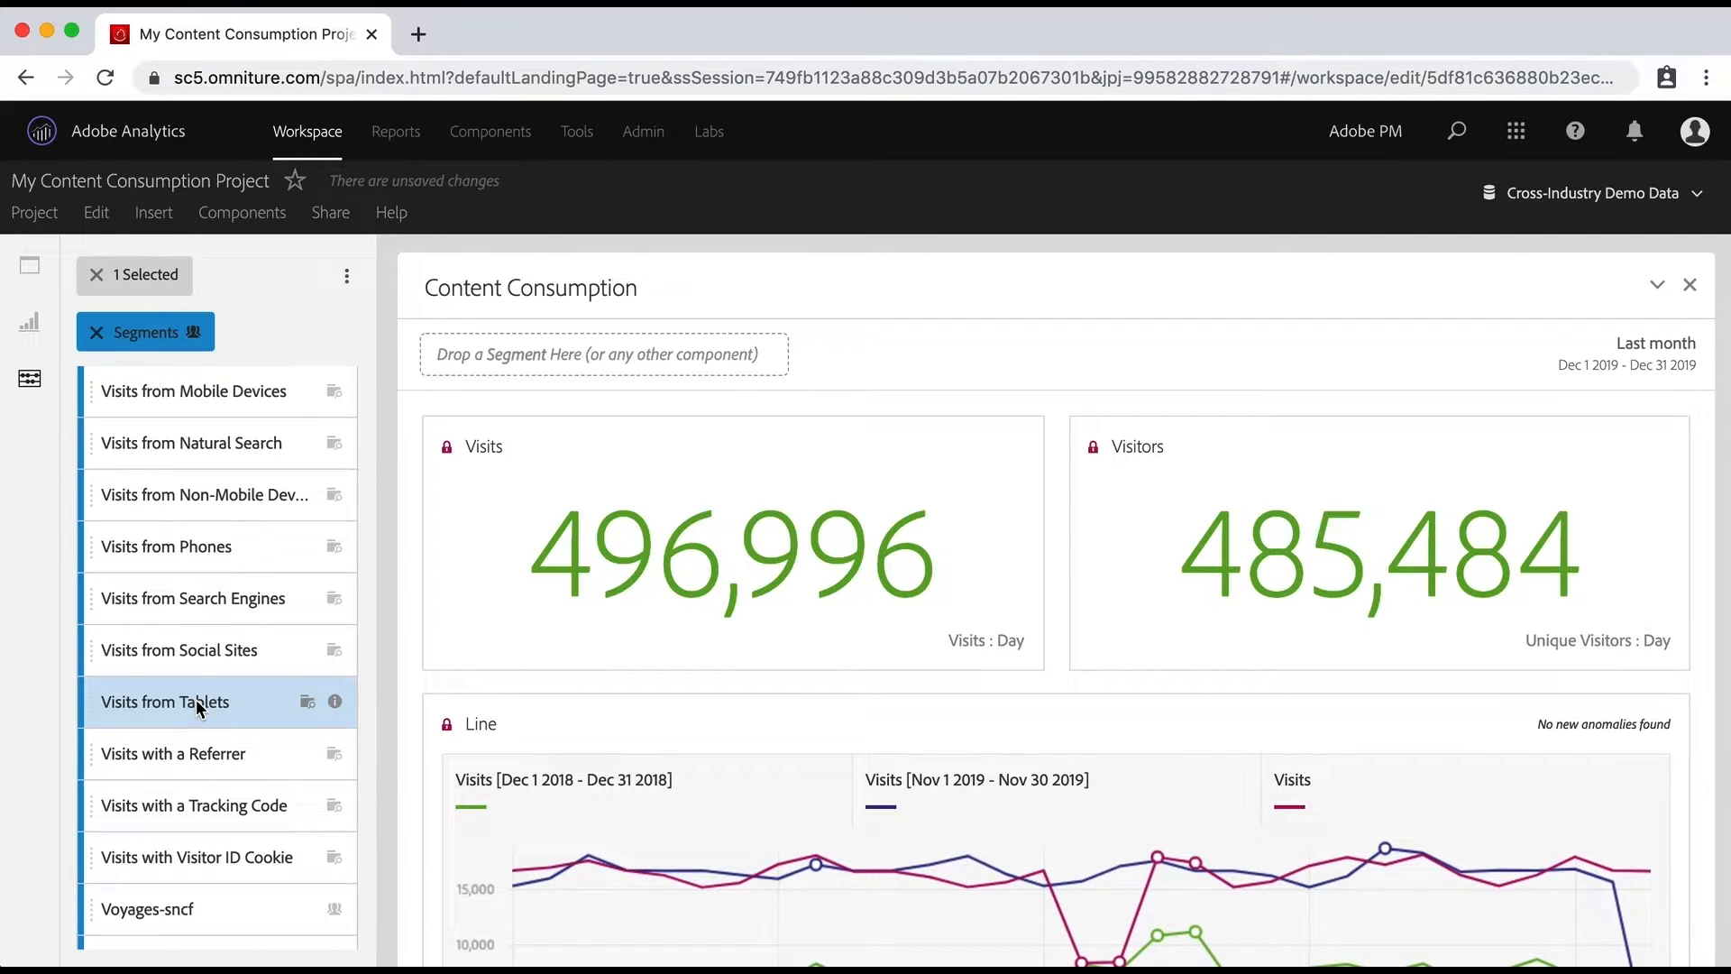
{"action": "mouse_move", "coordinate": [180, 550]}
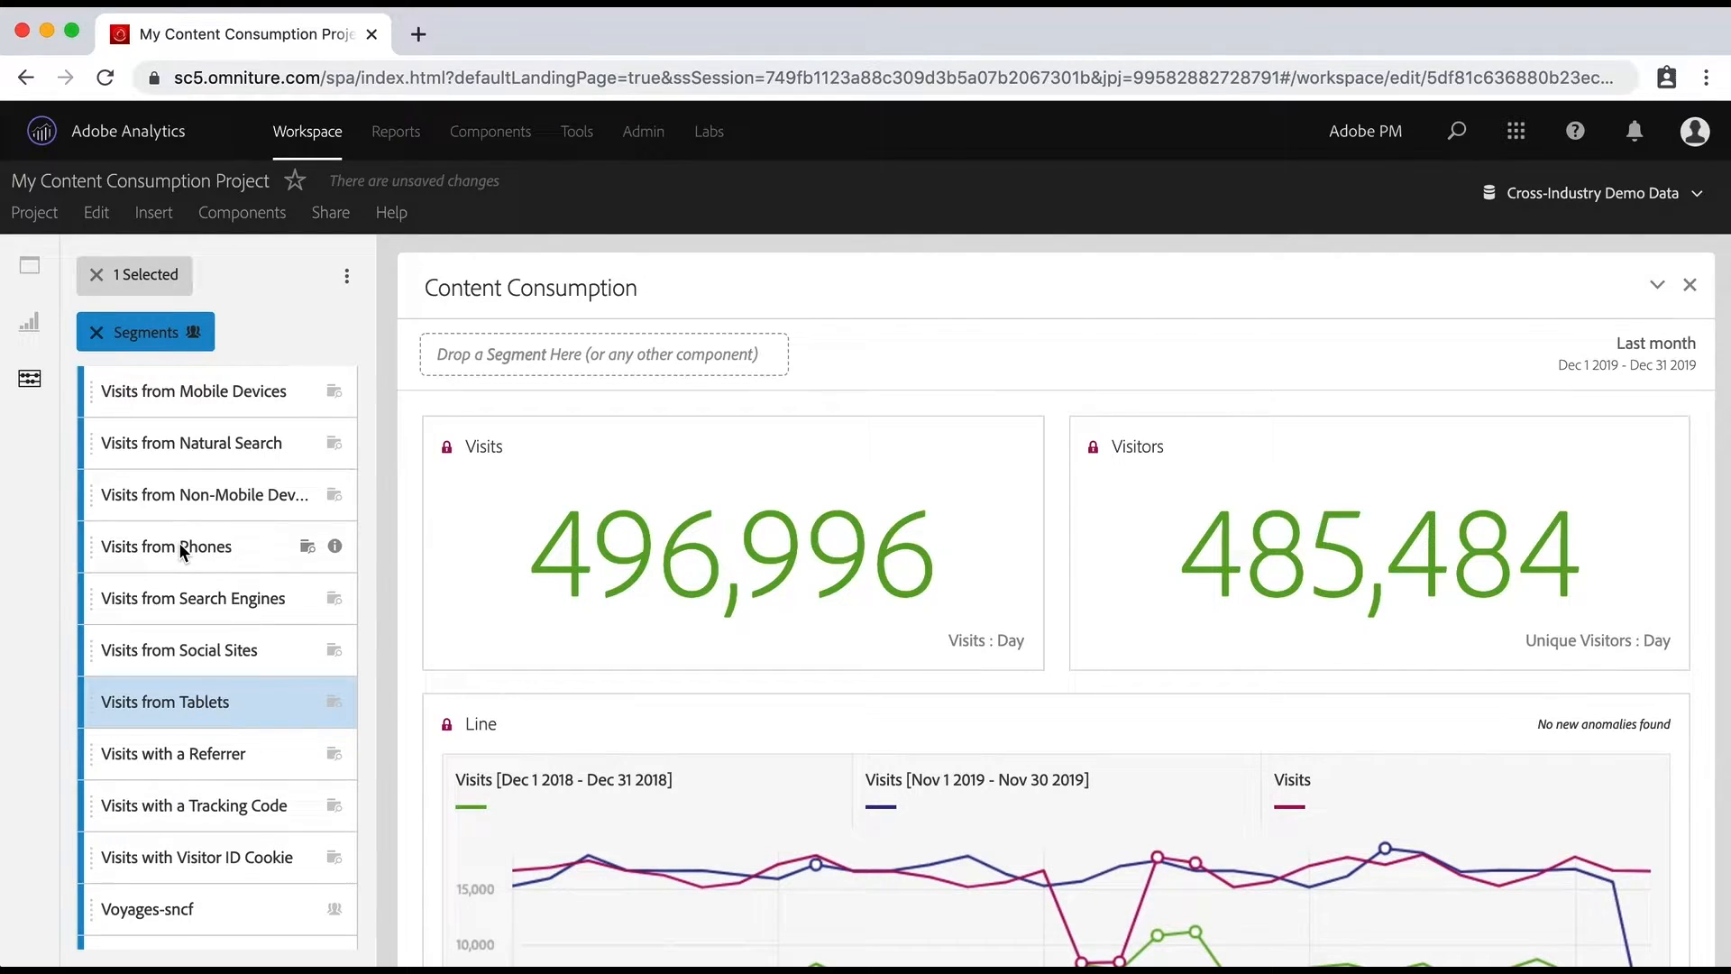
{"action": "left_click", "coordinate": [166, 547]}
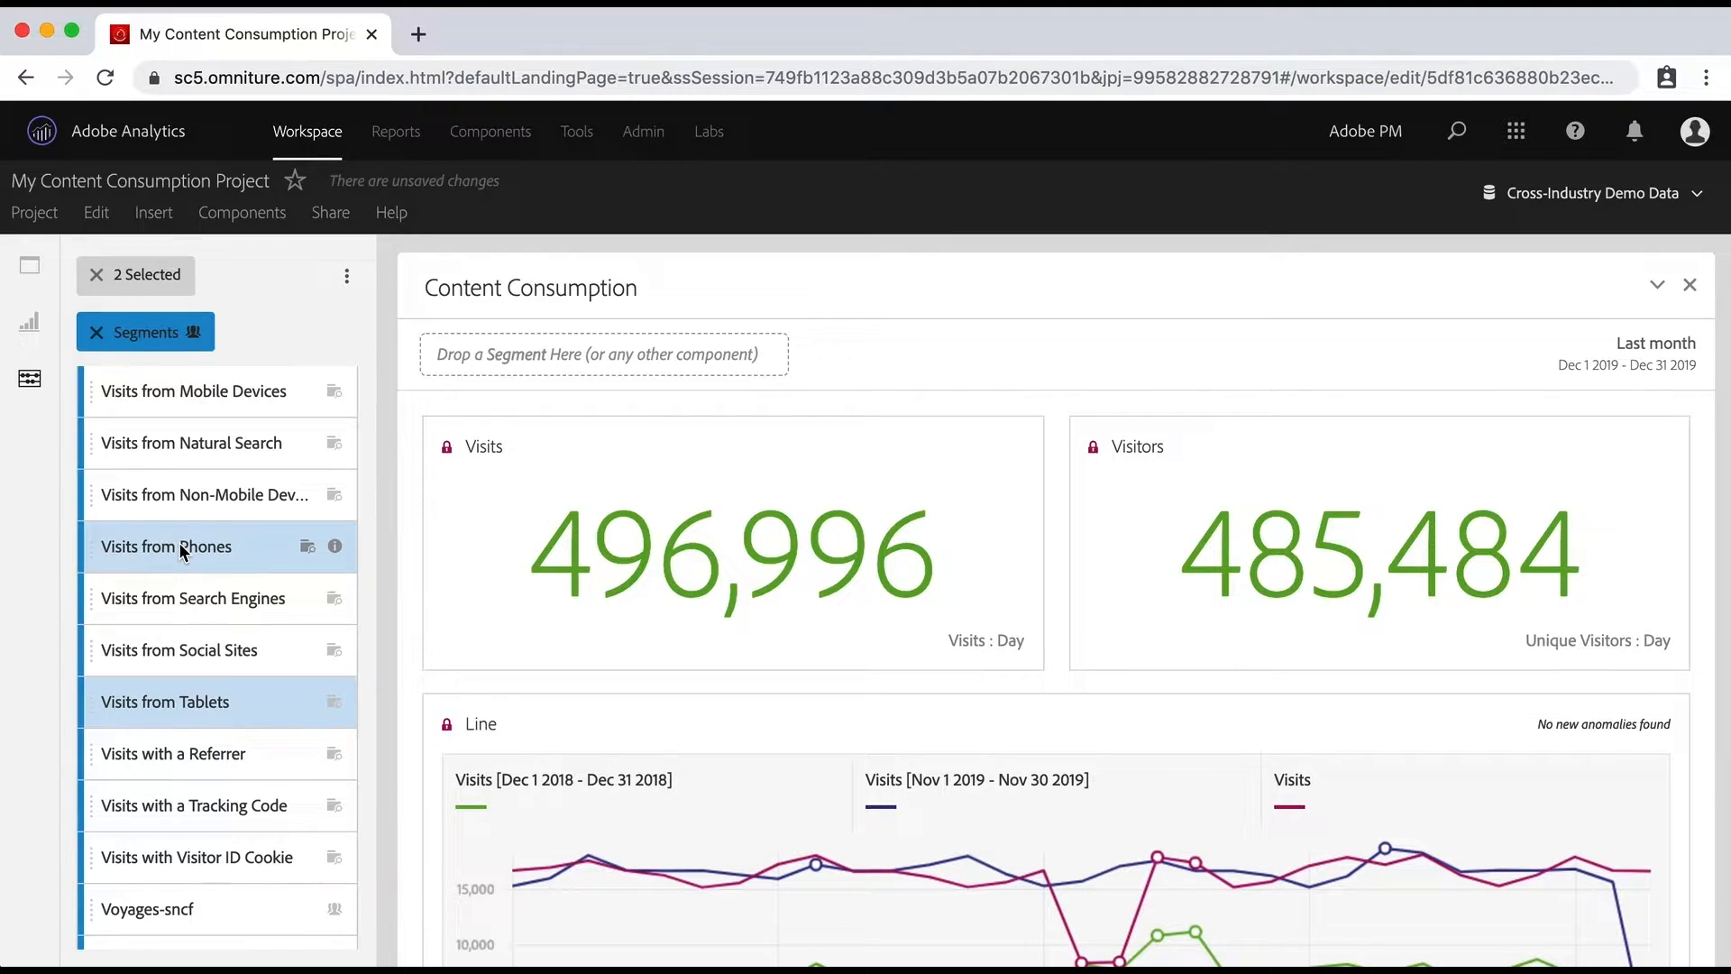
{"action": "mouse_move", "coordinate": [182, 400]}
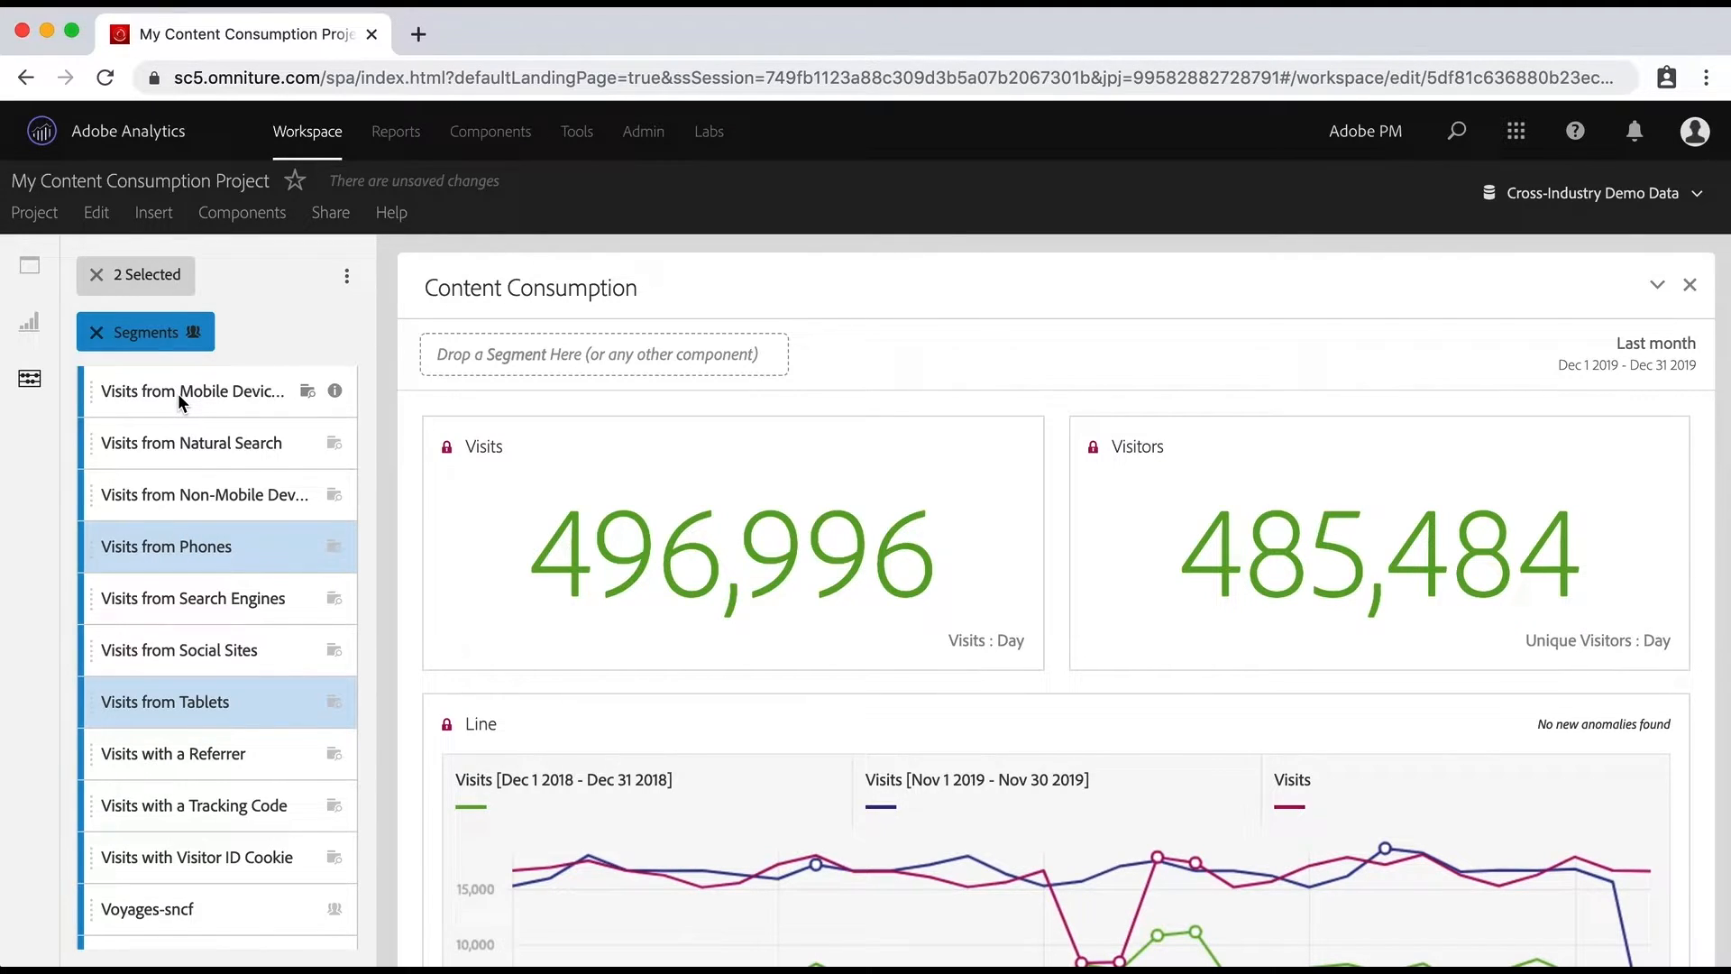
{"action": "left_click", "coordinate": [191, 391]}
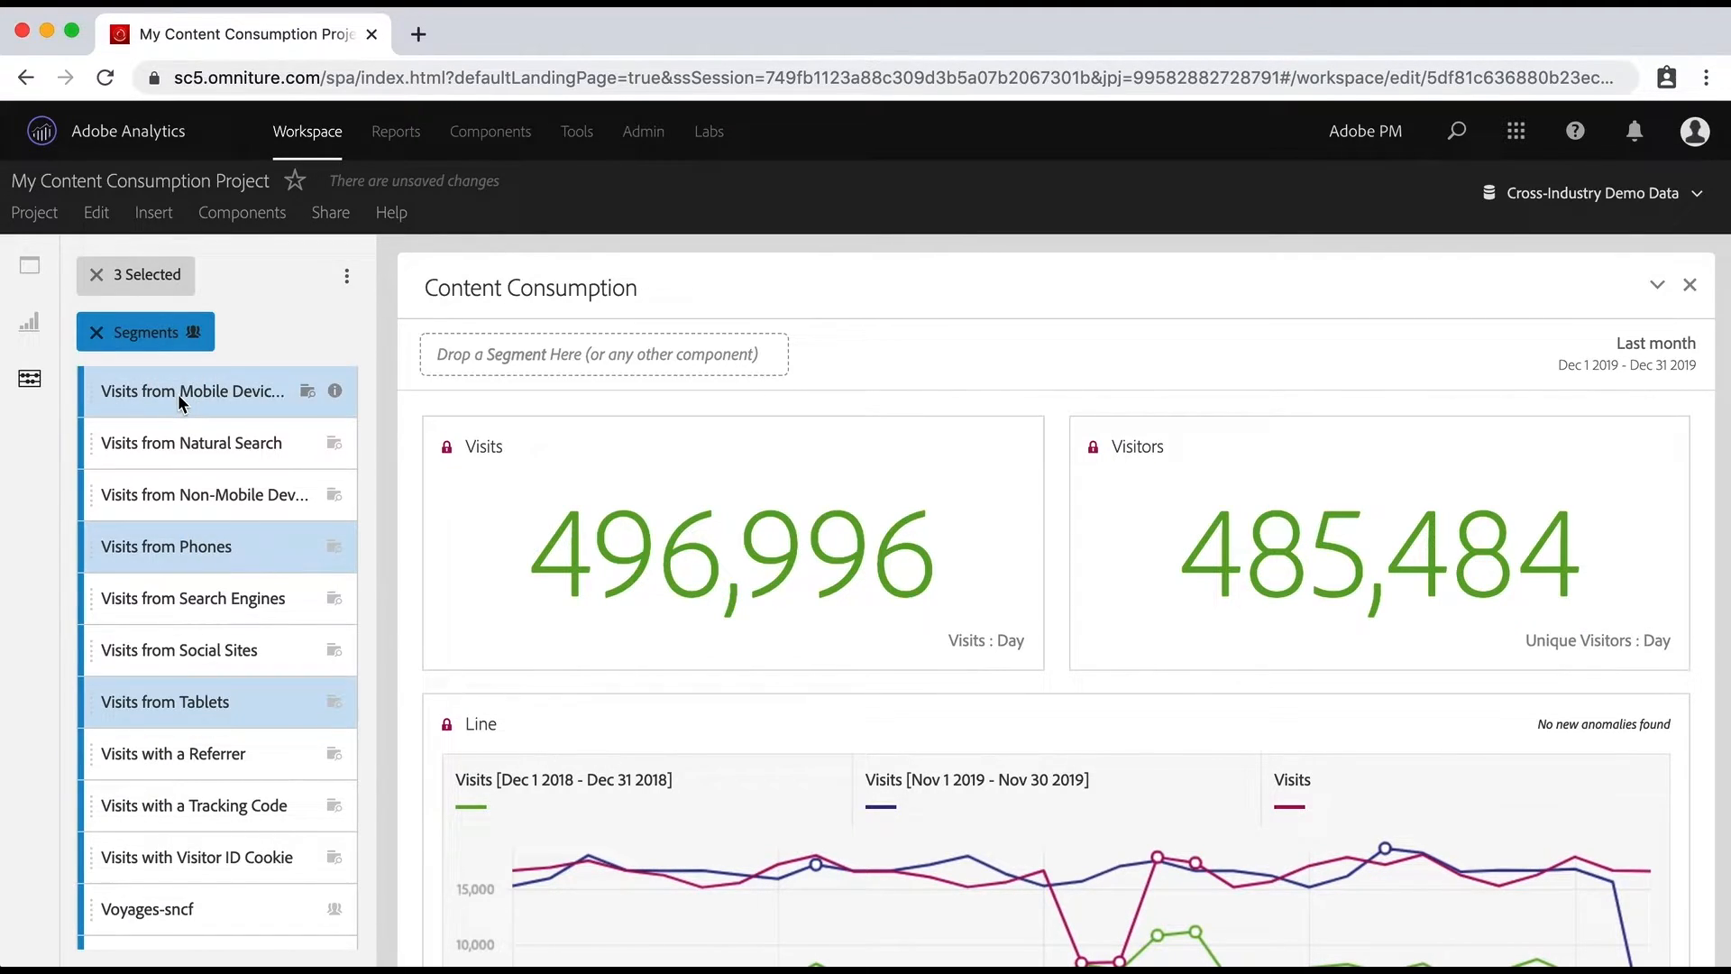
{"action": "mouse_move", "coordinate": [230, 730]}
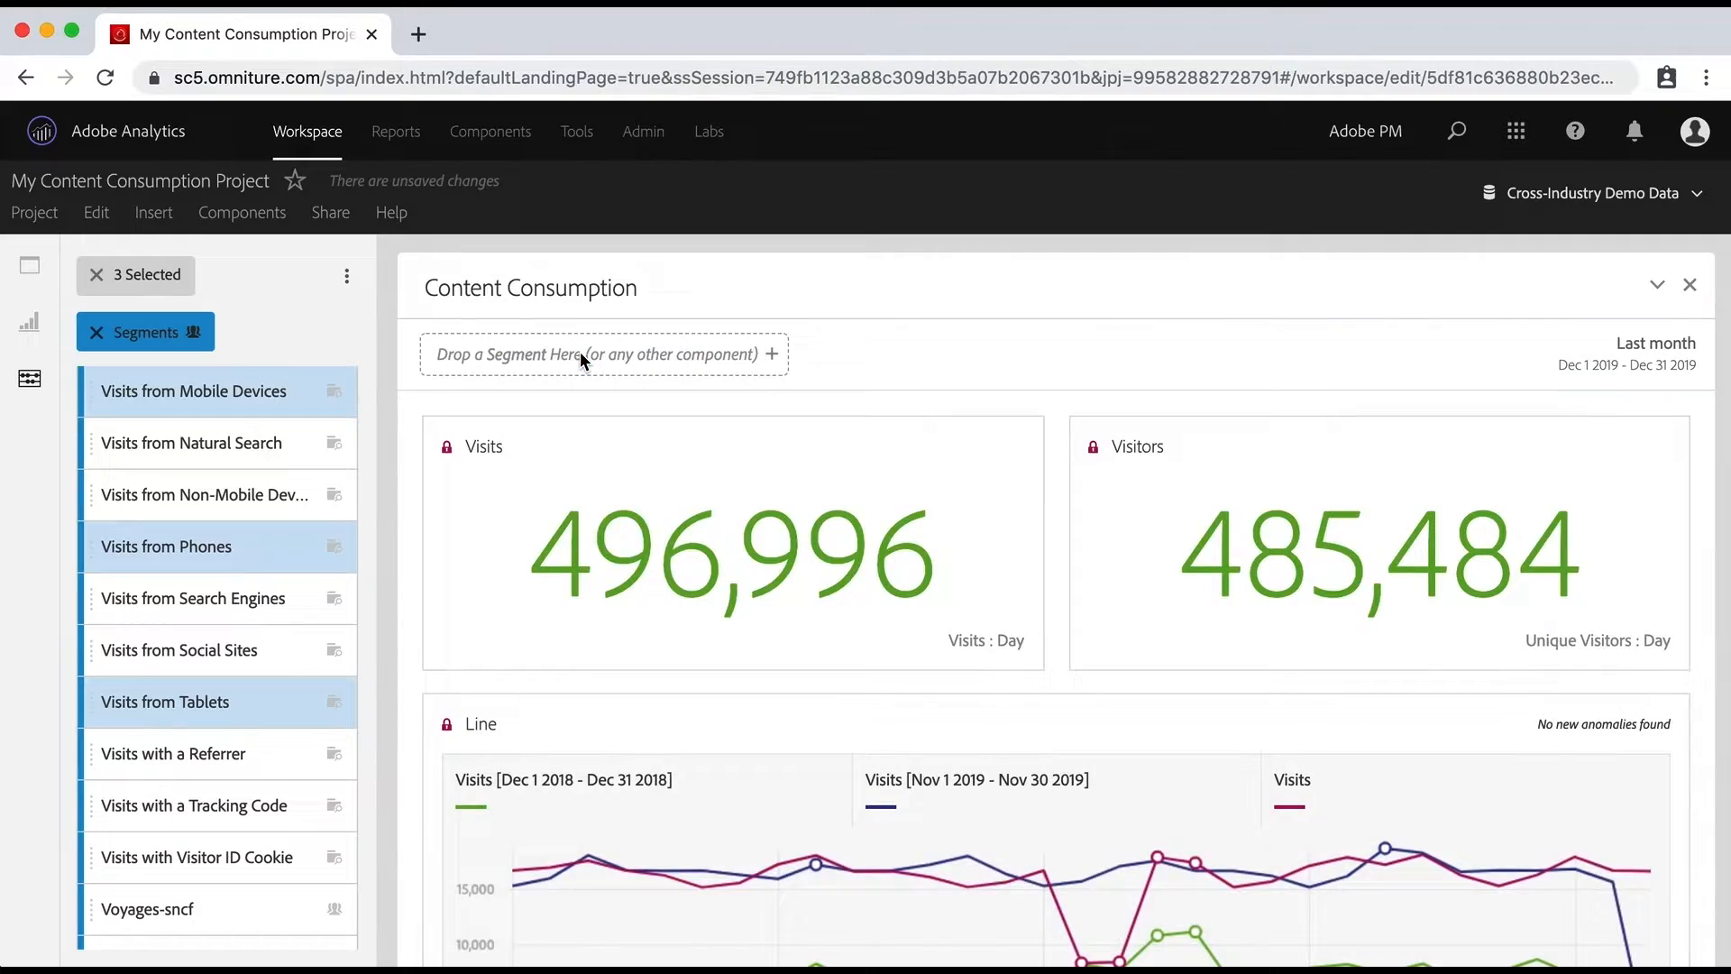
Drop the three device segments onto the panel as a drop-down filter and choose mobile devices.
{"action": "left_click_drag", "start_coordinate": [166, 702], "coordinate": [601, 355]}
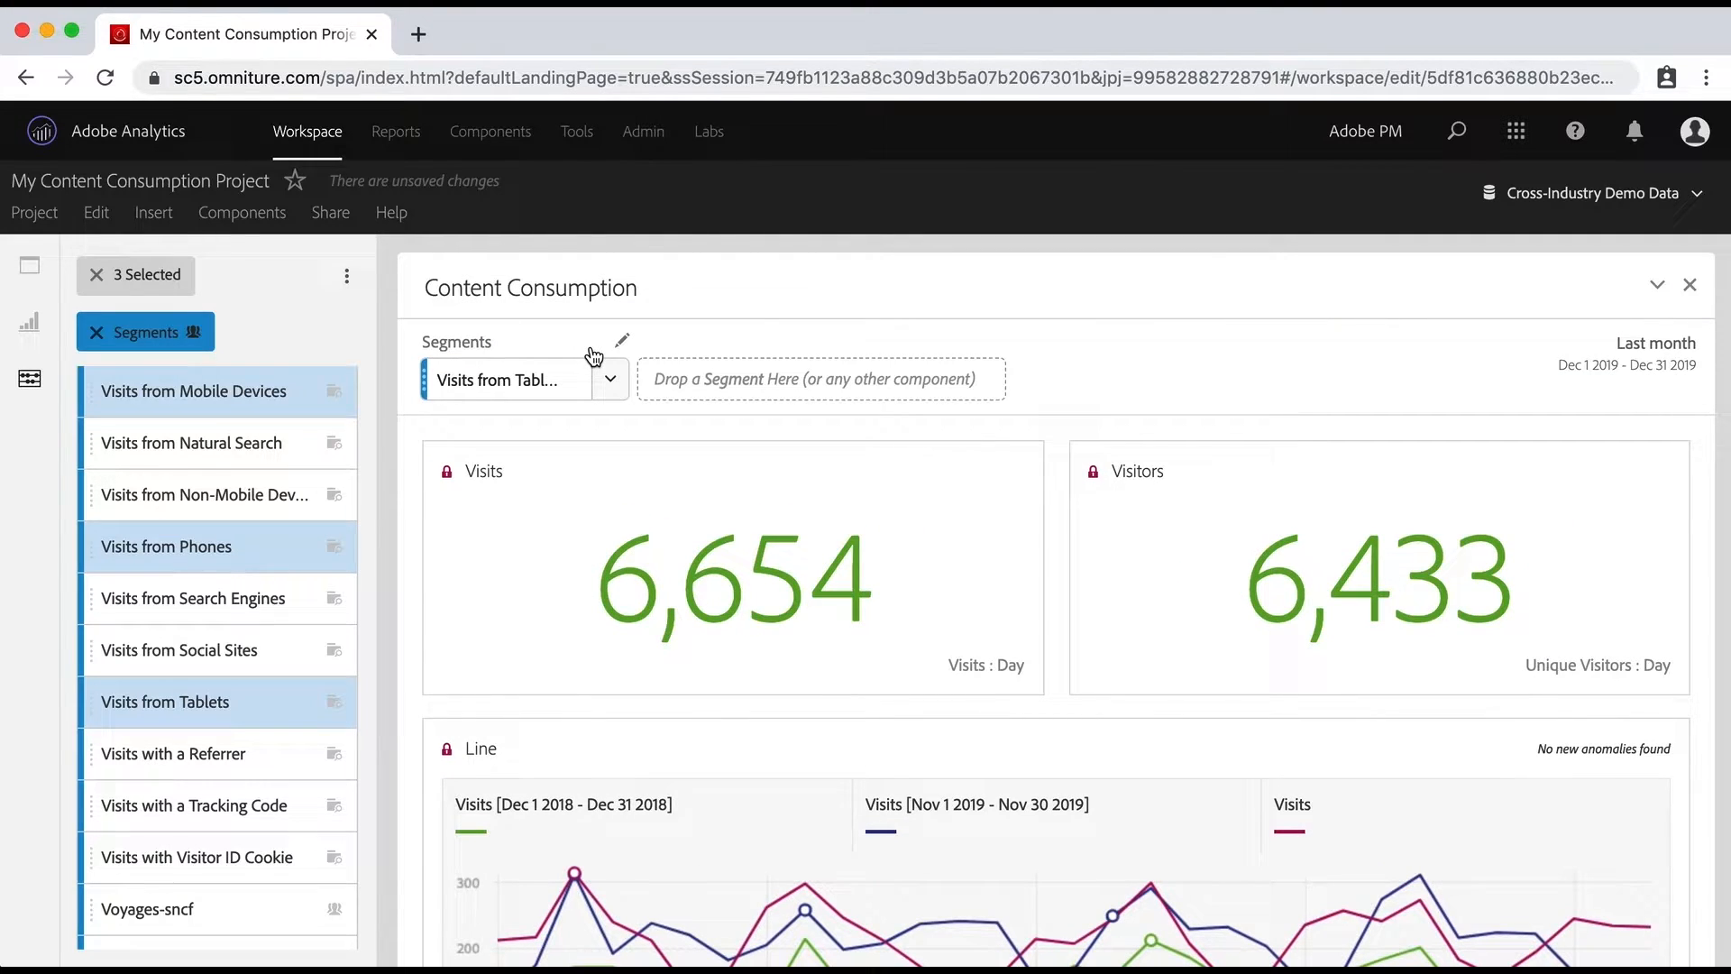
{"action": "mouse_move", "coordinate": [569, 515]}
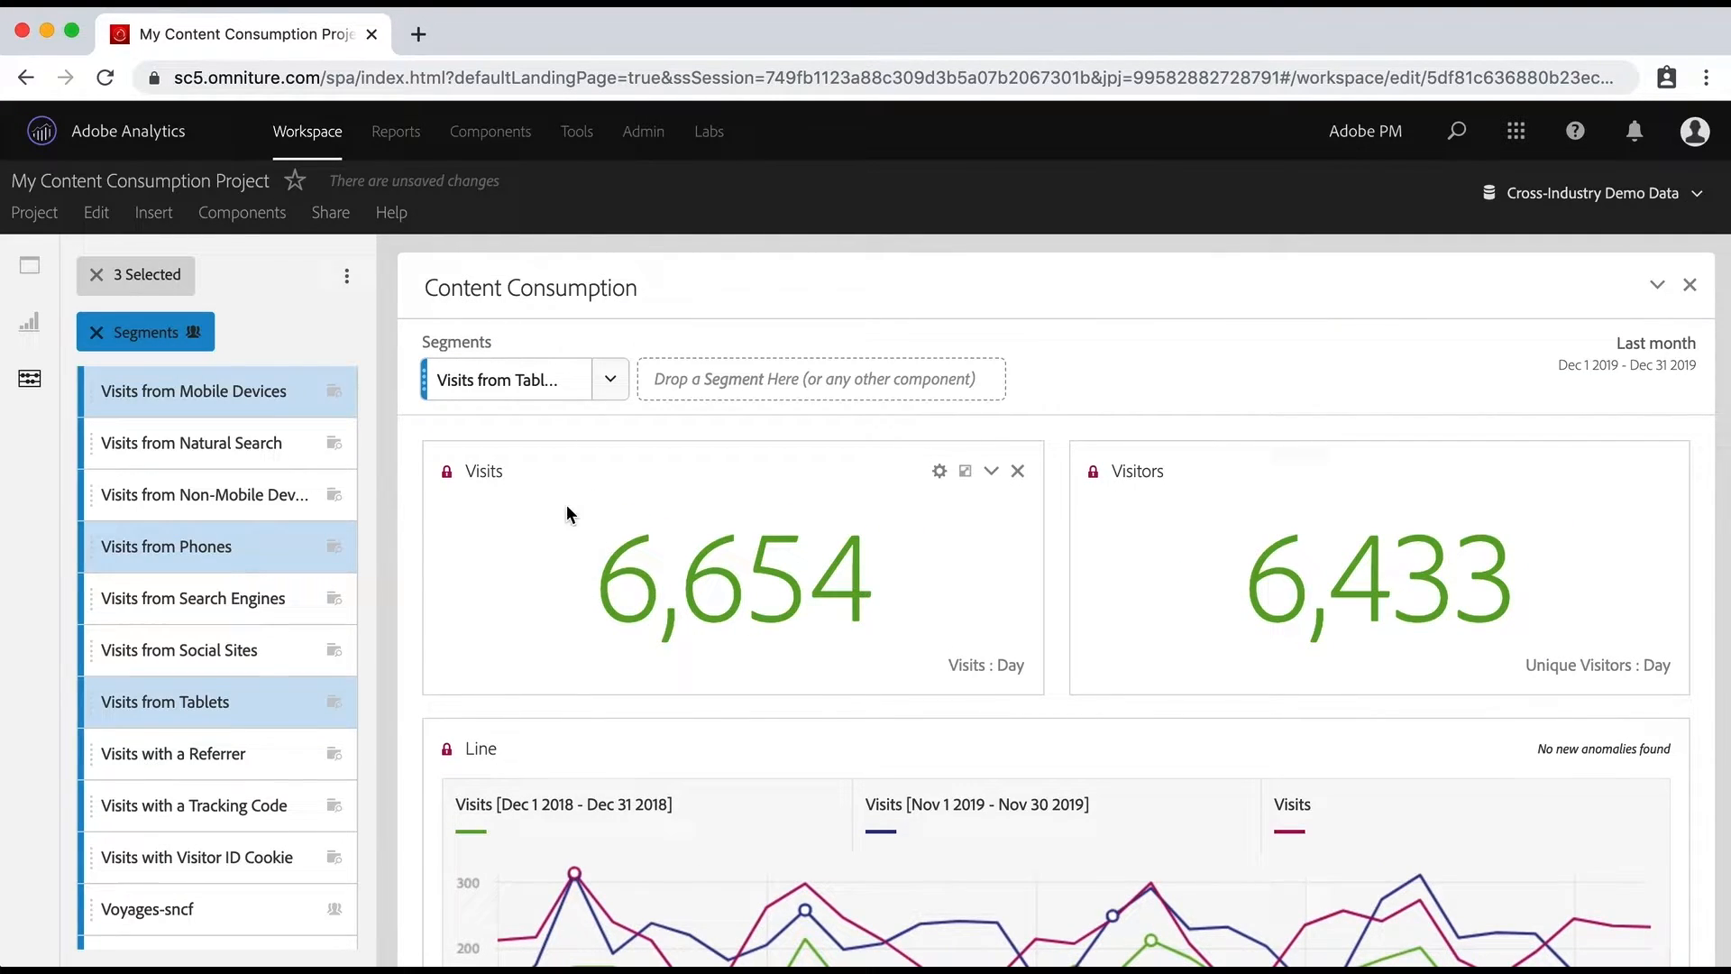
{"action": "mouse_move", "coordinate": [614, 381]}
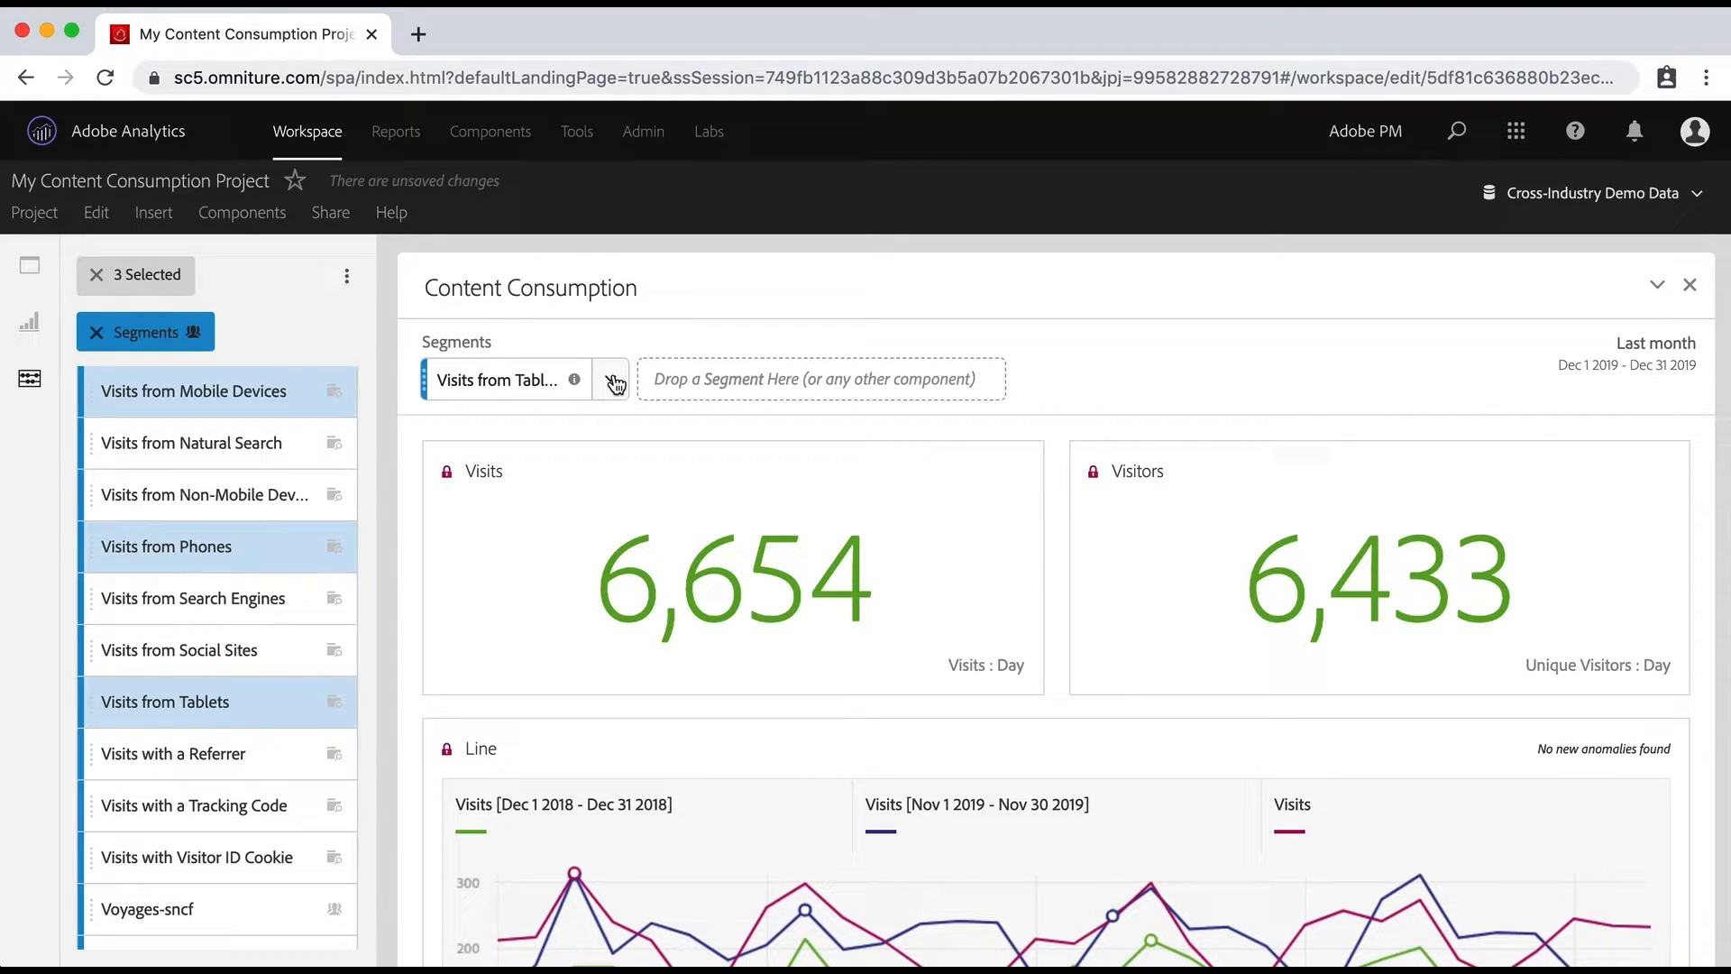
{"action": "left_click", "coordinate": [609, 380]}
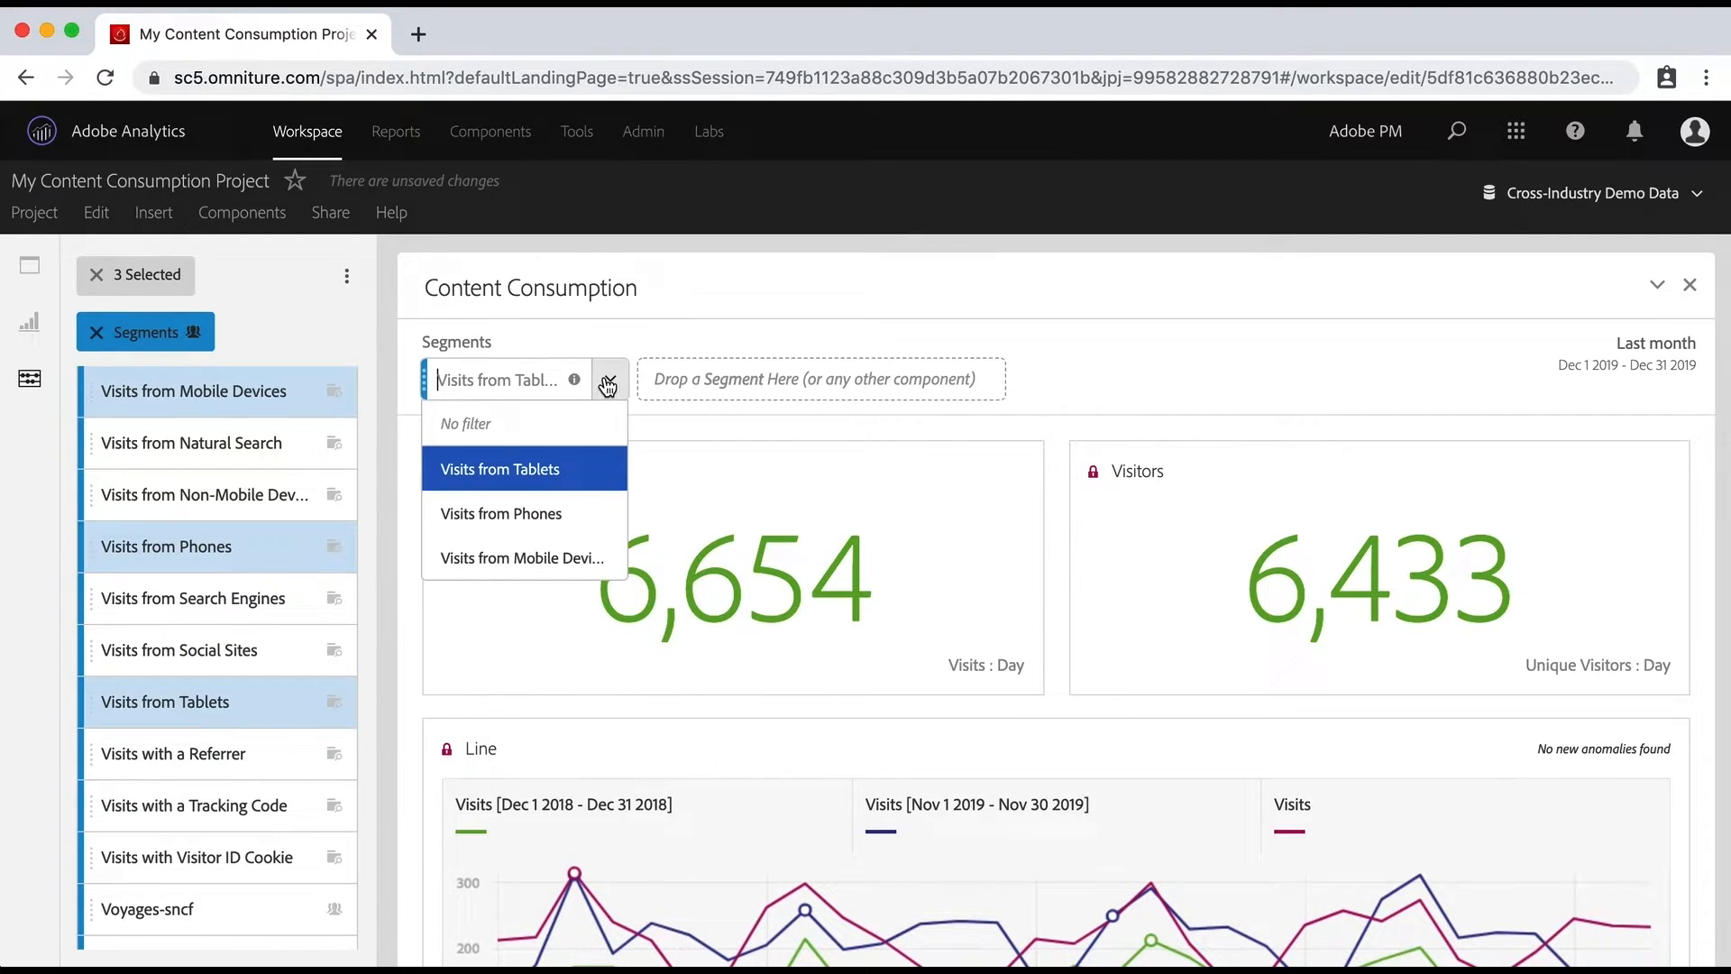
{"action": "mouse_move", "coordinate": [521, 563]}
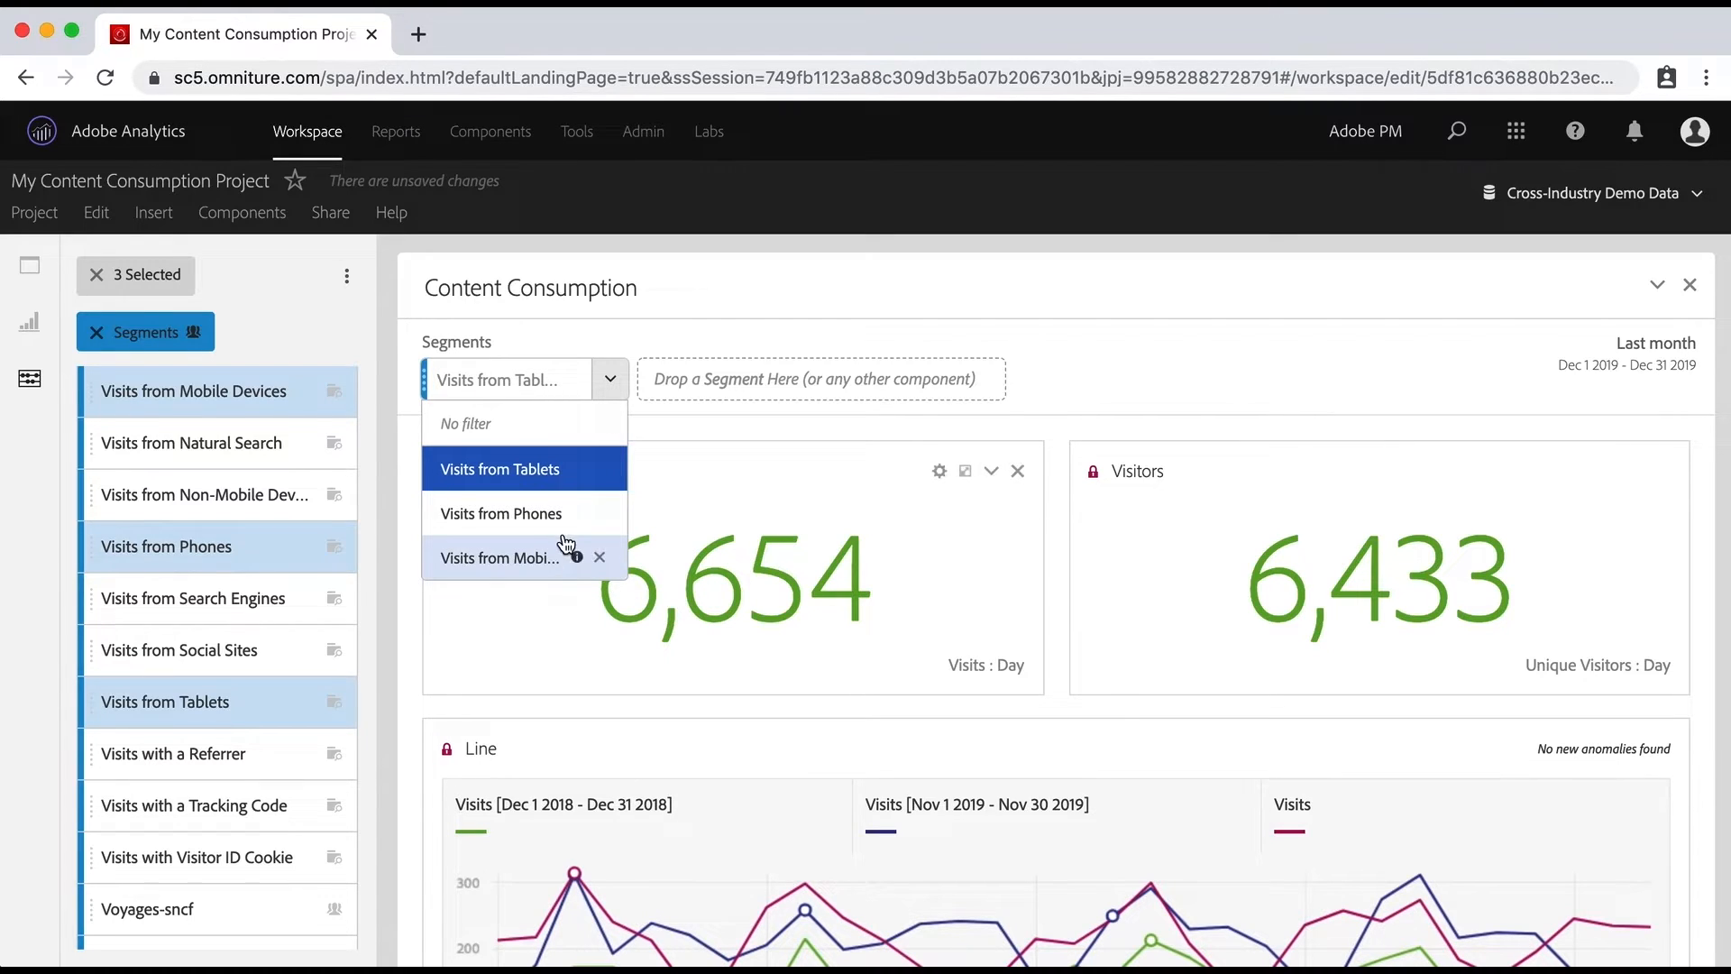
{"action": "left_click", "coordinate": [500, 513]}
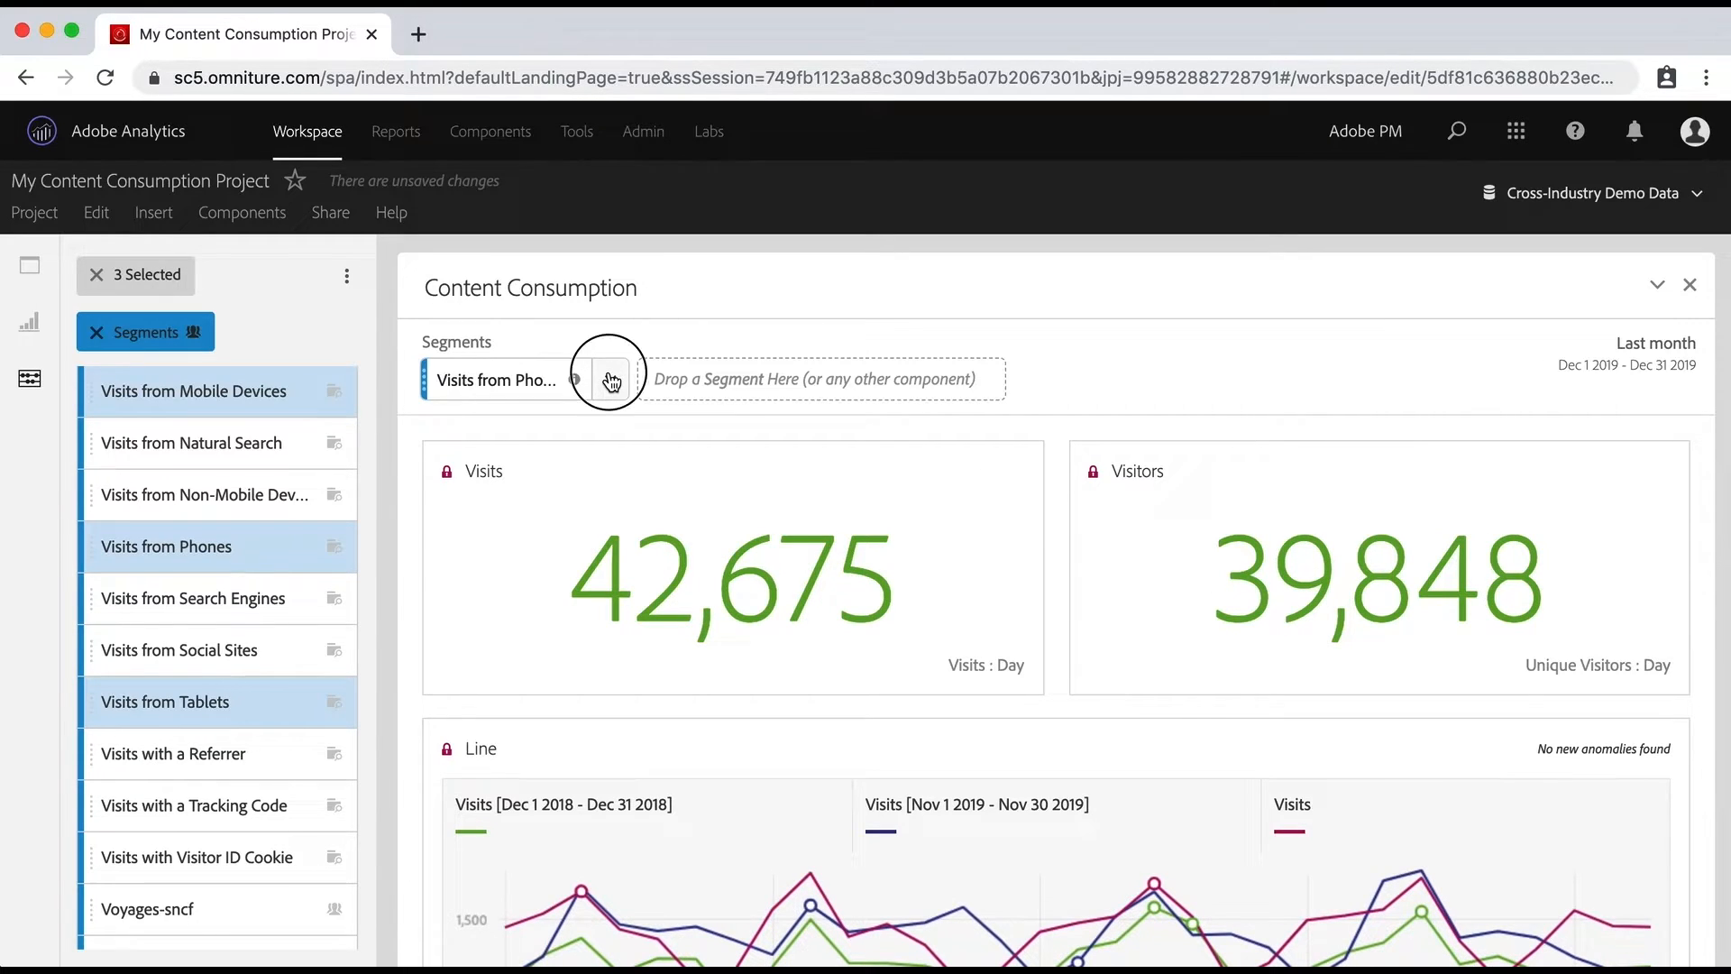
Confirm Visits from Mobile Devices in the segment drop-down, giving 49,727 visits and 46,157 visitors.
{"action": "left_click", "coordinate": [609, 379]}
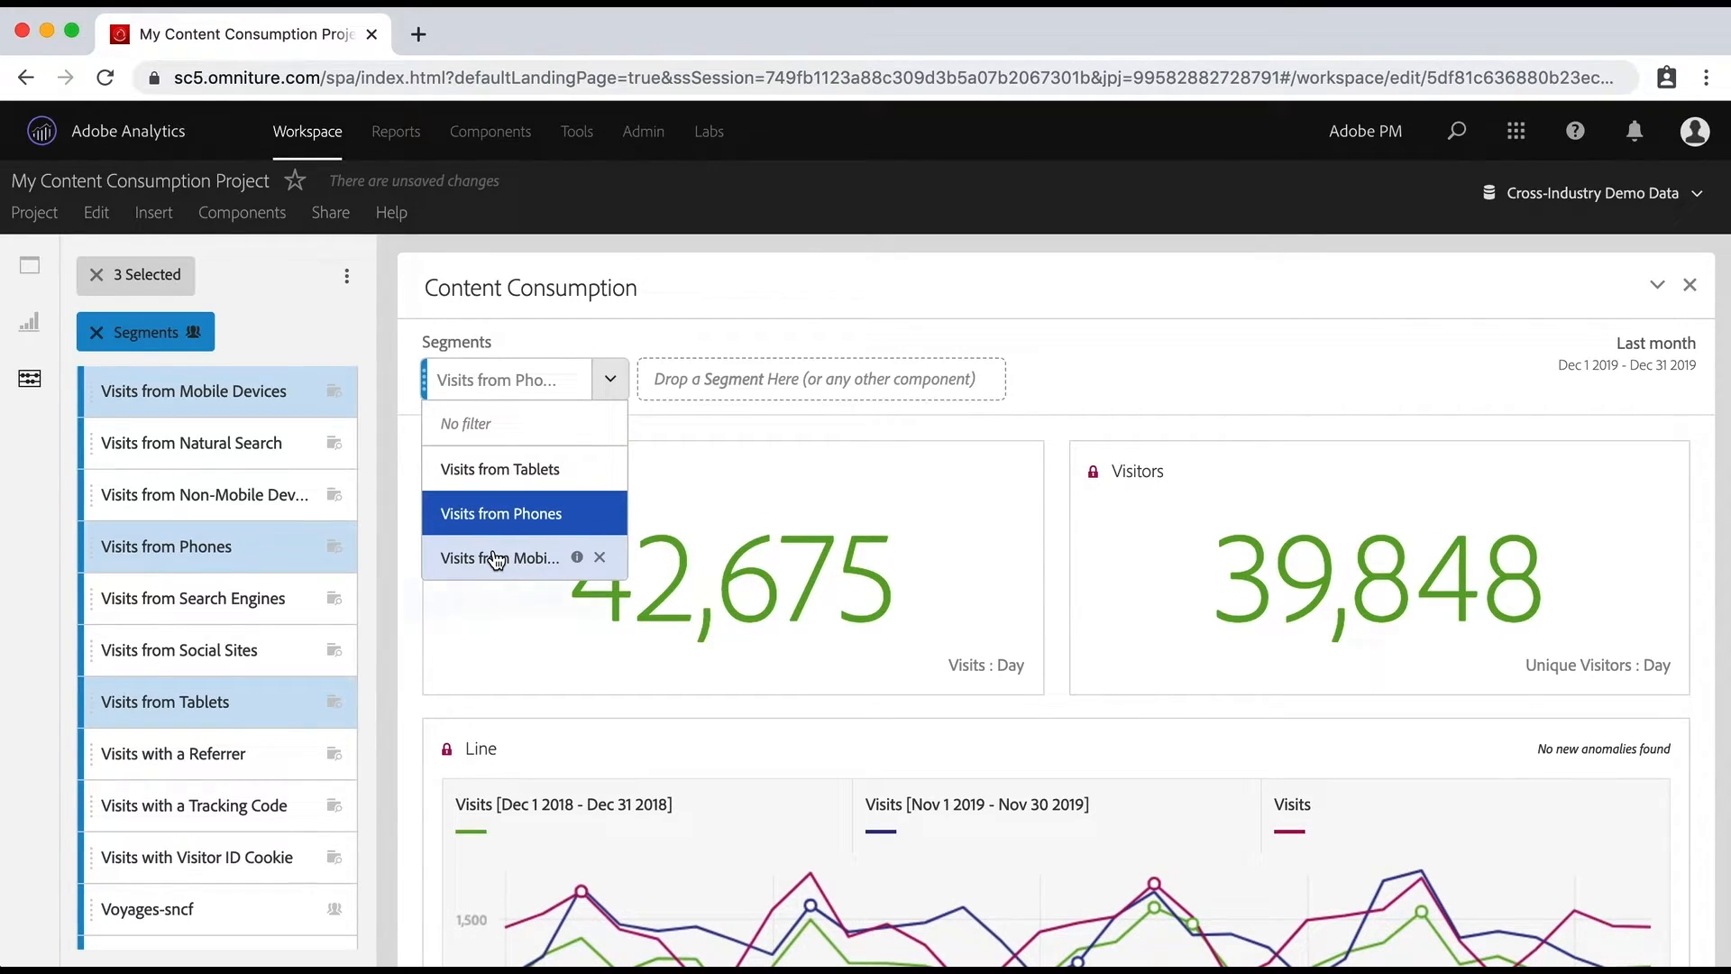
{"action": "left_click", "coordinate": [499, 557]}
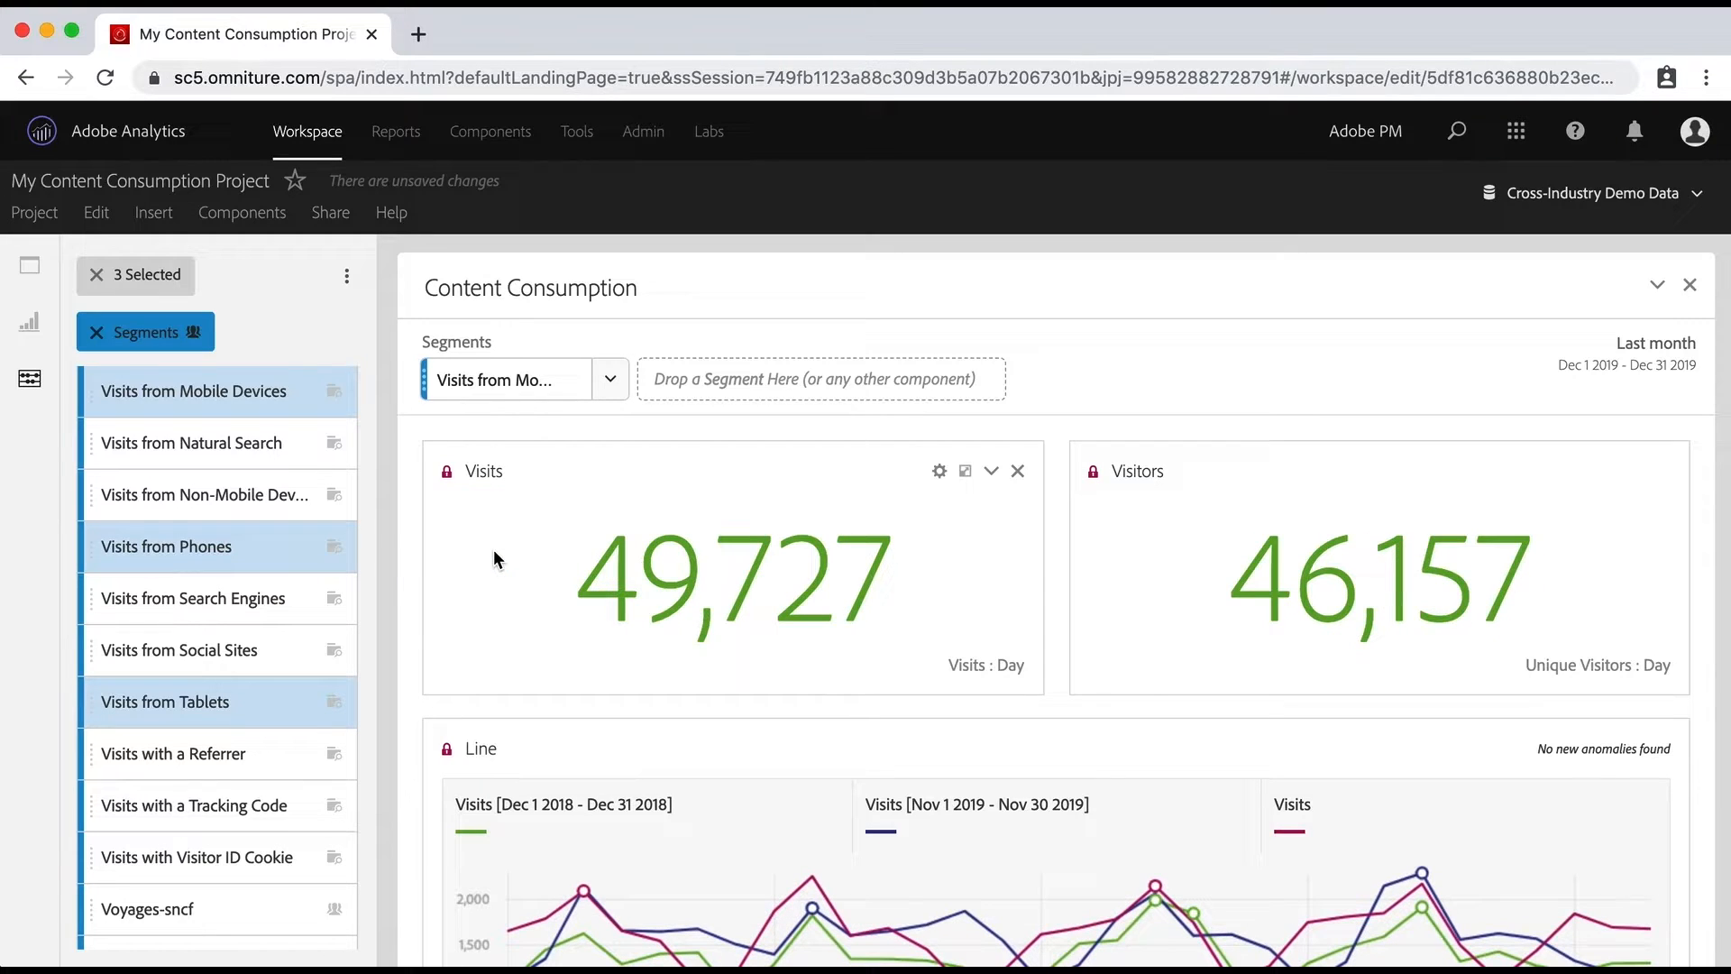
{"action": "mouse_move", "coordinate": [629, 619]}
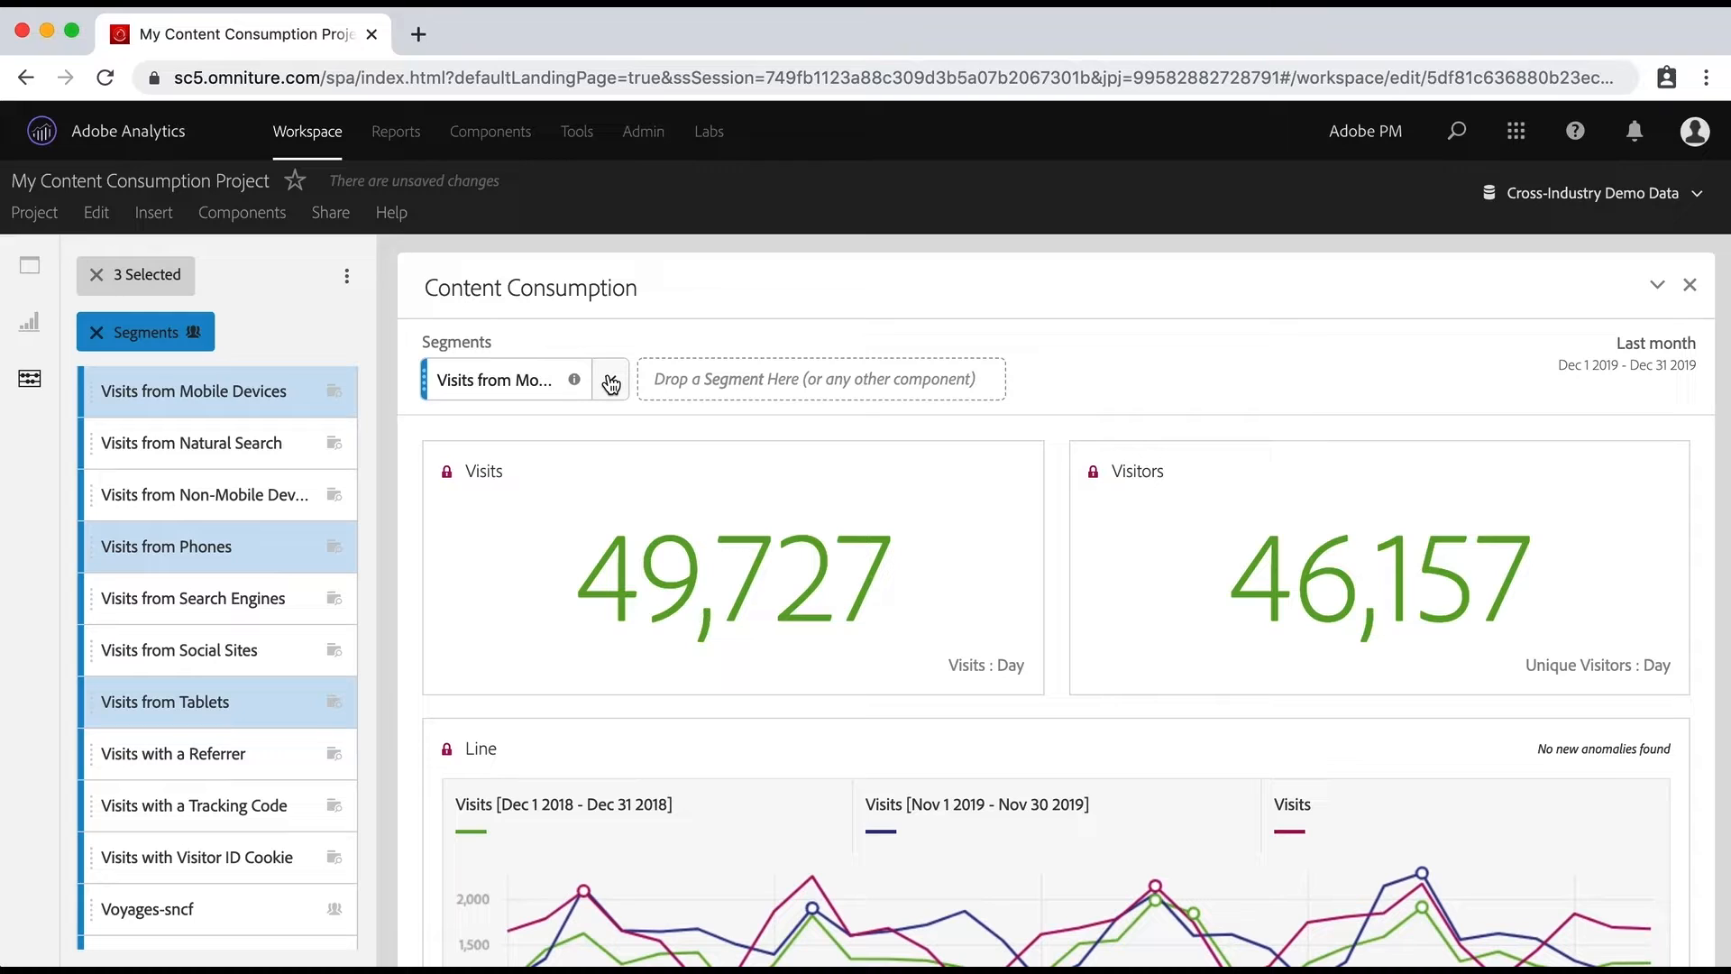
{"action": "left_click", "coordinate": [610, 379]}
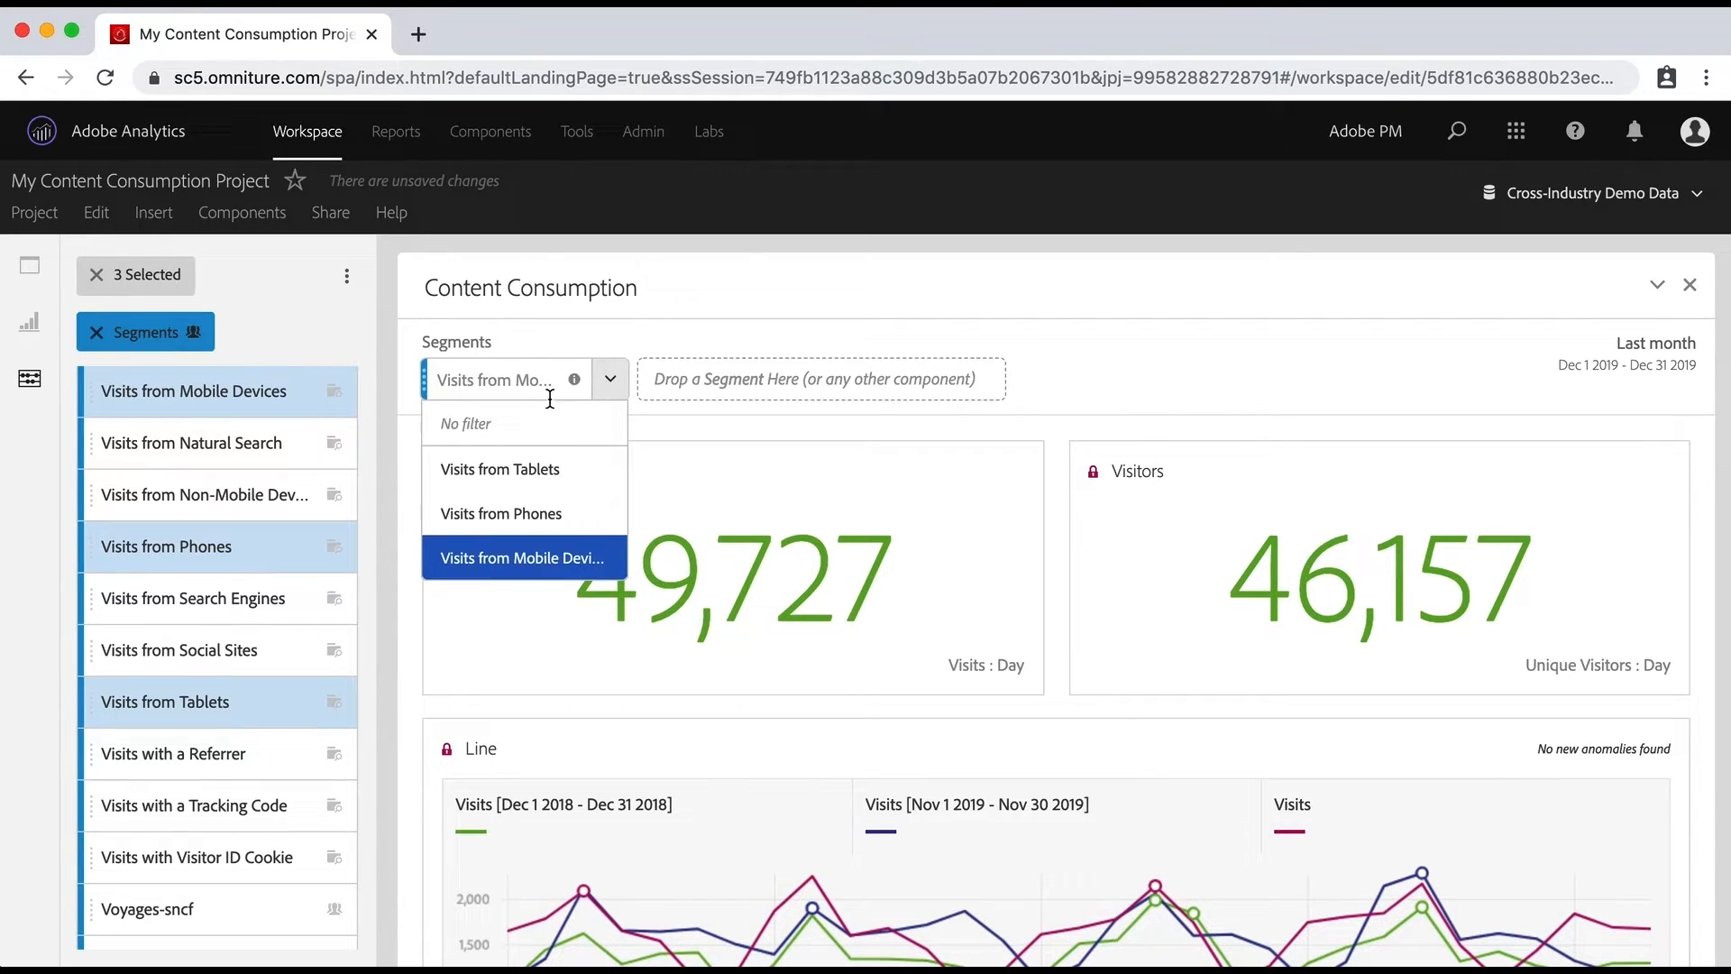
{"action": "left_click", "coordinate": [523, 557]}
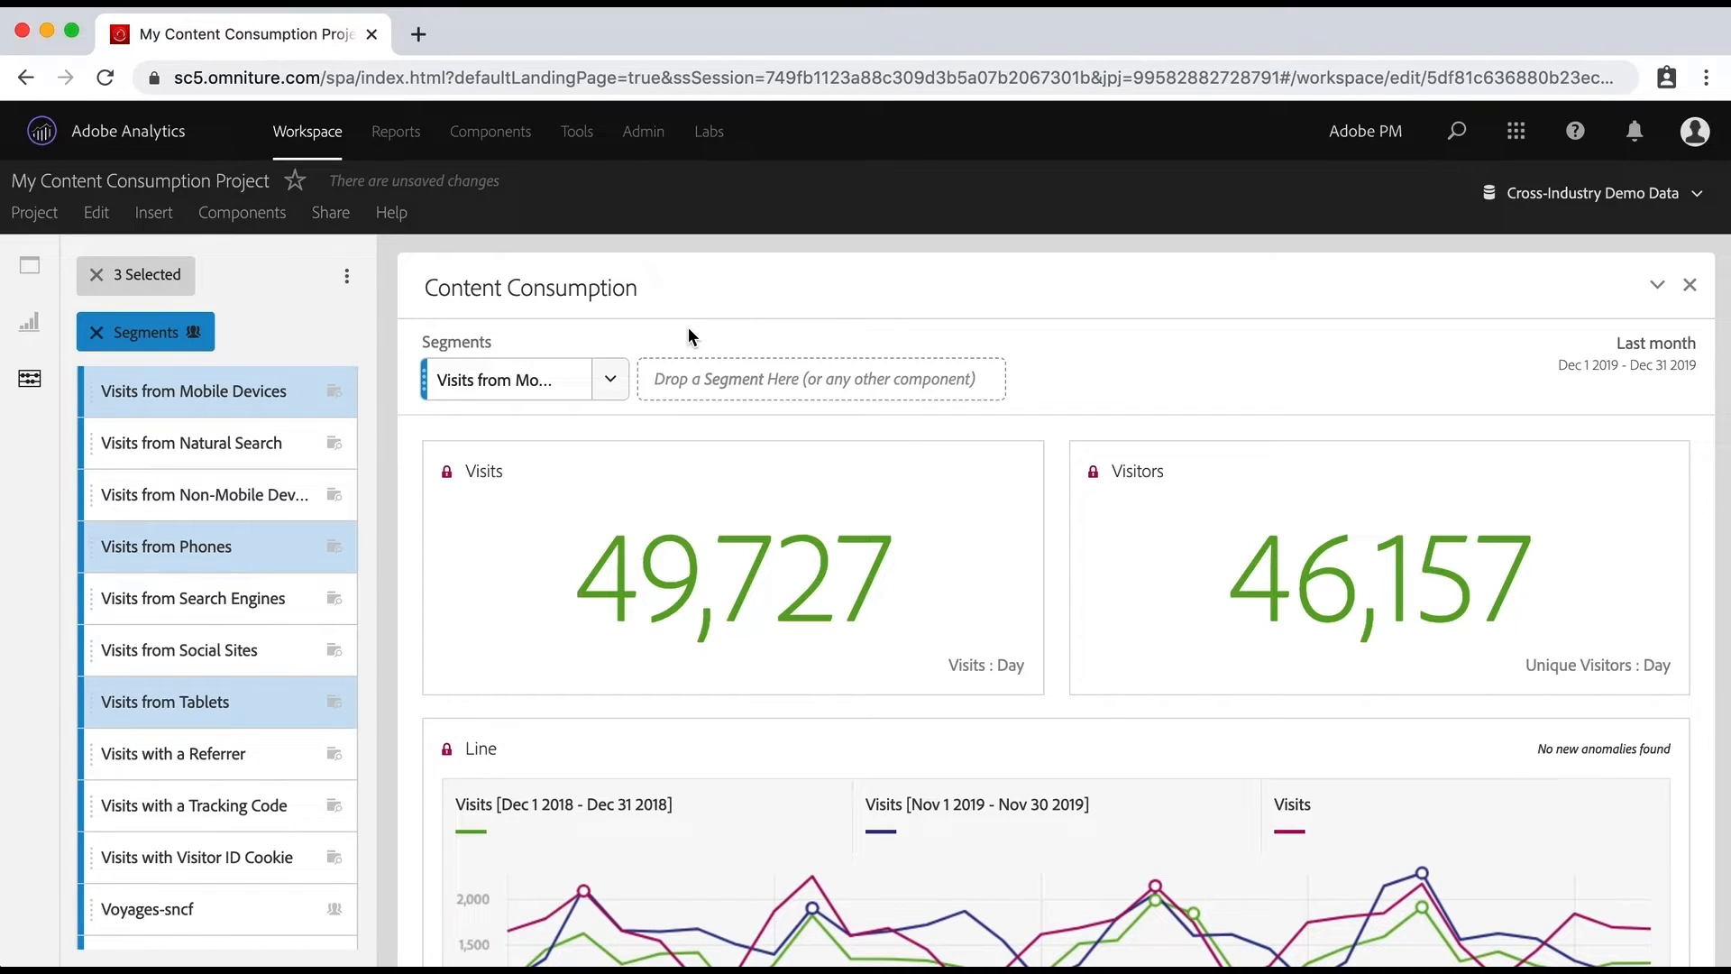
{"action": "mouse_move", "coordinate": [660, 349]}
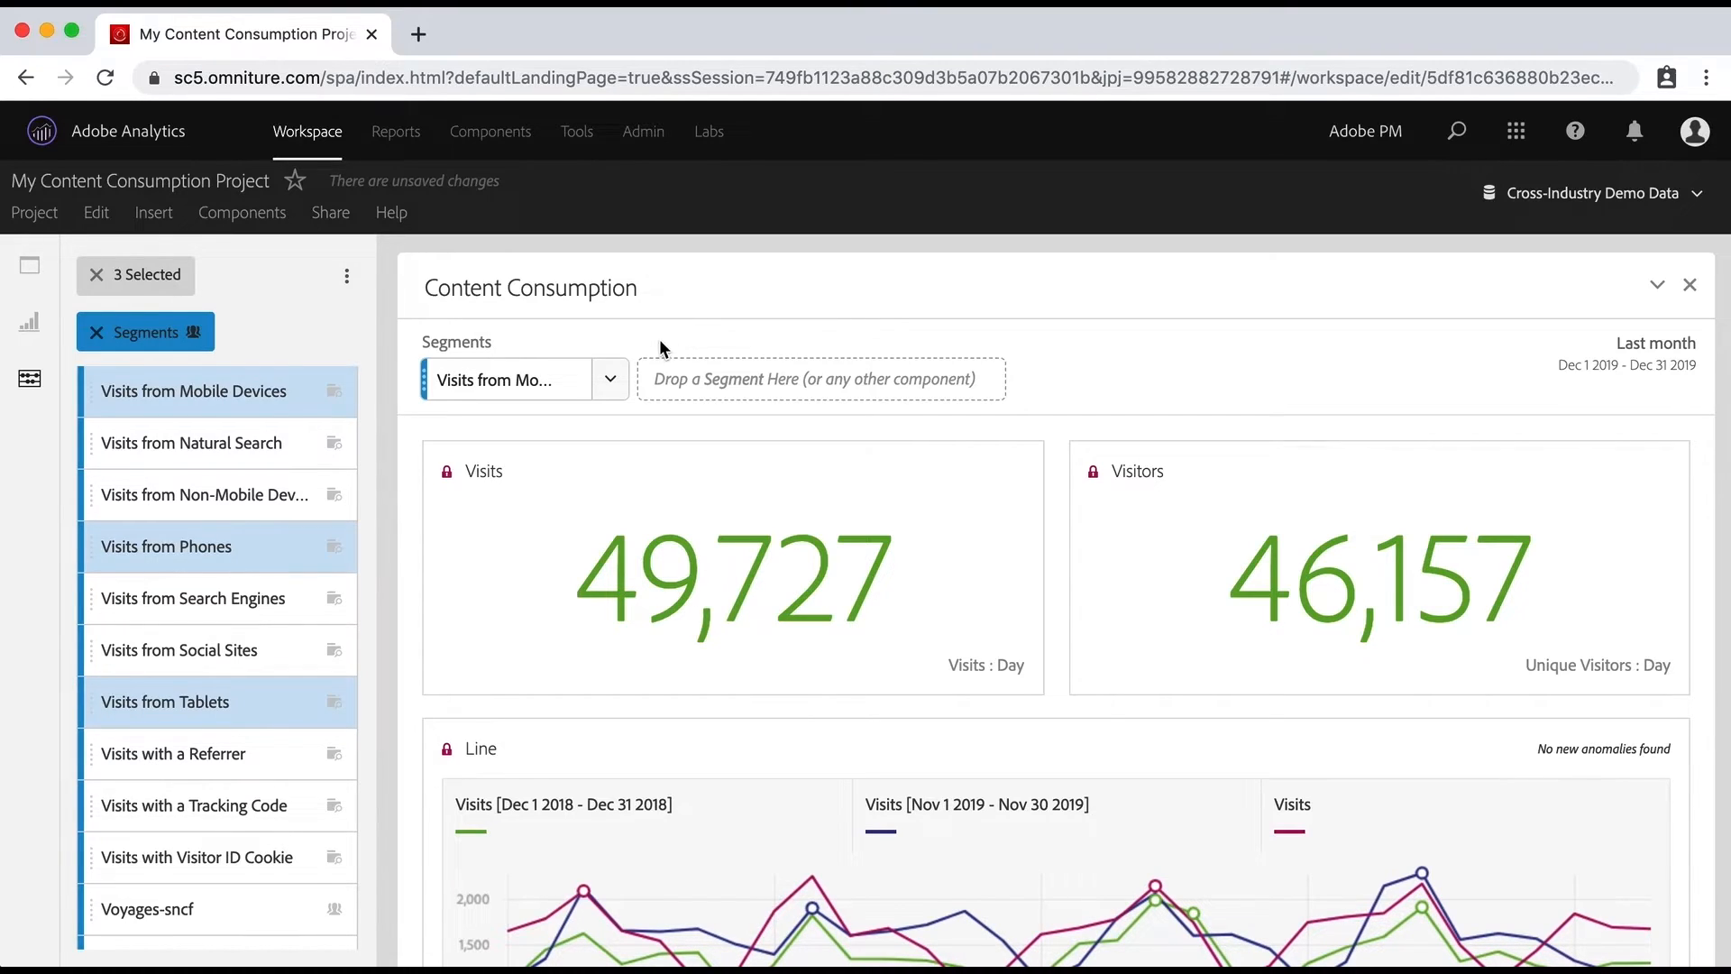
{"action": "mouse_move", "coordinate": [574, 386]}
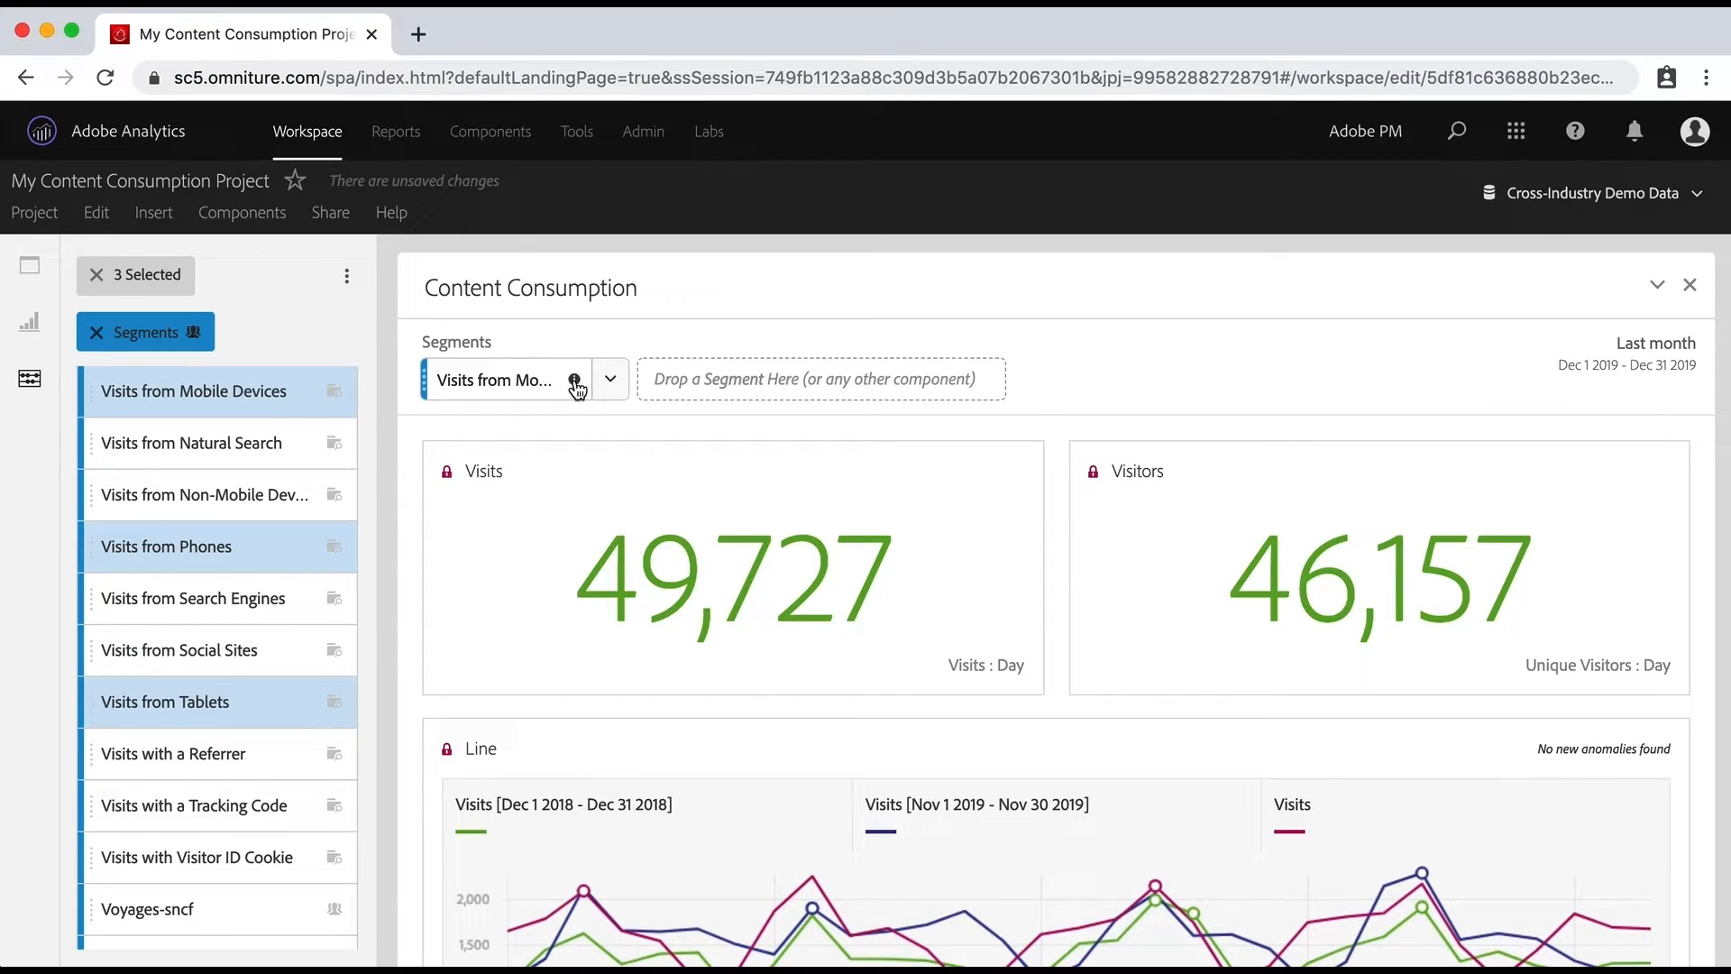
{"action": "mouse_move", "coordinate": [574, 379]}
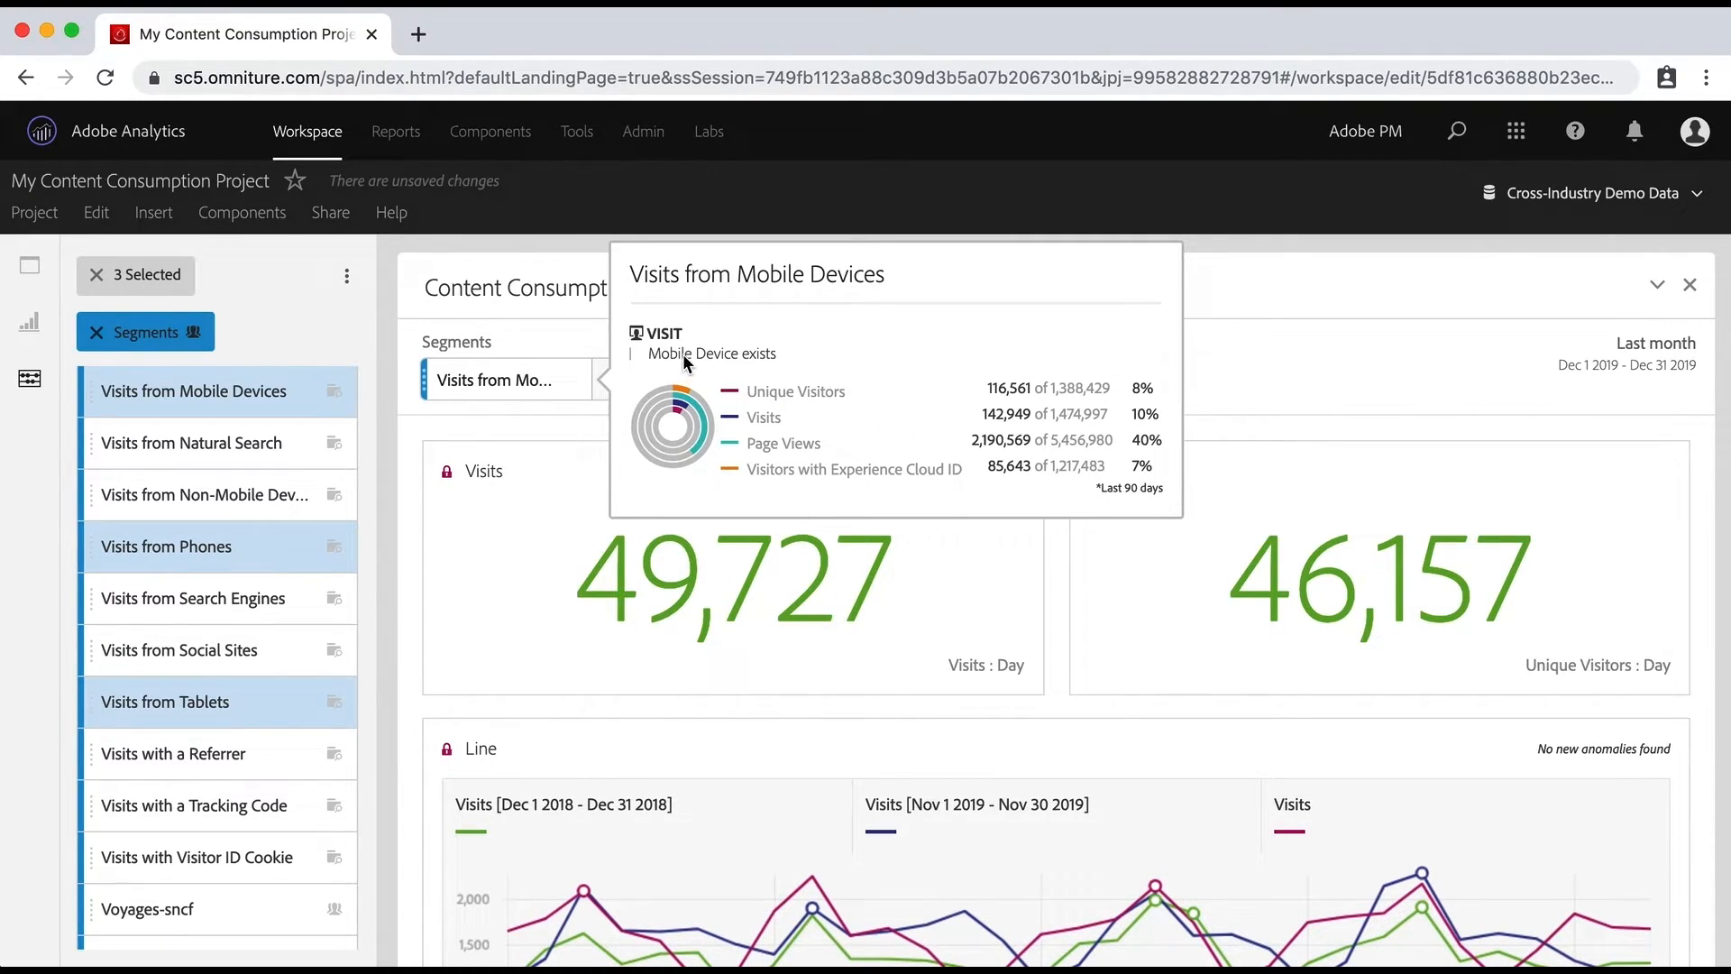
{"action": "mouse_move", "coordinate": [712, 362]}
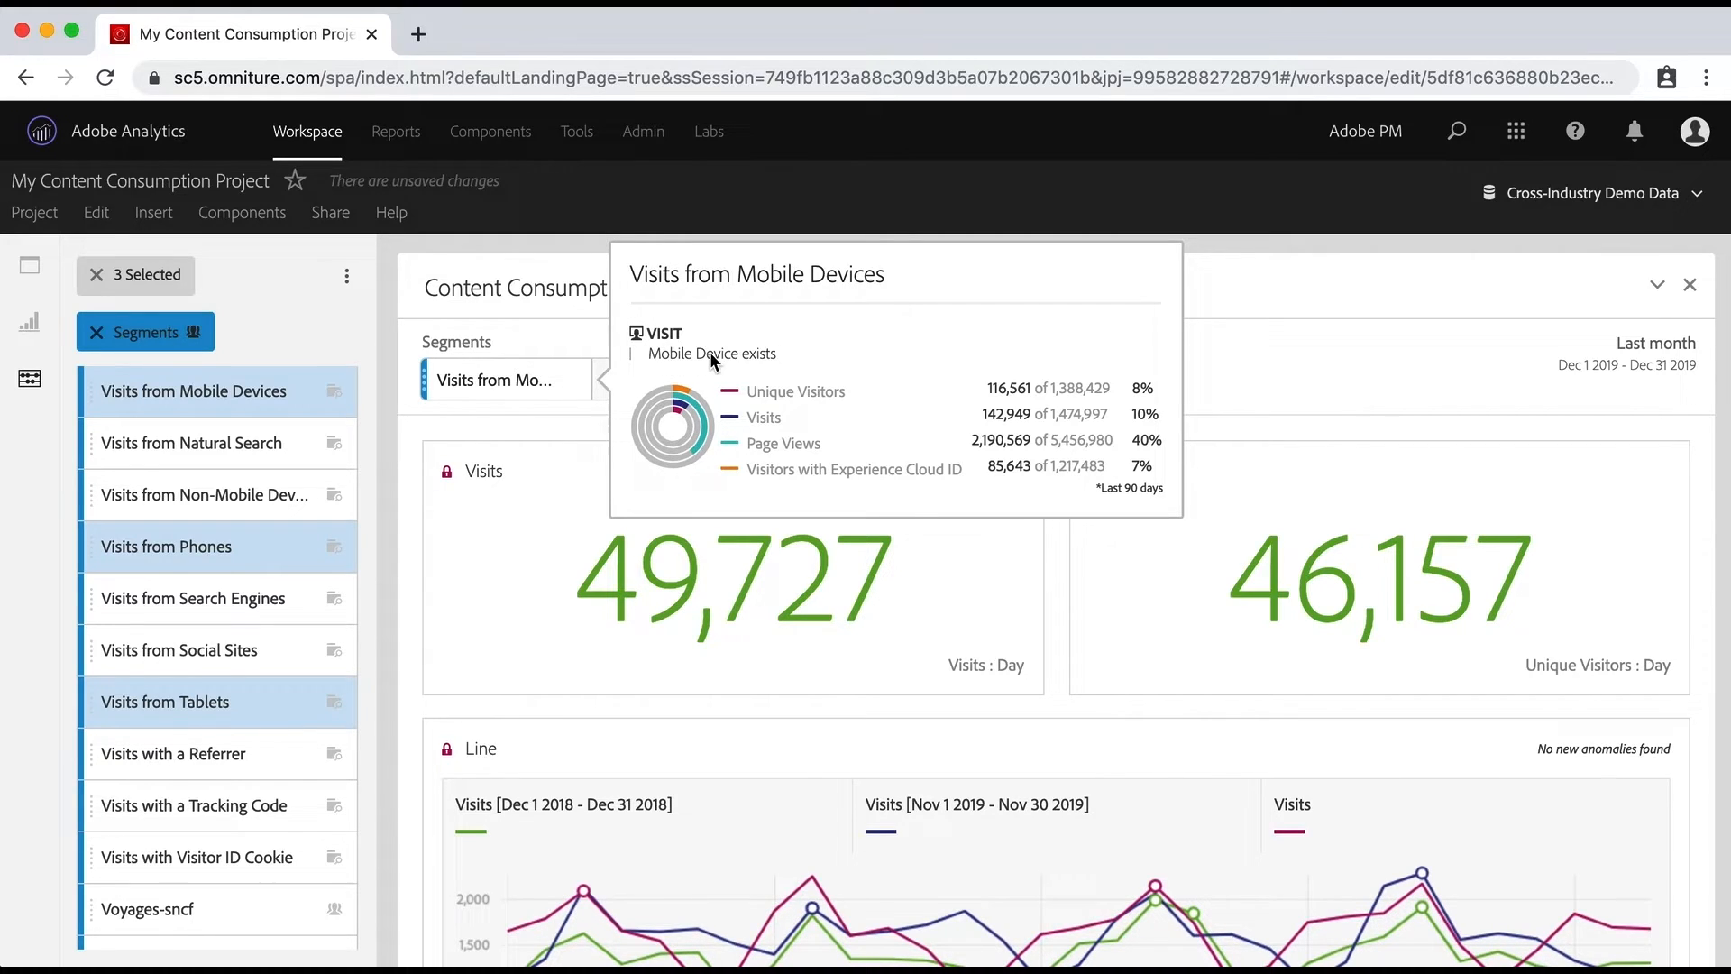
{"action": "mouse_move", "coordinate": [756, 362]}
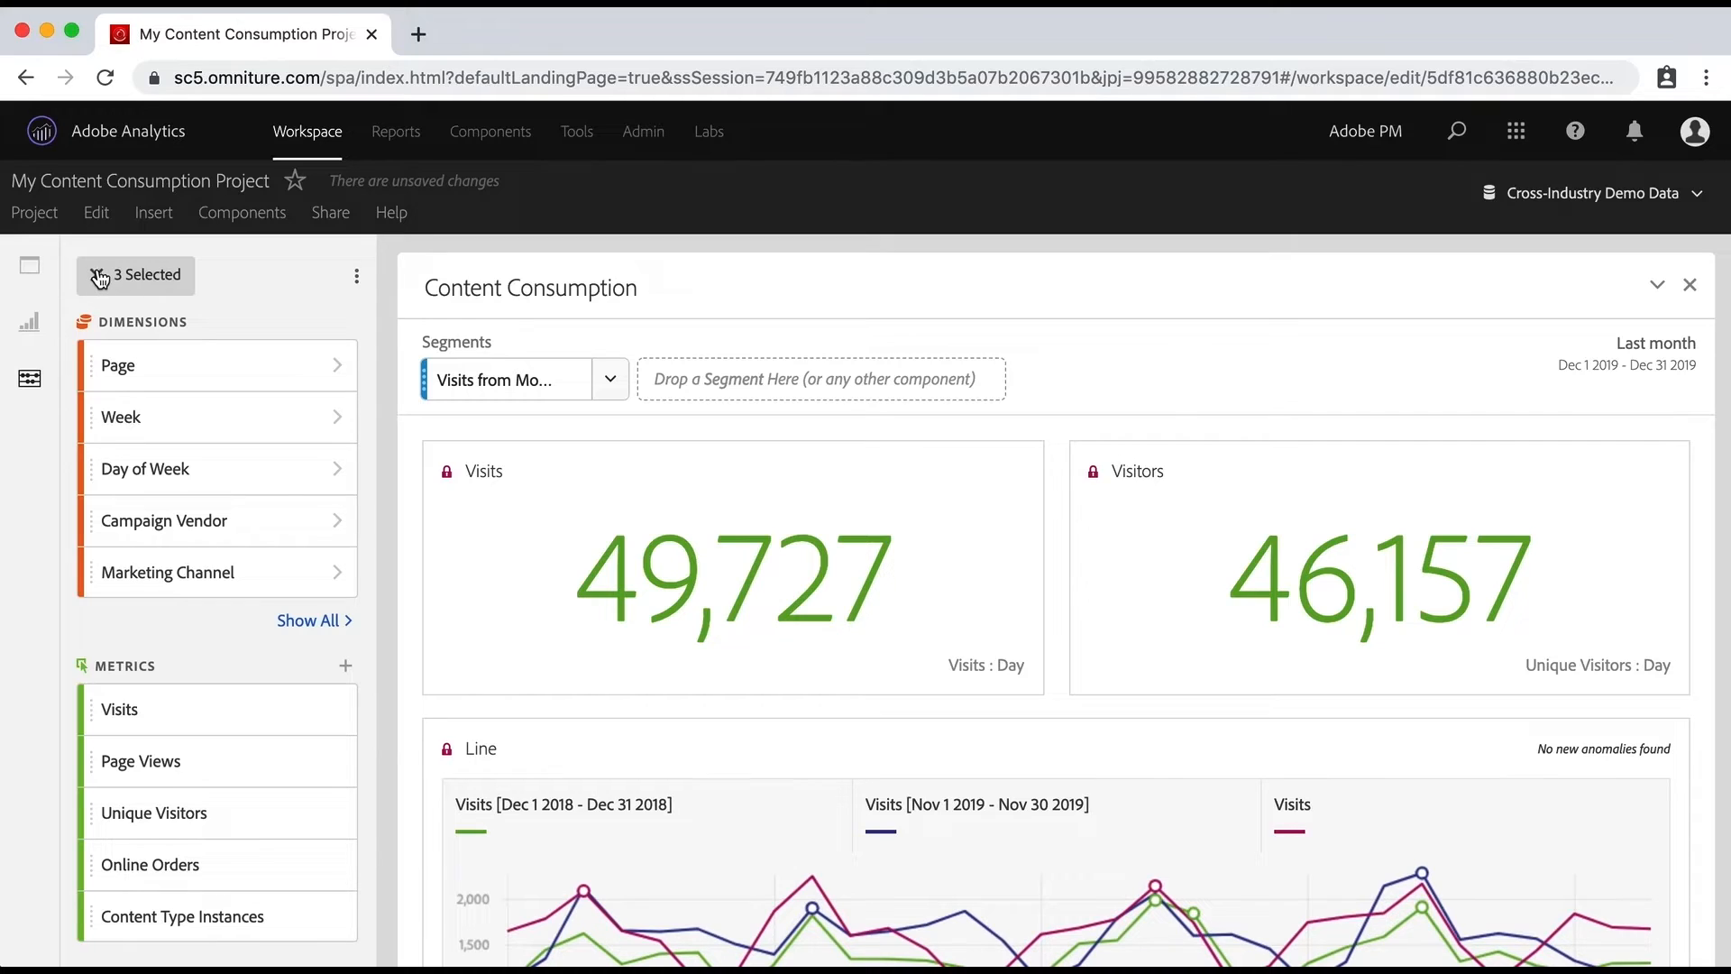
Clear the 3 Selected filter and expand Day of Week to list Sunday through Saturday.
{"action": "left_click", "coordinate": [134, 275]}
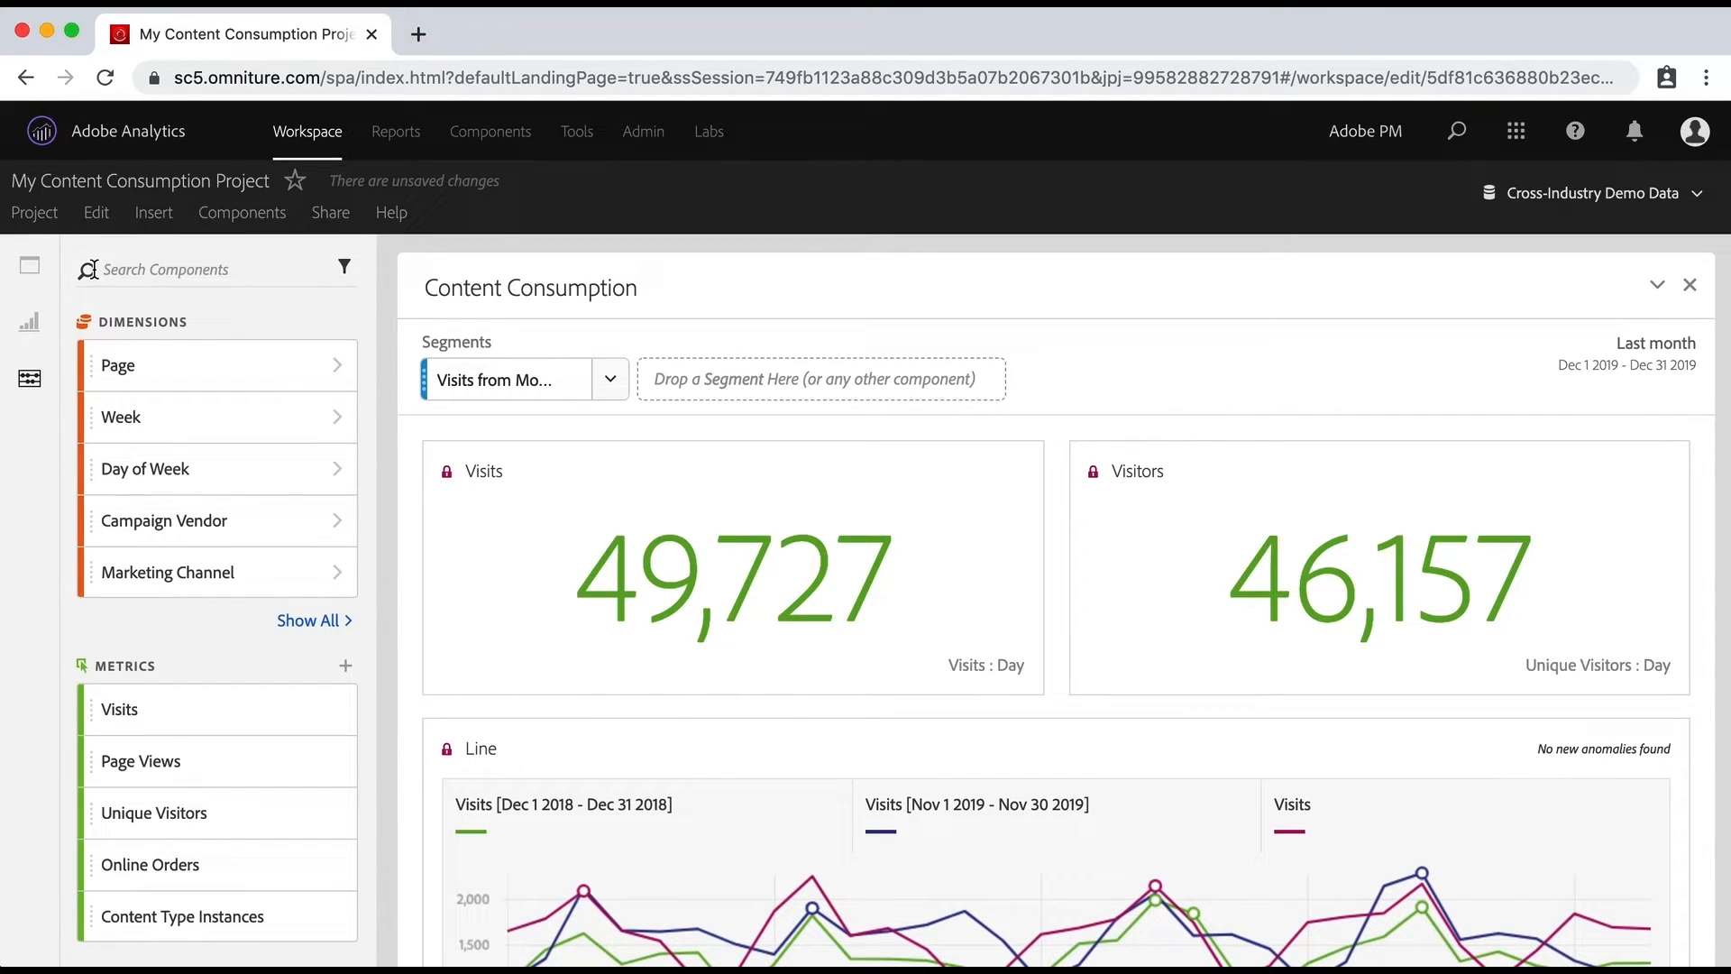
{"action": "mouse_move", "coordinate": [137, 357]}
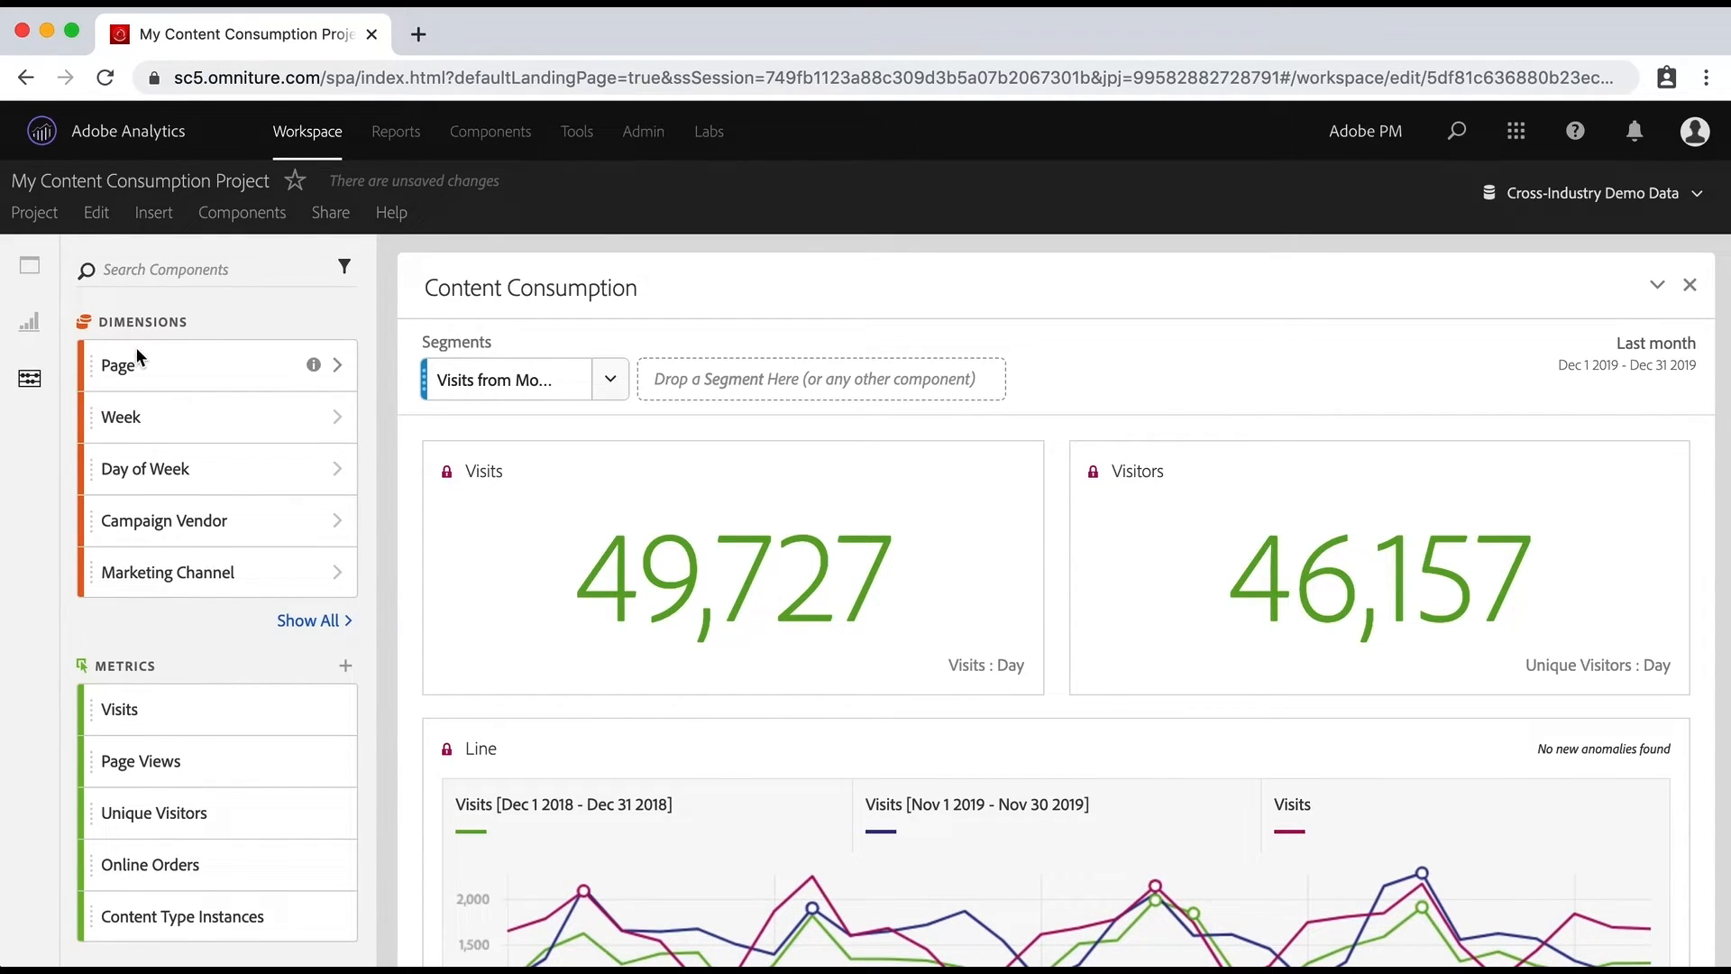
{"action": "mouse_move", "coordinate": [237, 543]}
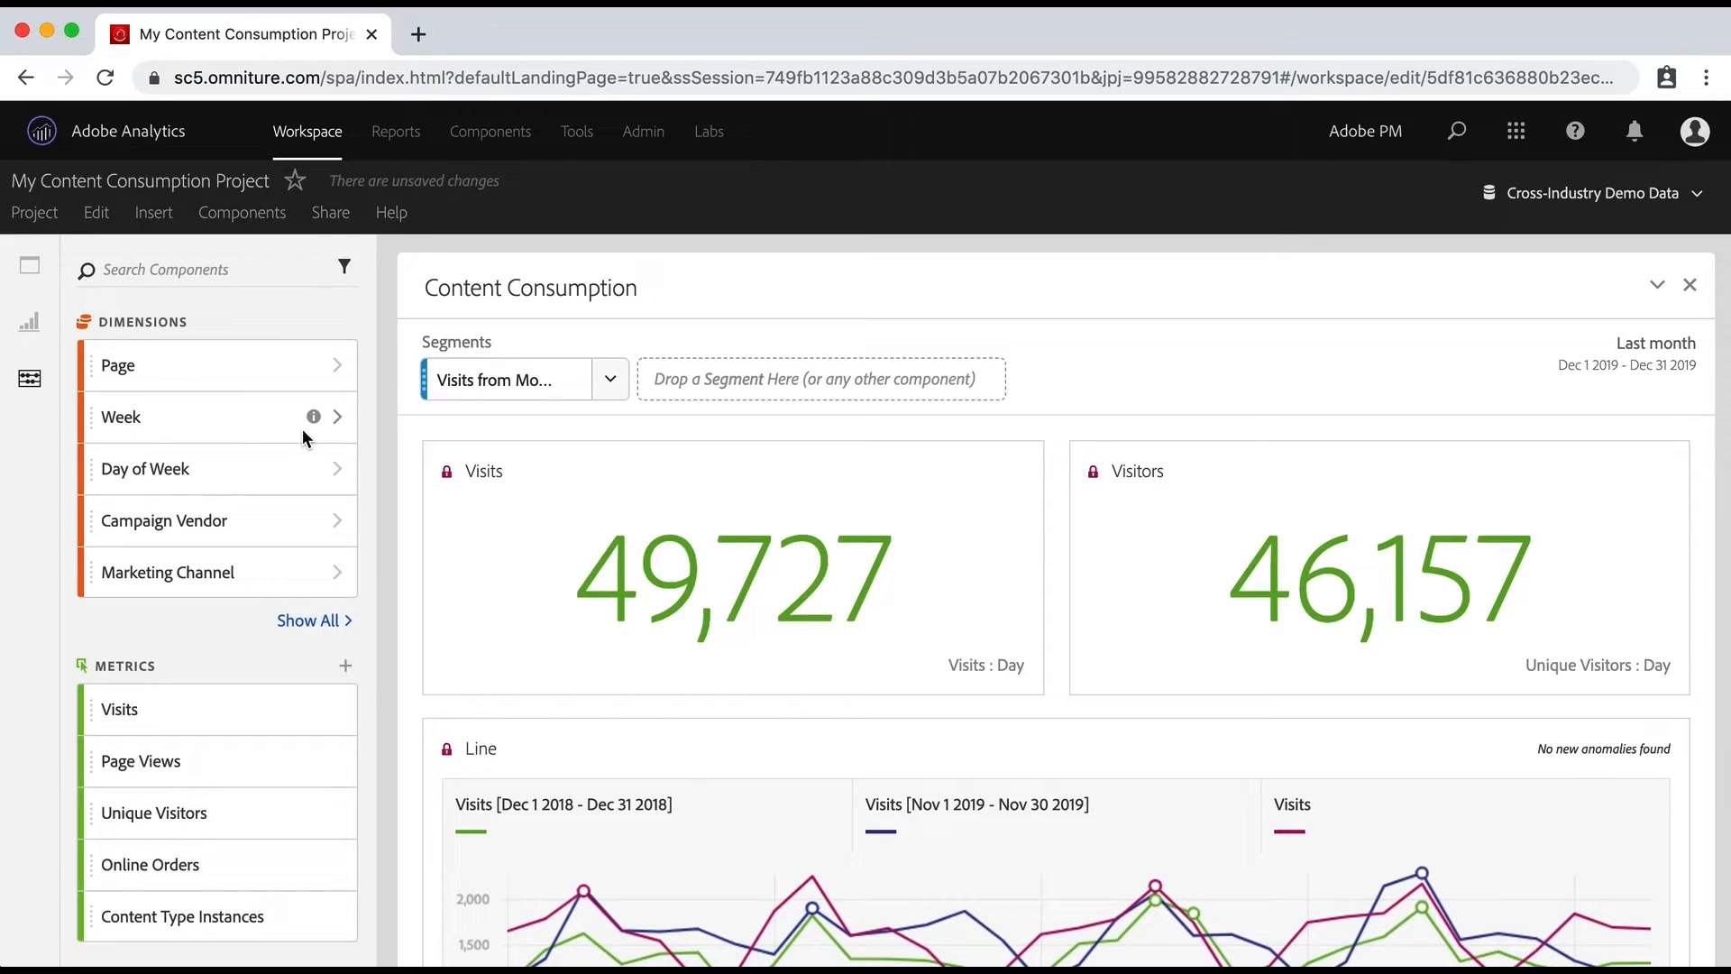
{"action": "mouse_move", "coordinate": [339, 479]}
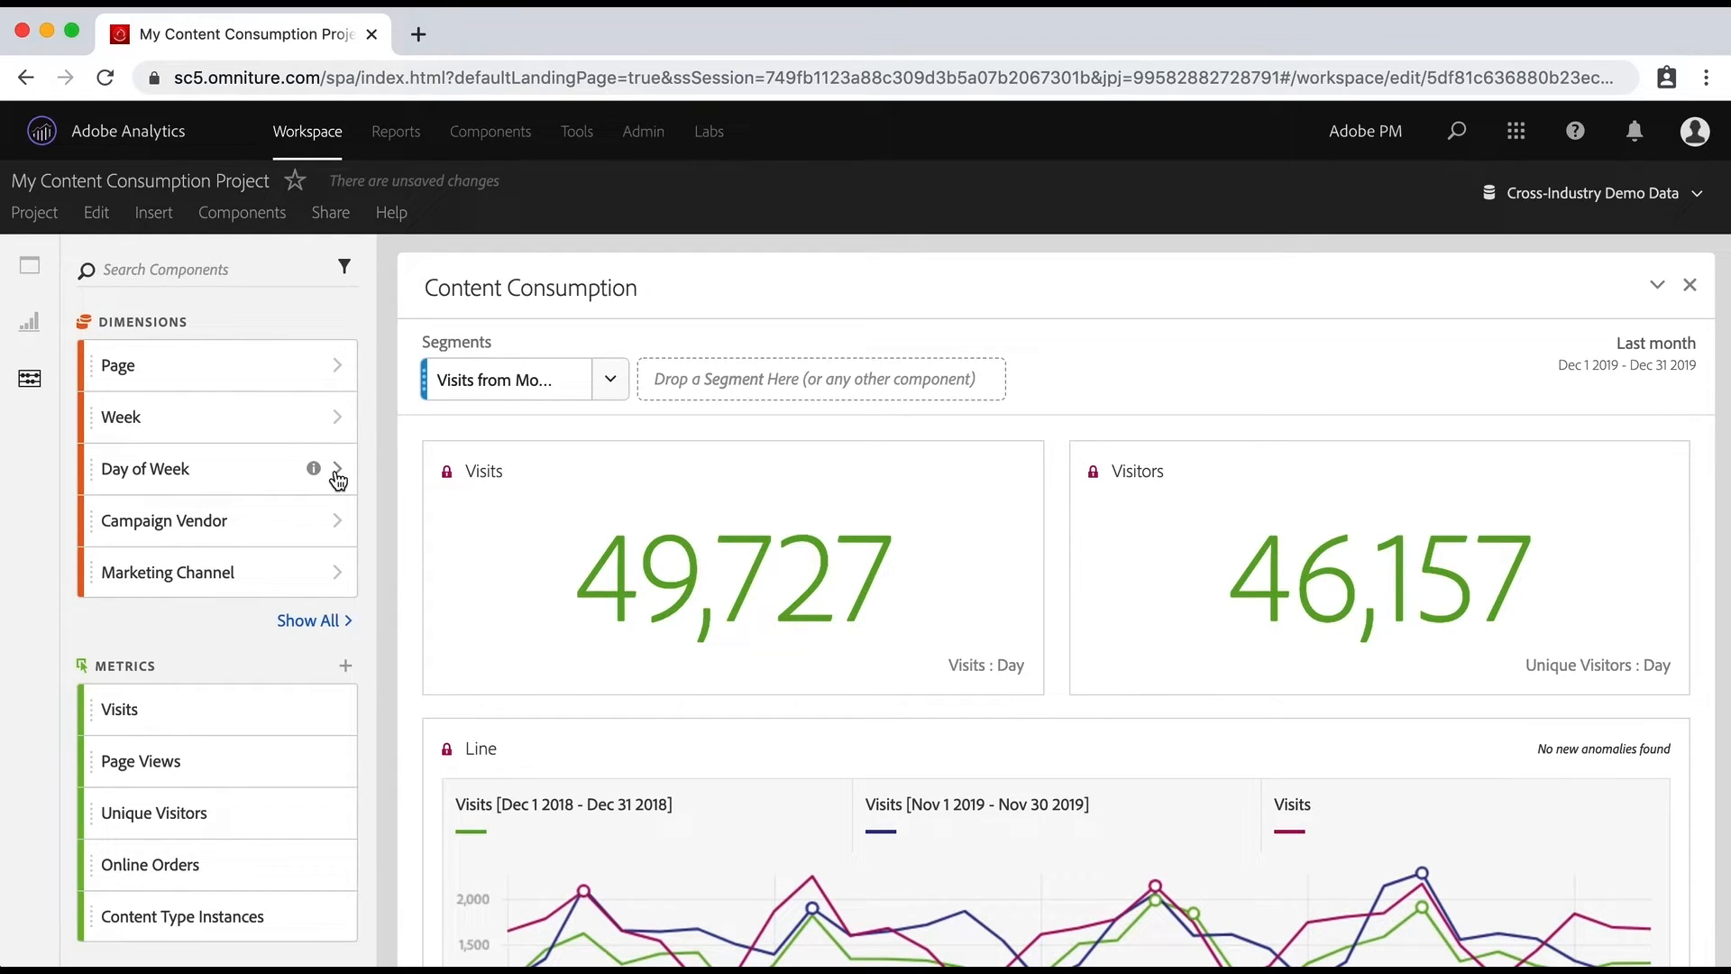
{"action": "left_click", "coordinate": [338, 468]}
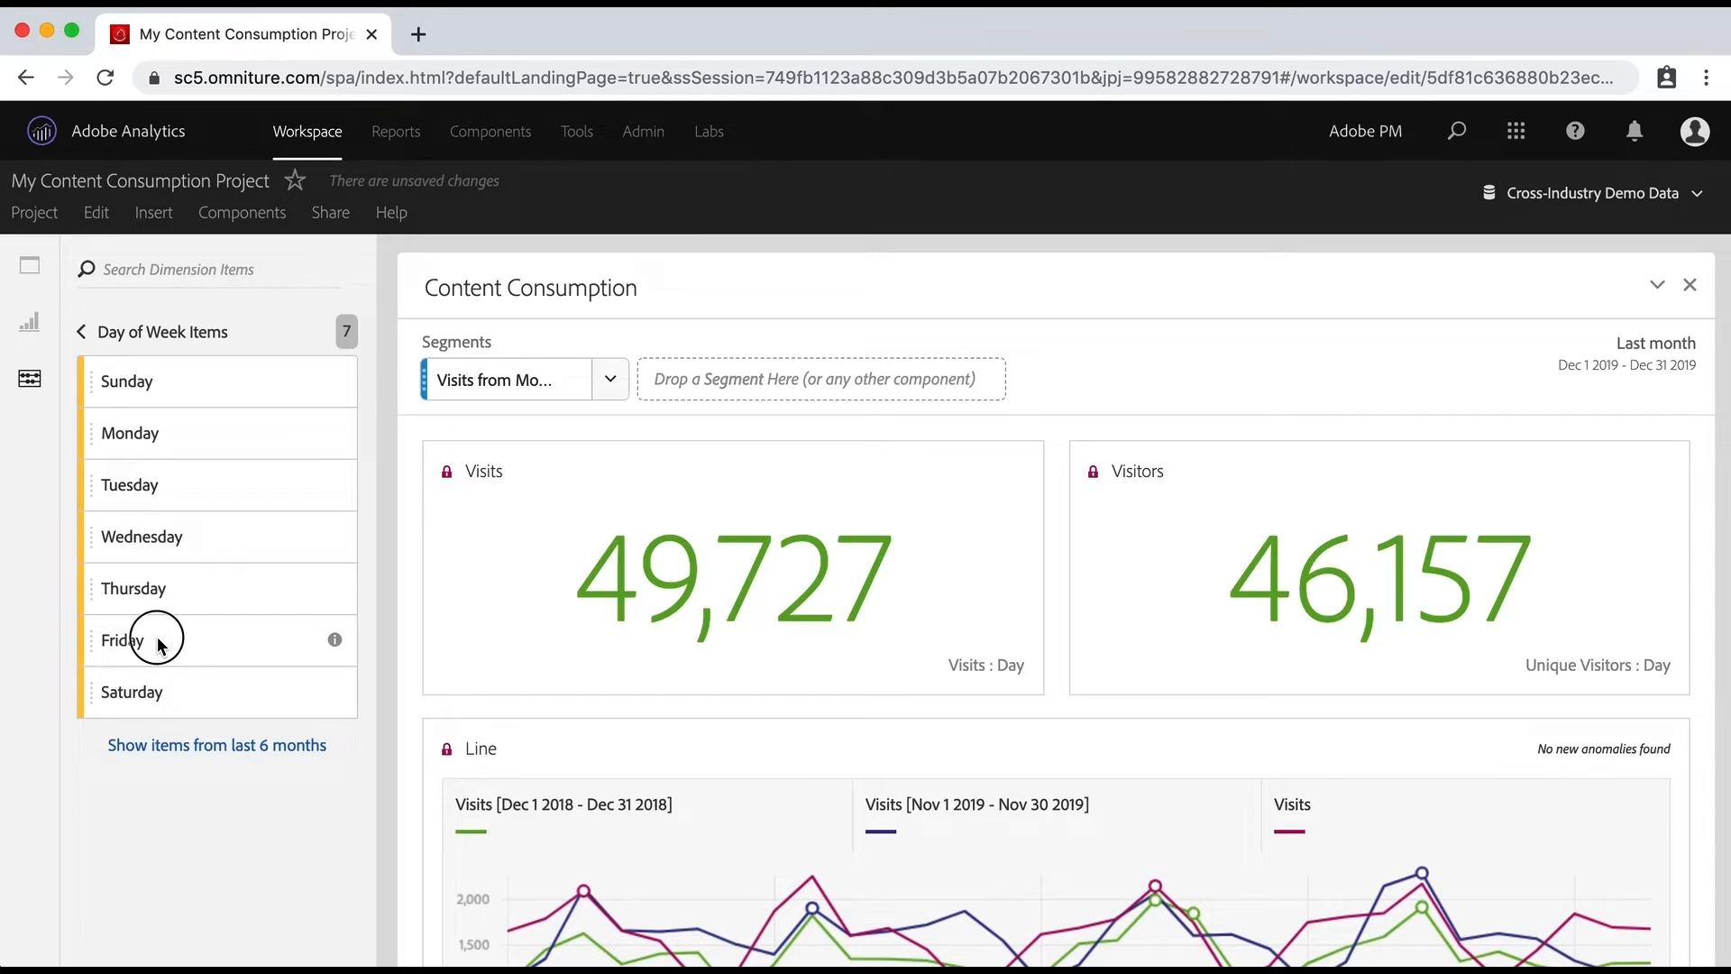
{"action": "left_click_drag", "start_coordinate": [160, 641], "coordinate": [724, 407]}
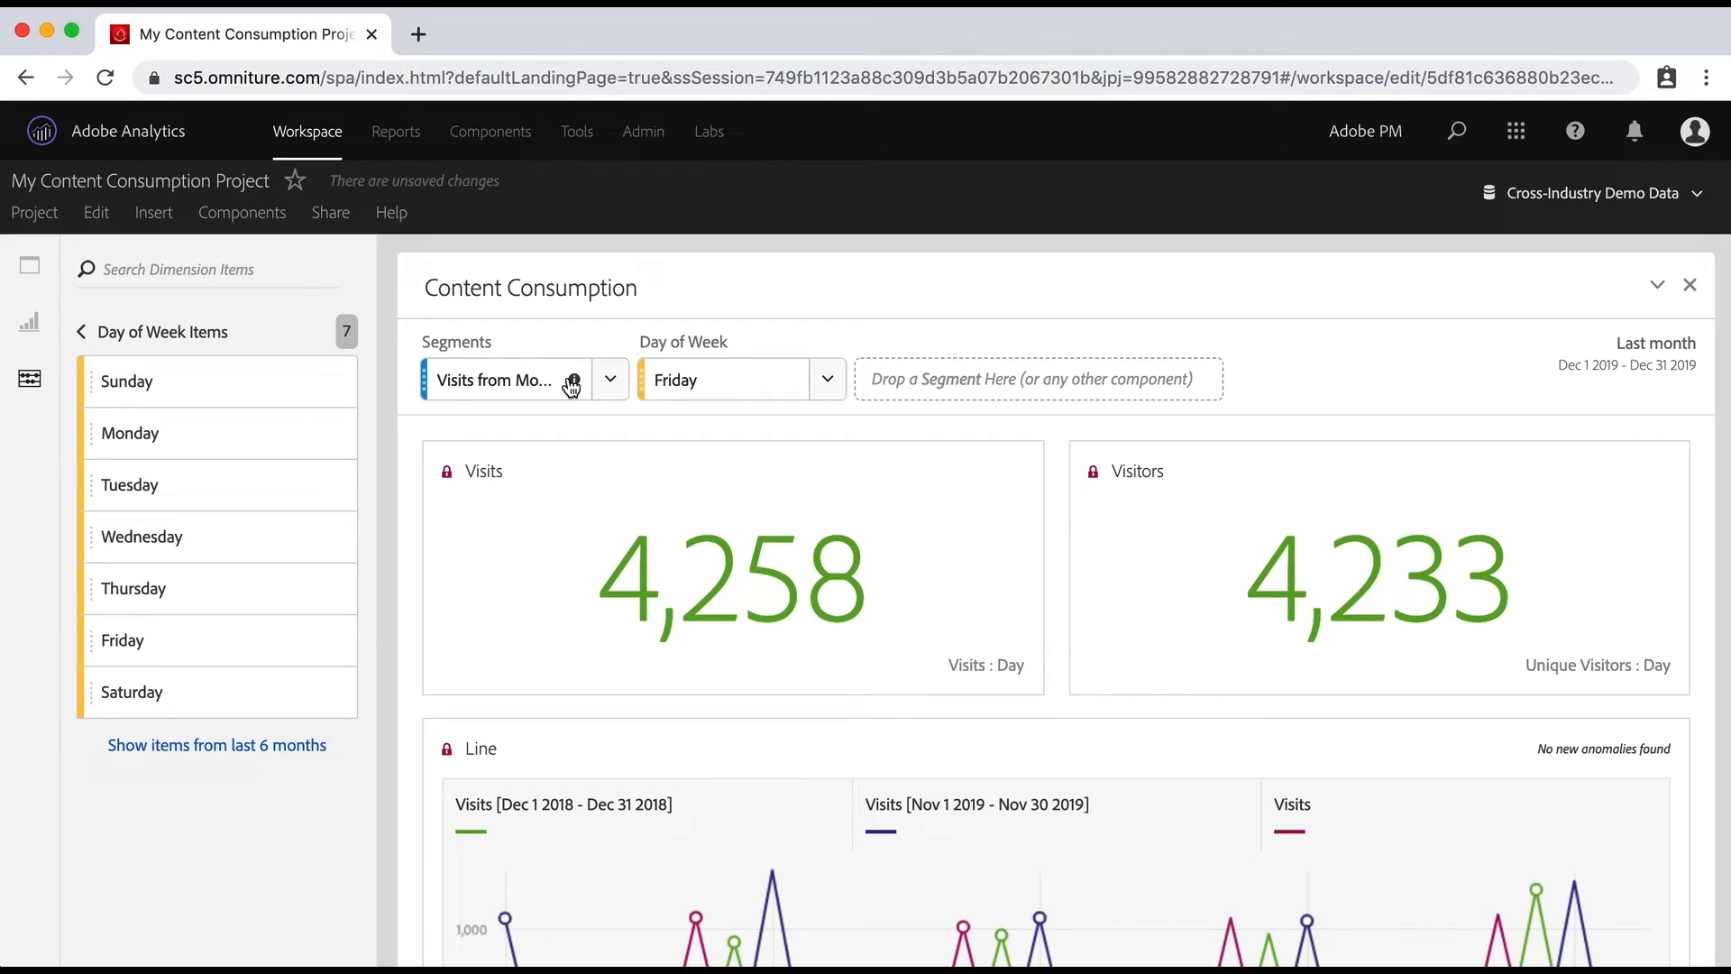
{"action": "mouse_move", "coordinate": [513, 387]}
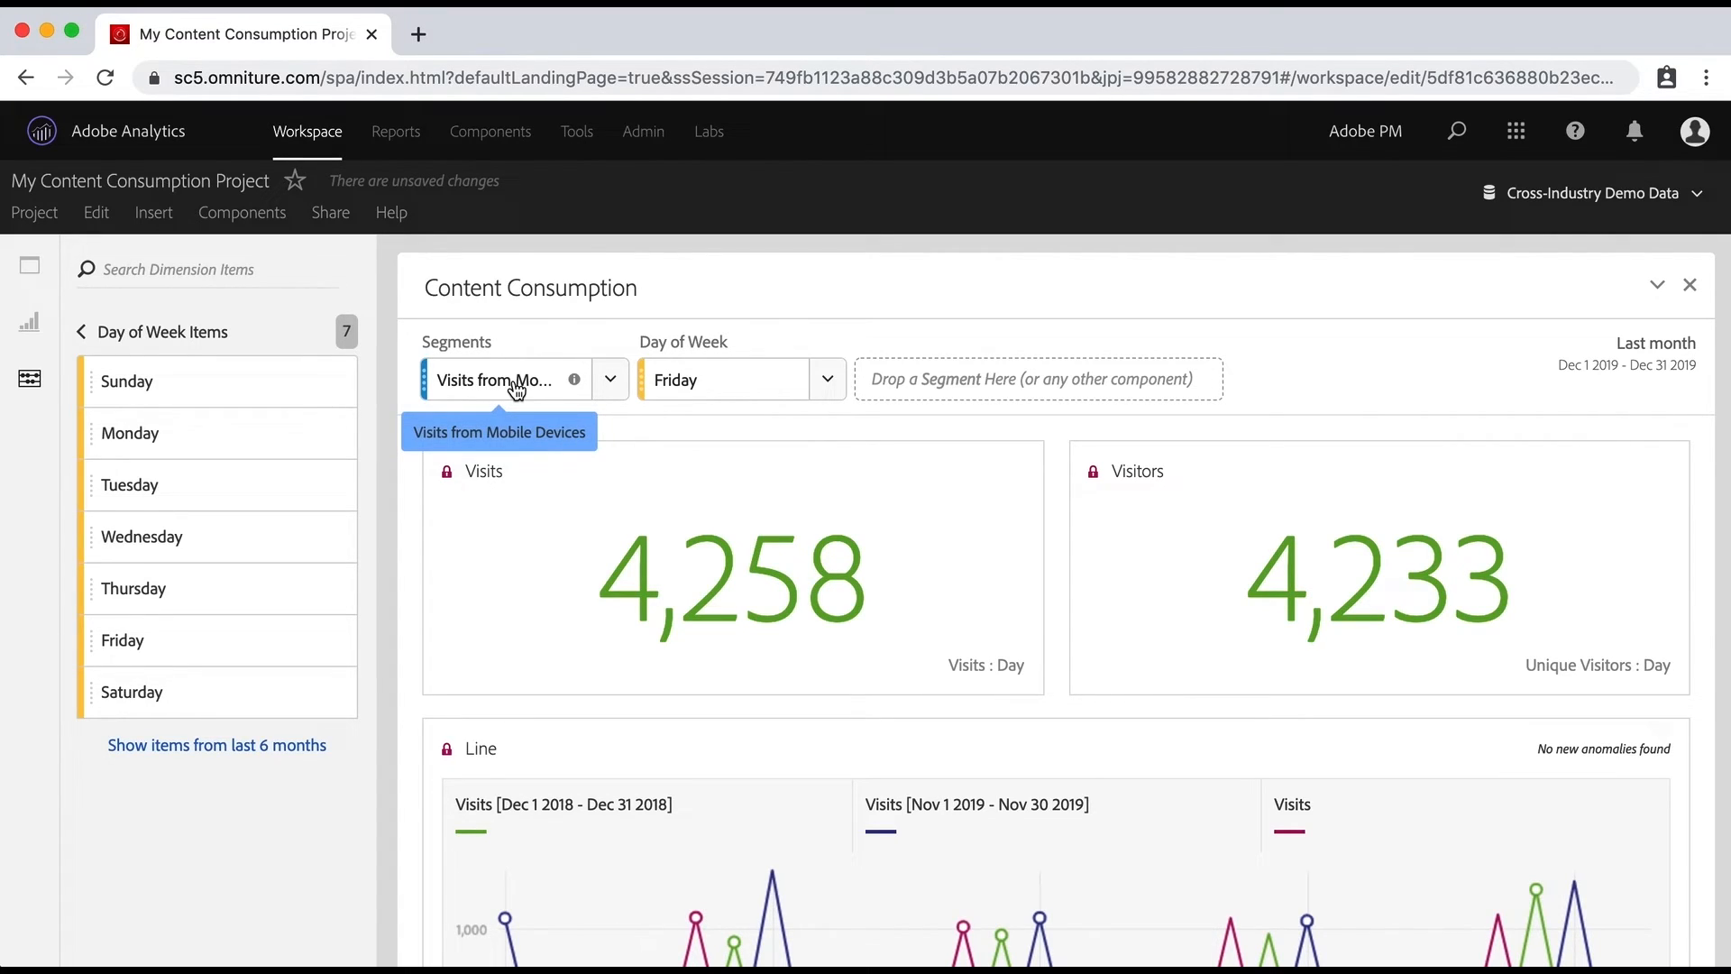
{"action": "mouse_move", "coordinate": [726, 380]}
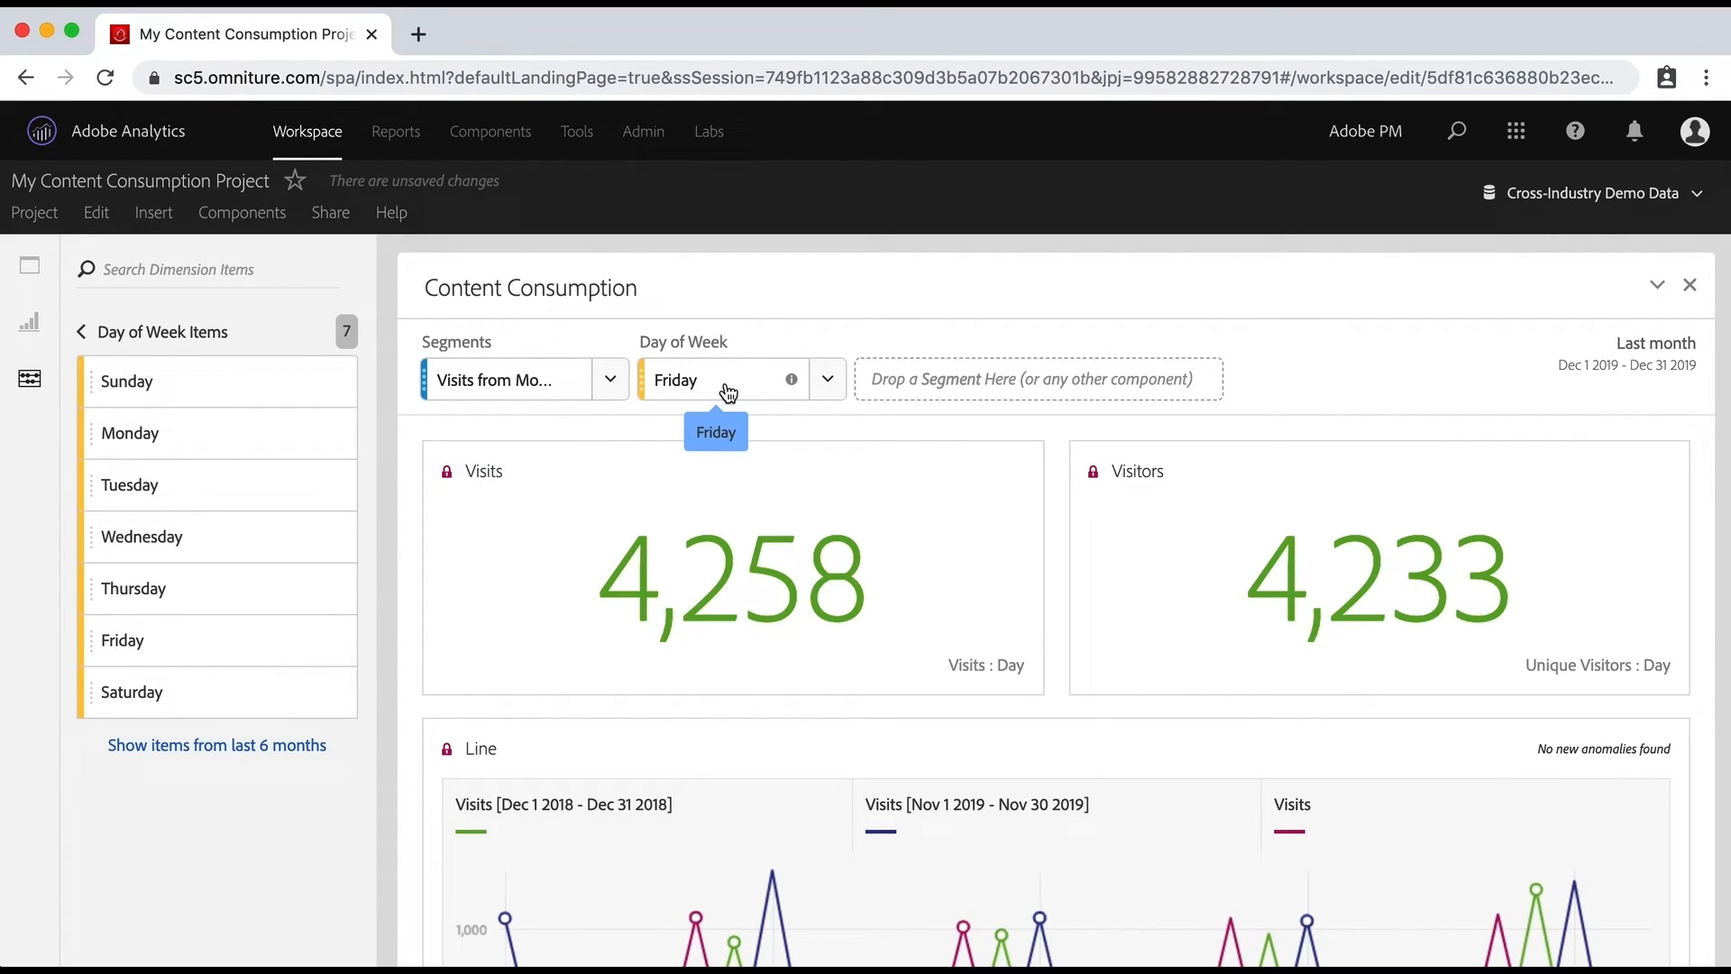
{"action": "mouse_move", "coordinate": [521, 387]}
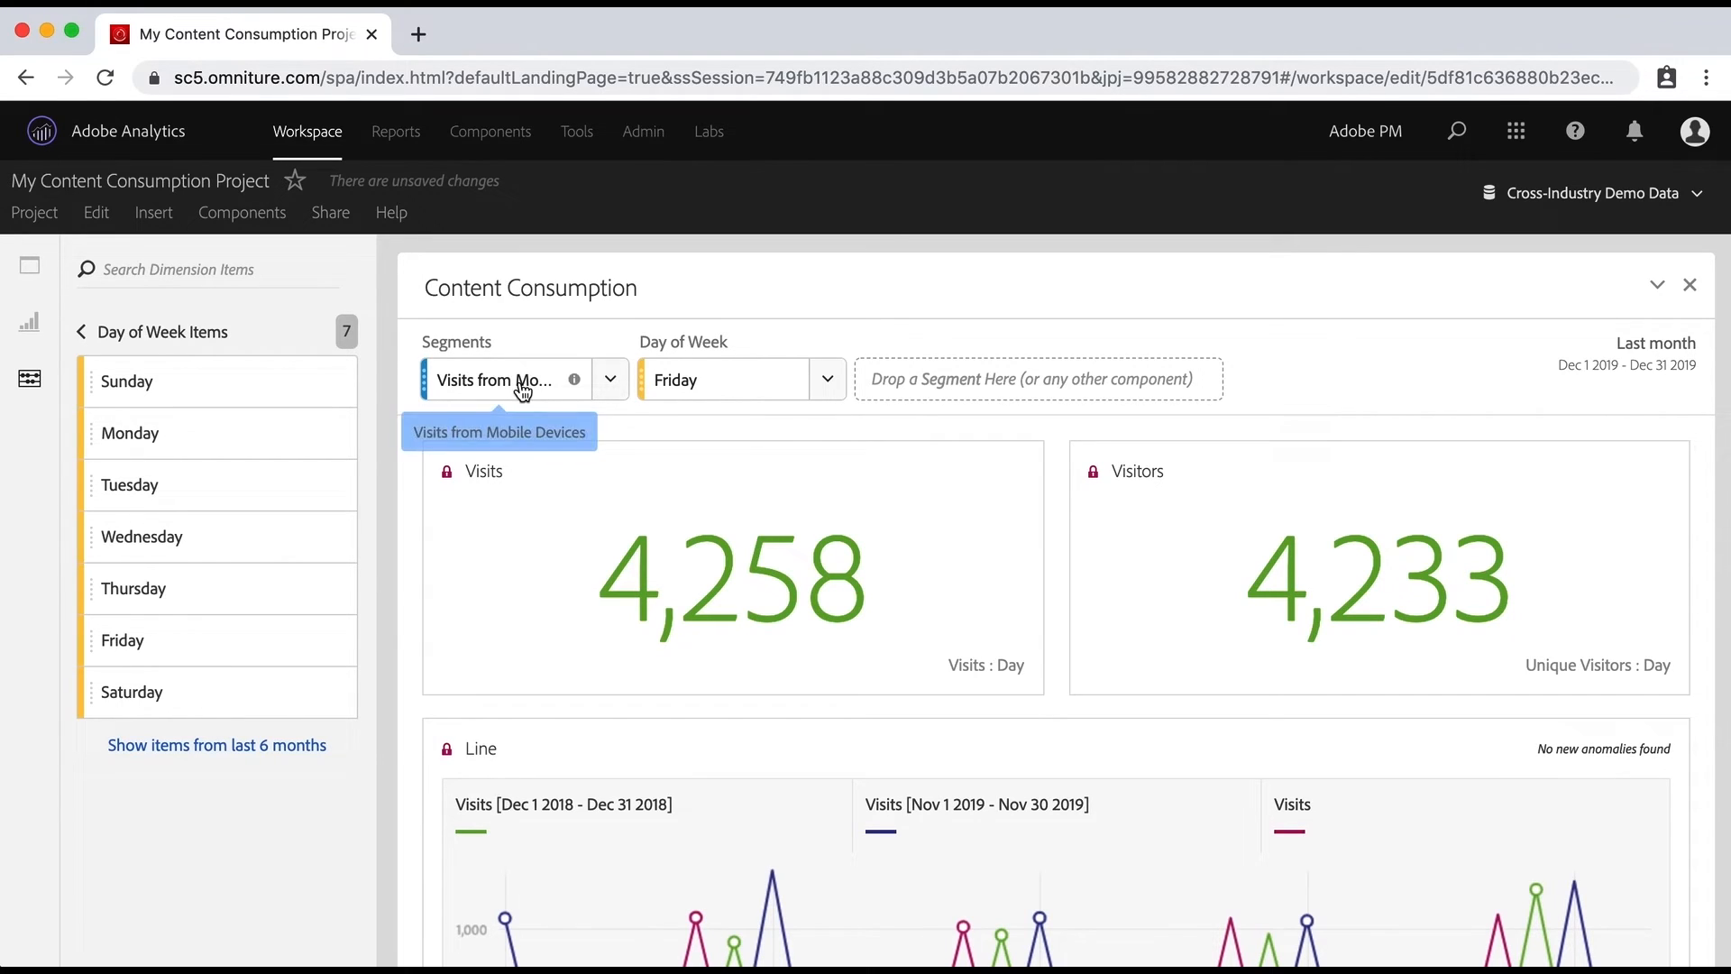
{"action": "mouse_move", "coordinate": [582, 374]}
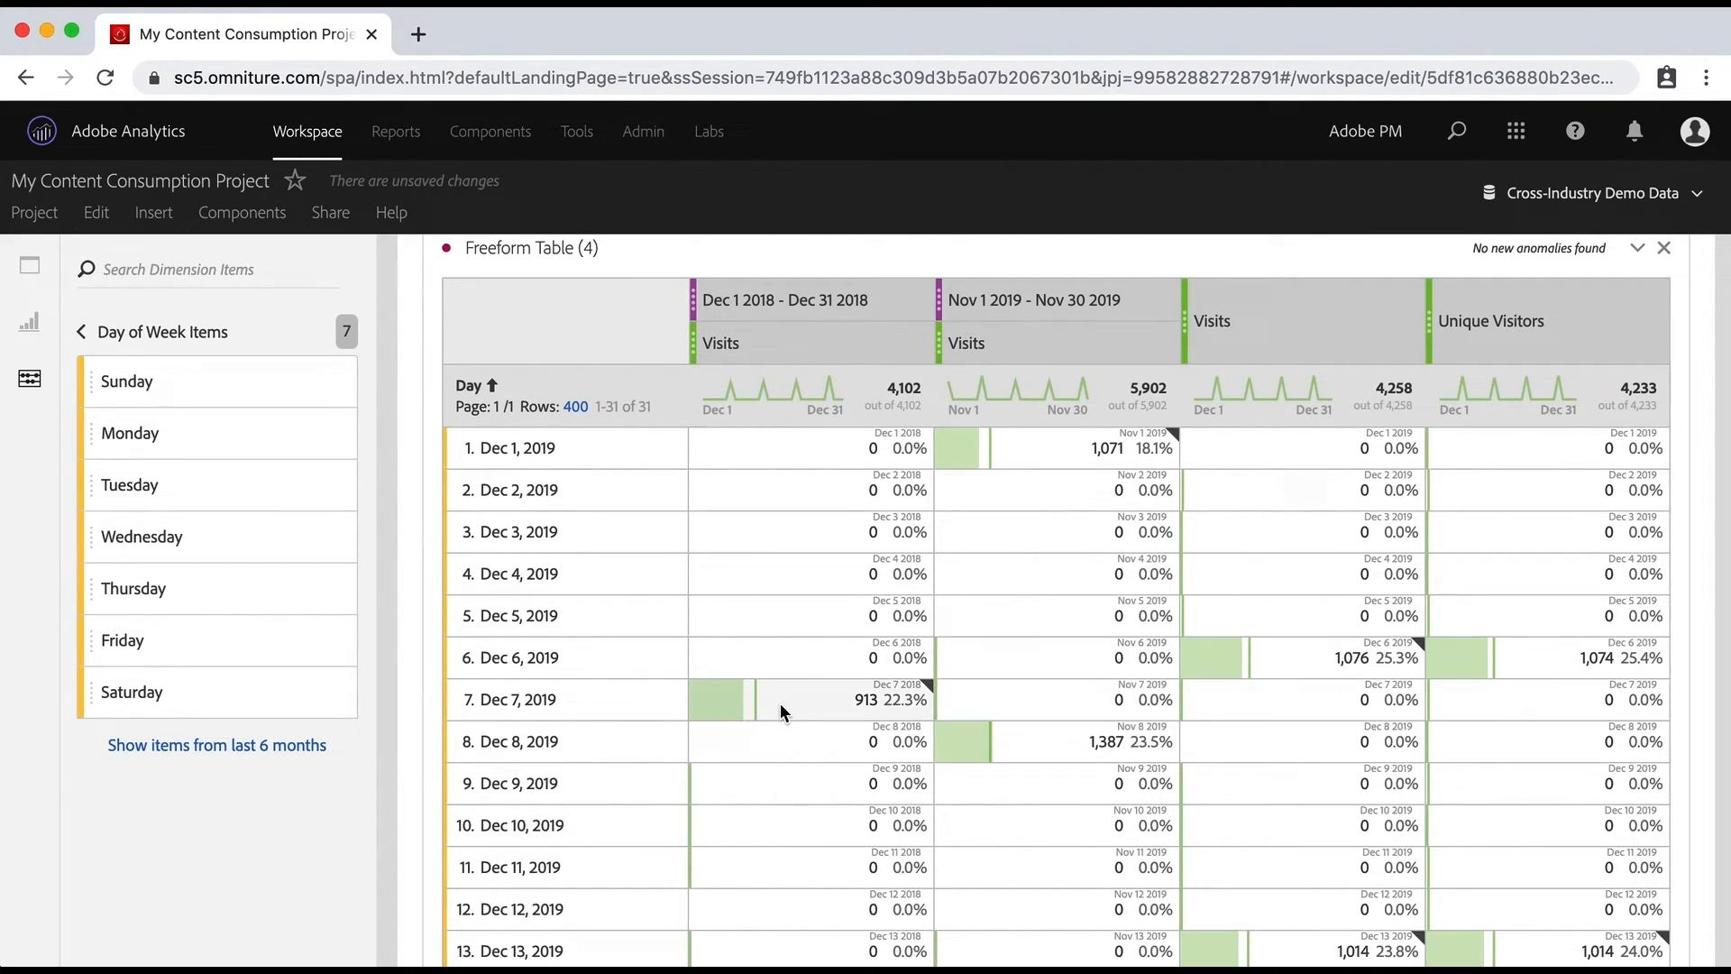
{"action": "mouse_move", "coordinate": [767, 673]}
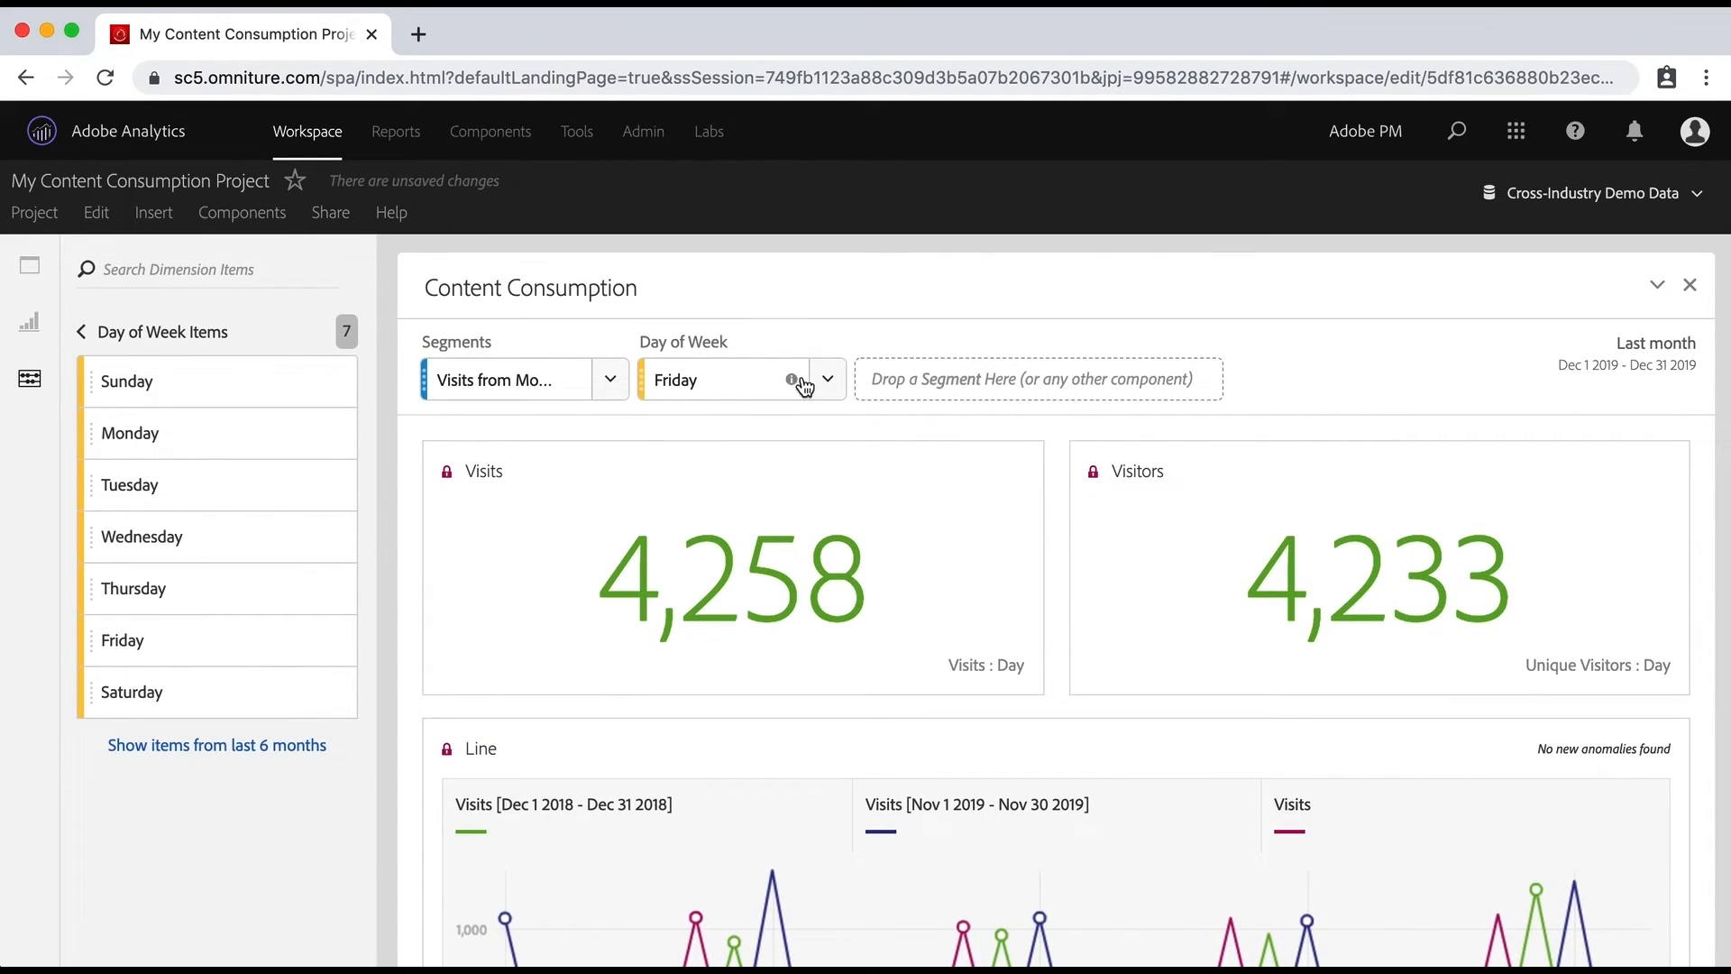
{"action": "left_click", "coordinate": [826, 379]}
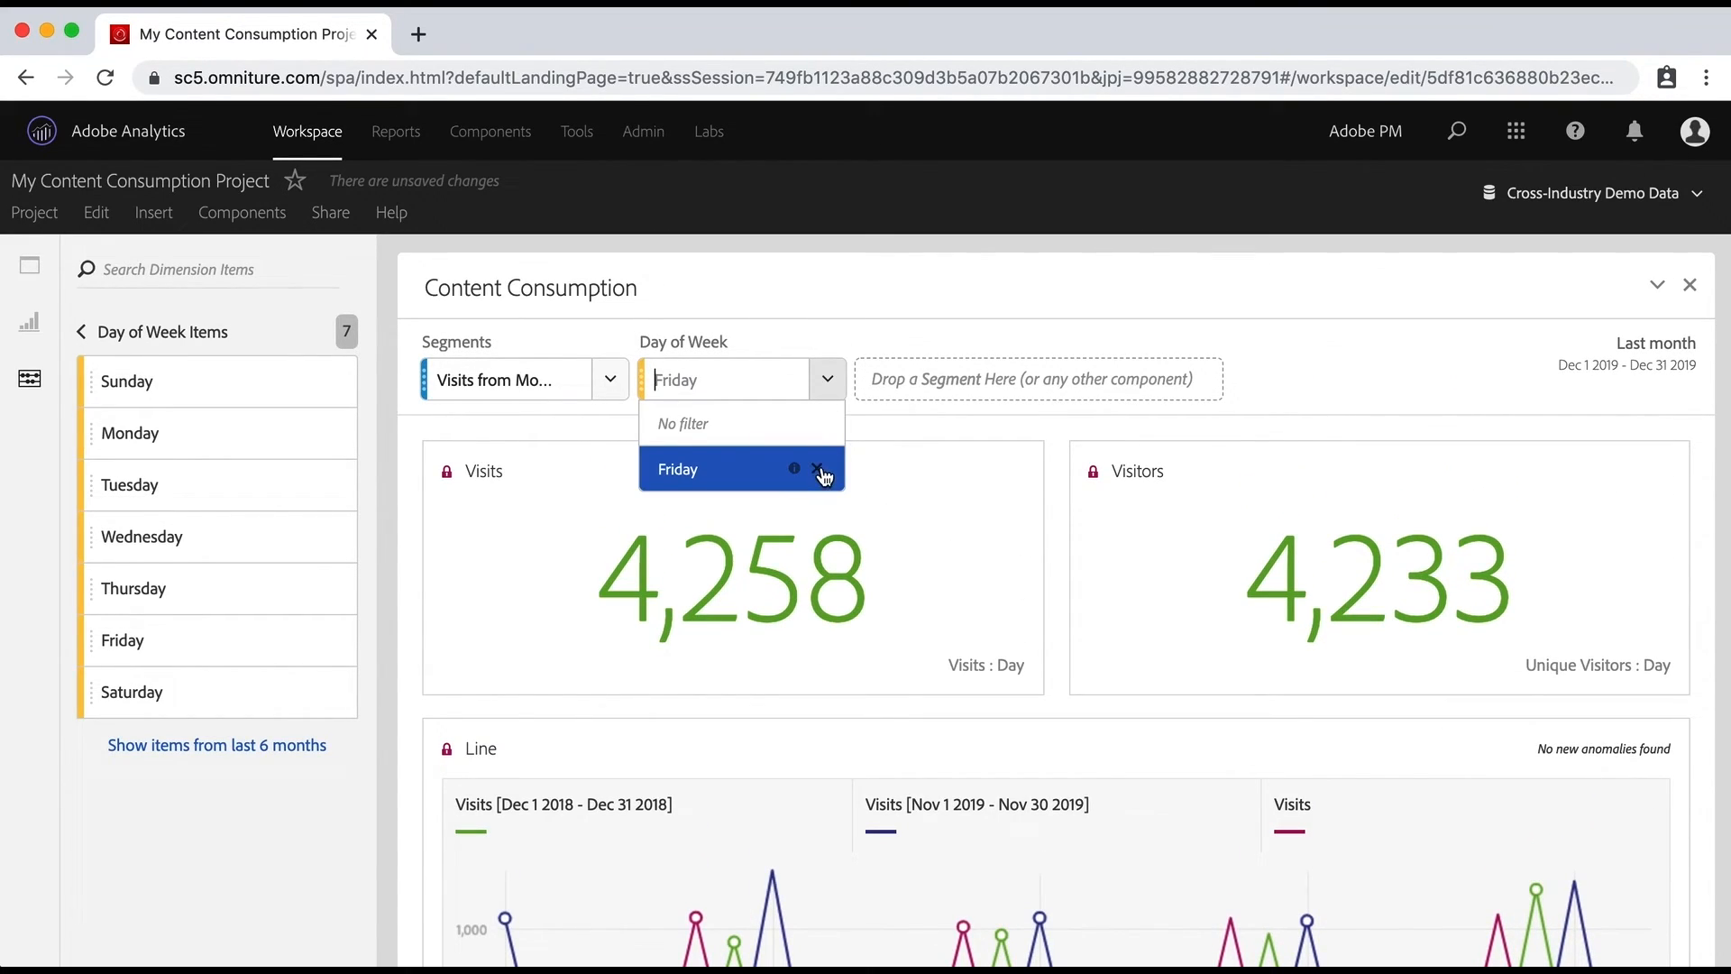
{"action": "left_click", "coordinate": [820, 468]}
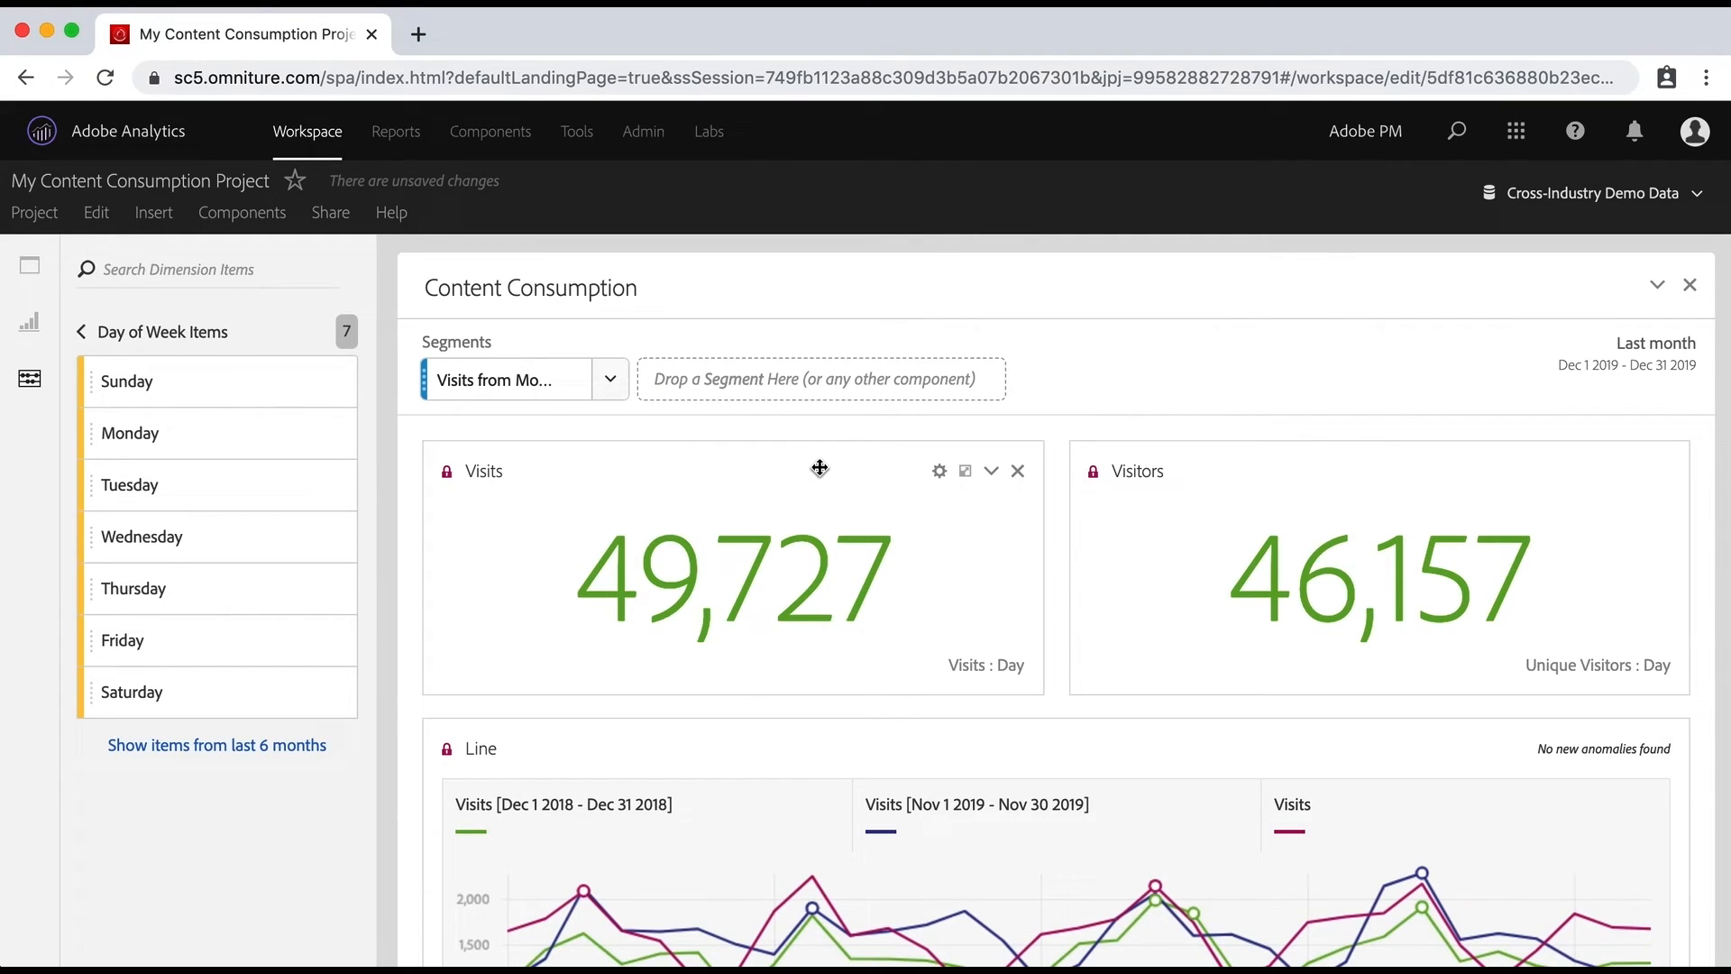
Scroll down to the freeform table's Unique Visitors column to apply Friday there.
{"action": "scroll", "scroll_direction": "down", "scroll_amount": 3}
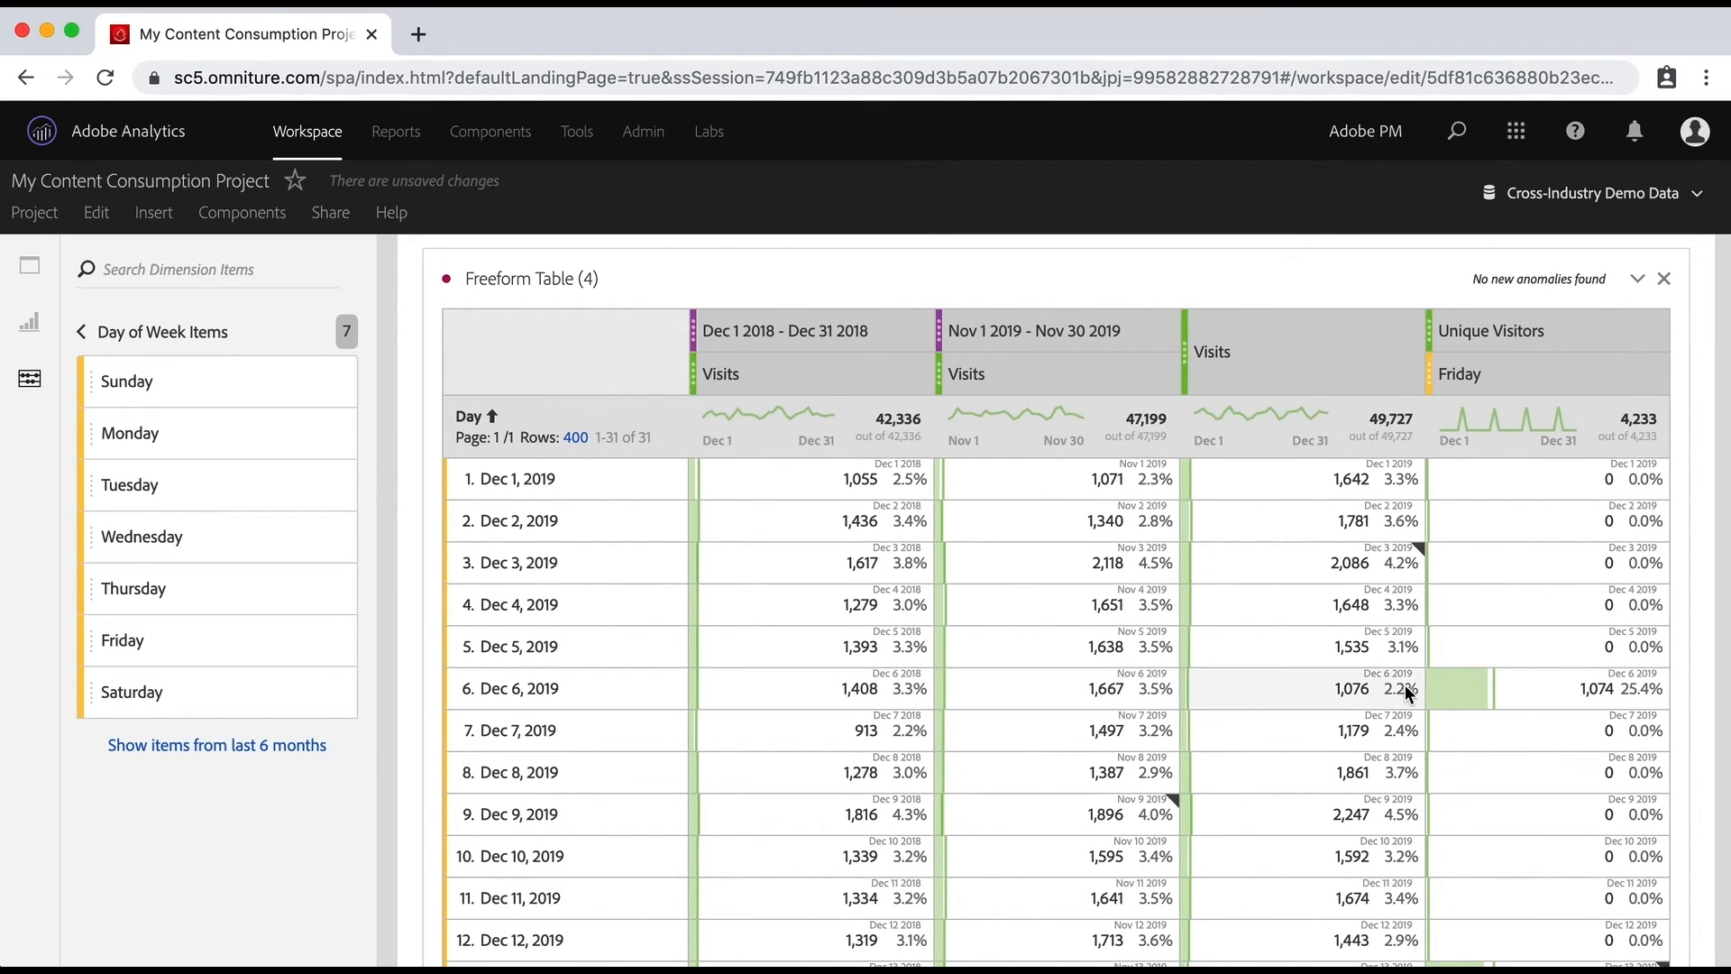
{"action": "scroll", "scroll_direction": "down", "scroll_amount": 3}
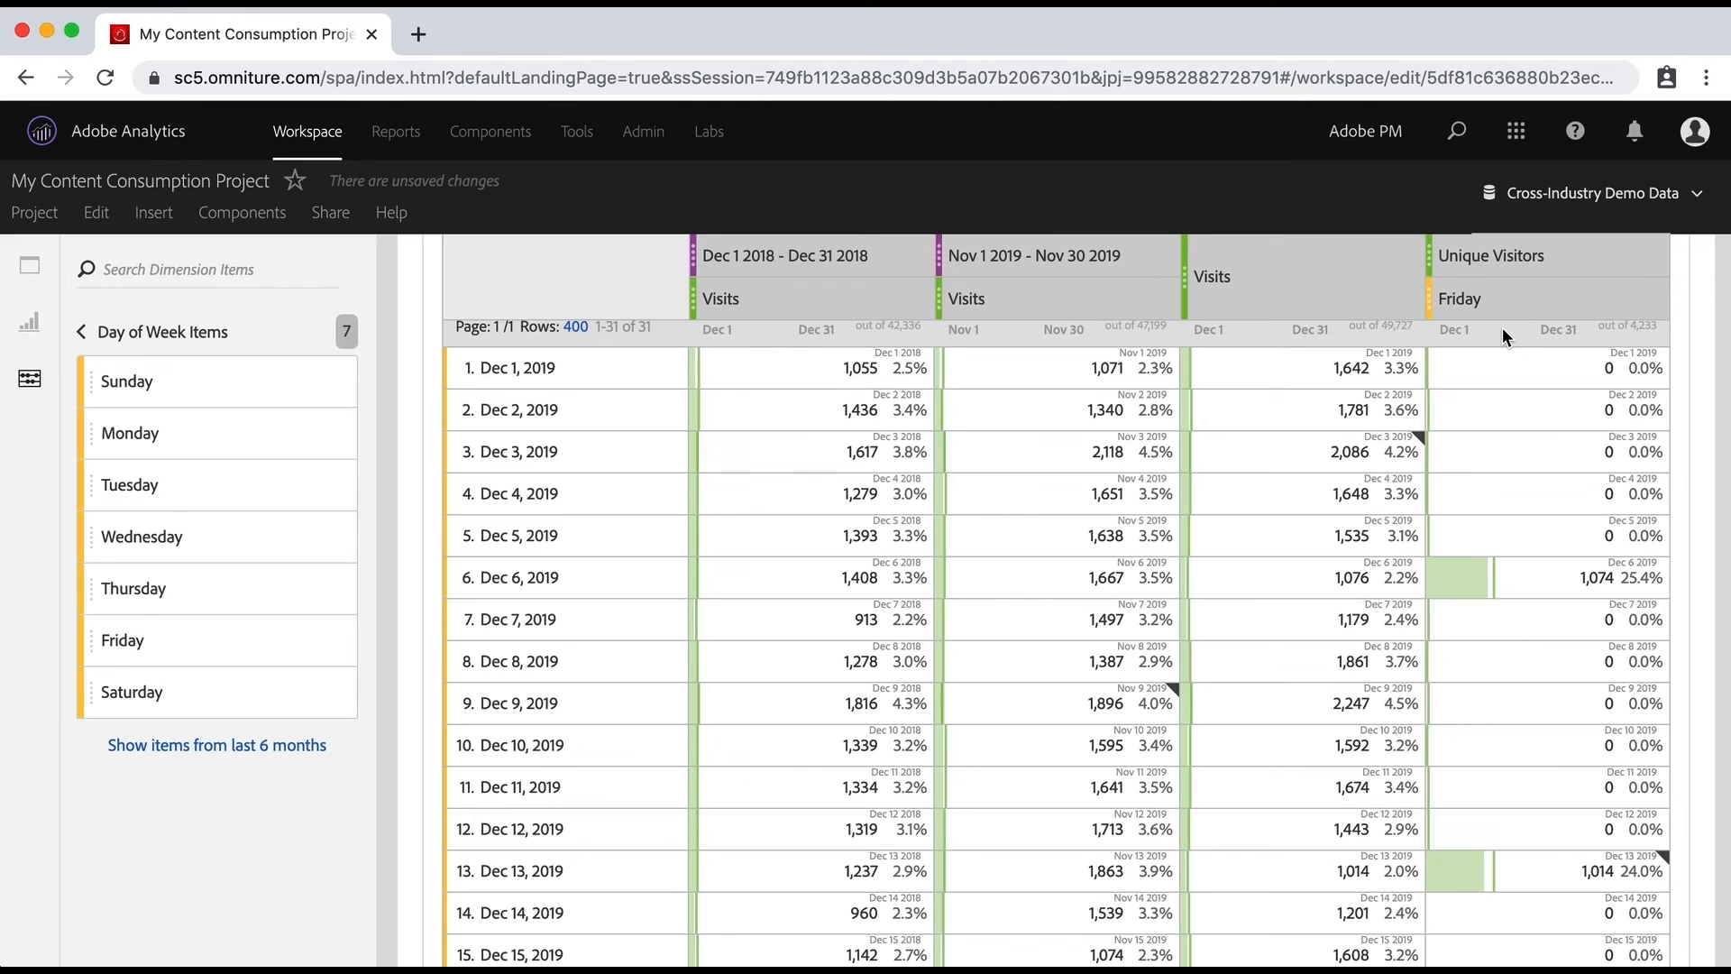
{"action": "mouse_move", "coordinate": [1515, 320]}
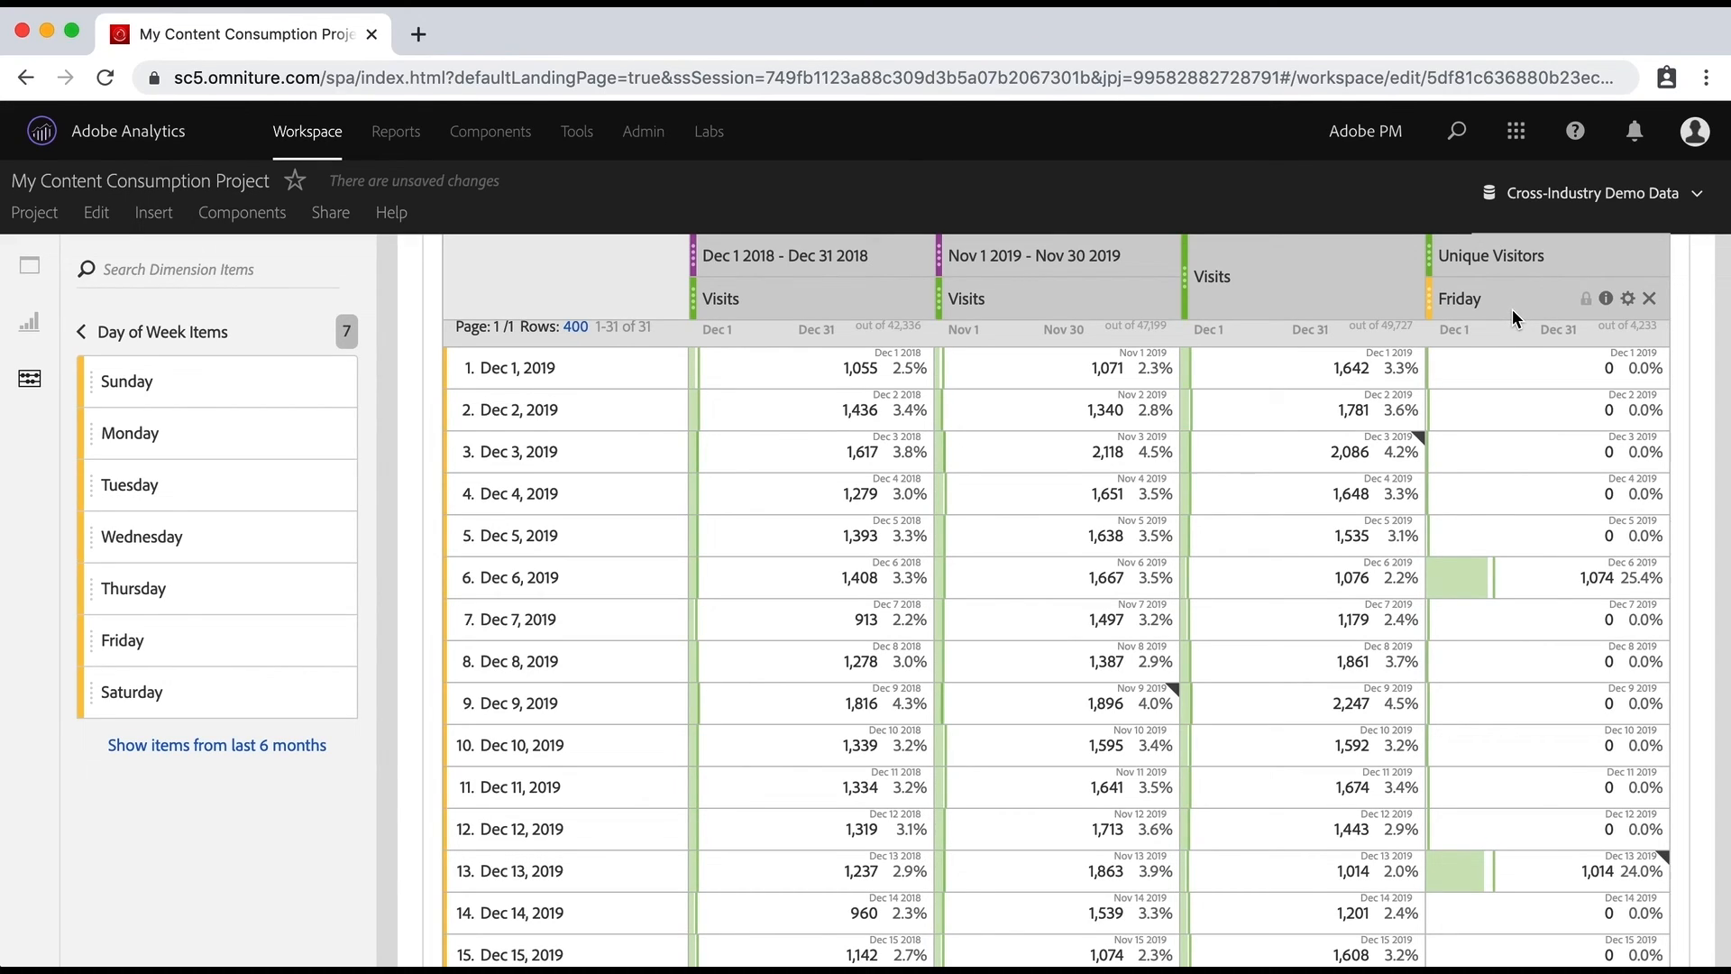